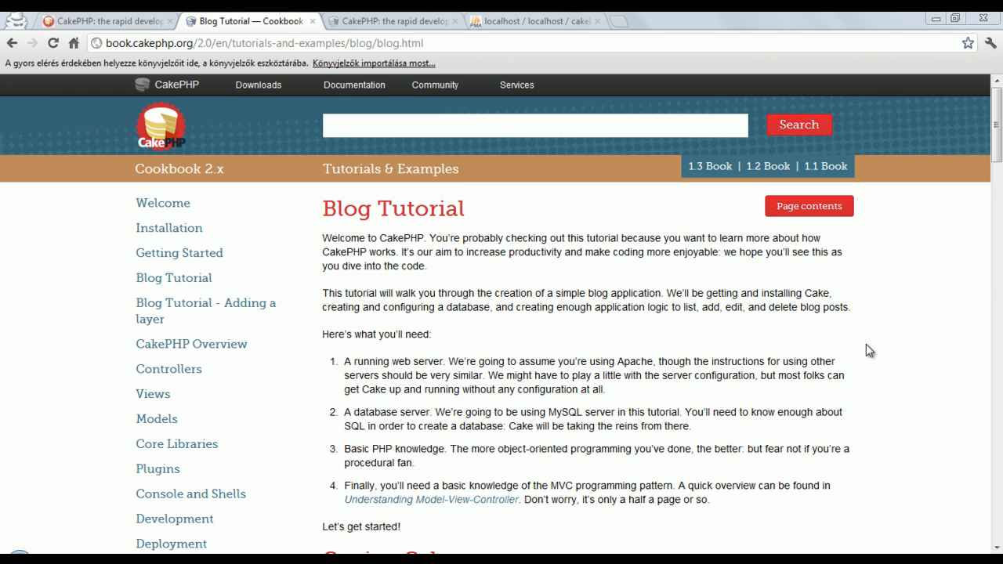
mouse_move(642, 296)
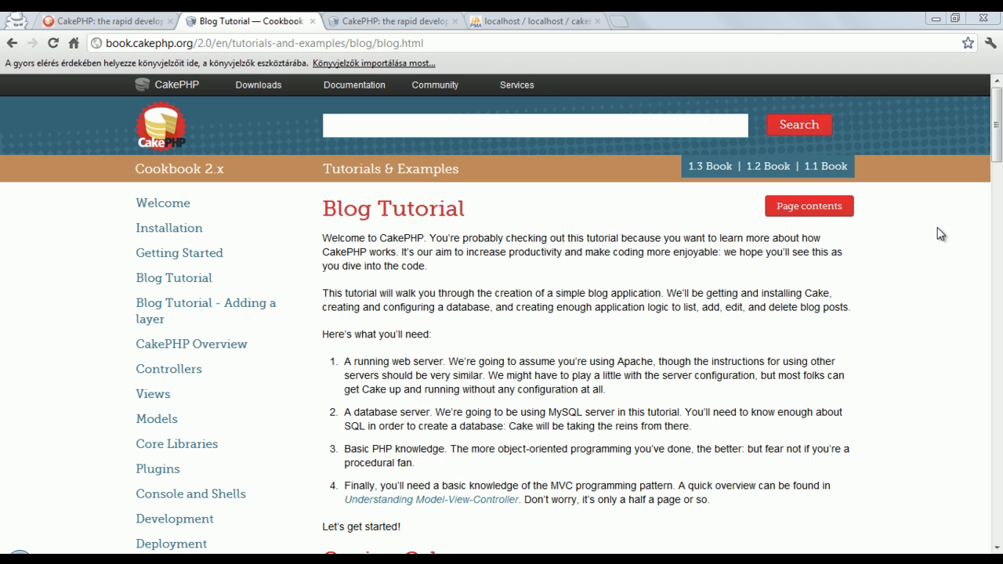
mouse_move(934, 307)
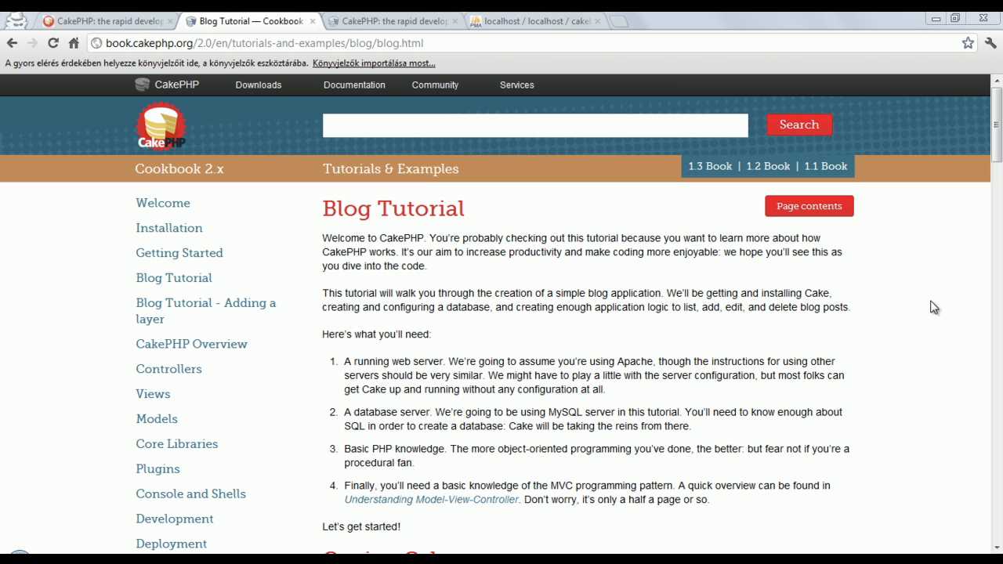
mouse_move(996, 122)
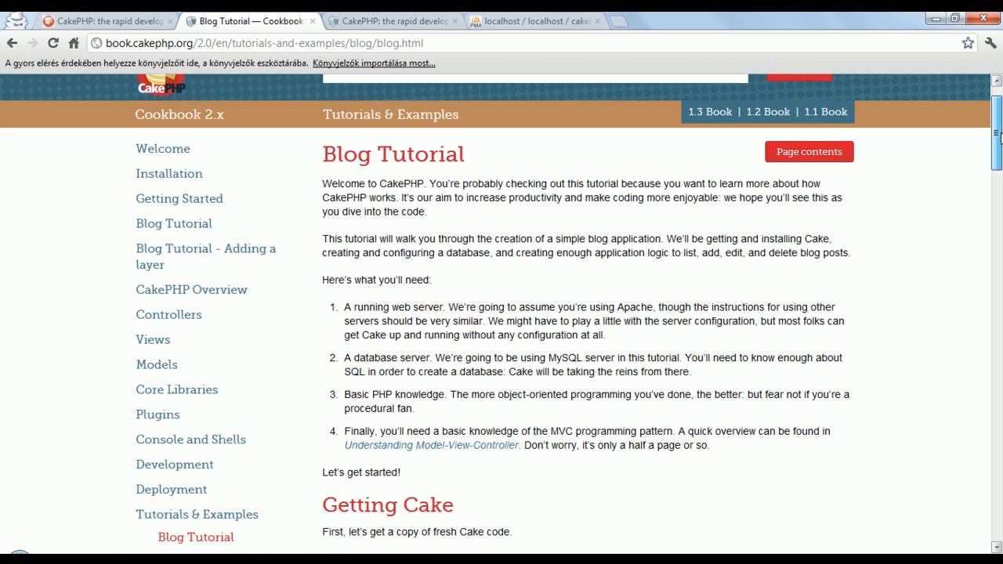
Scroll the blog tutorial, check the cakeblog database's posts table, and return to the tutorial.
scroll("down", 3)
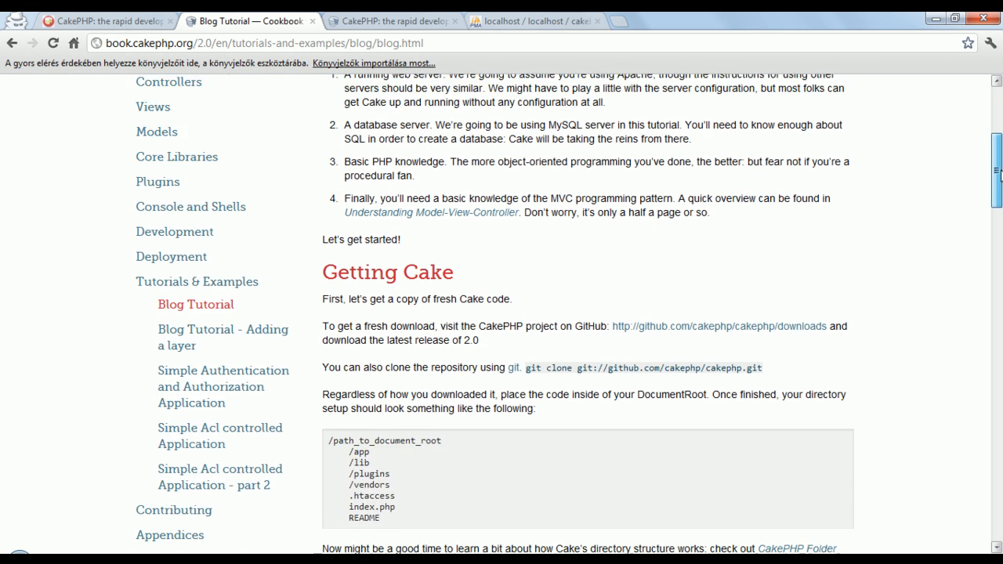
scroll("down", 3)
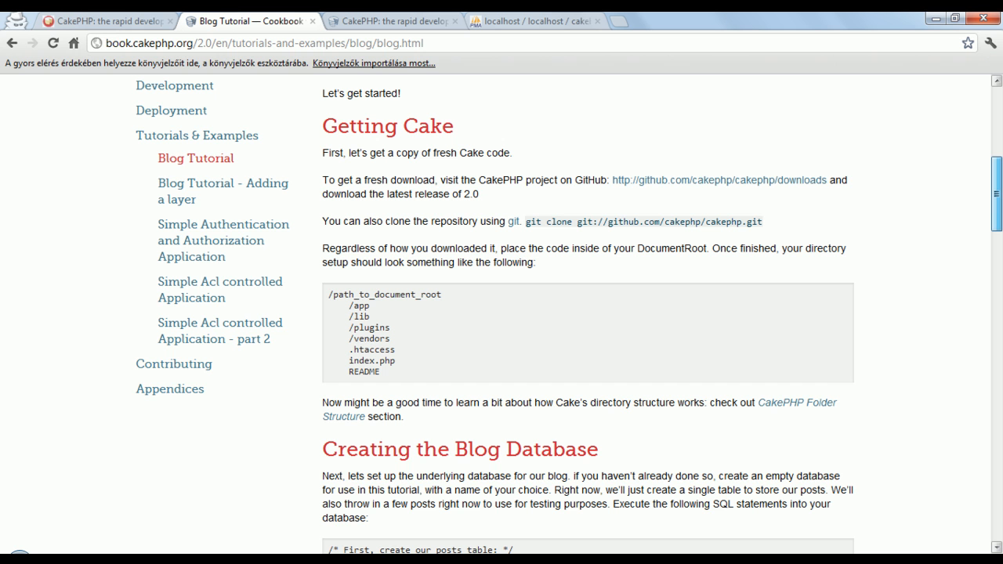
scroll("down", 3)
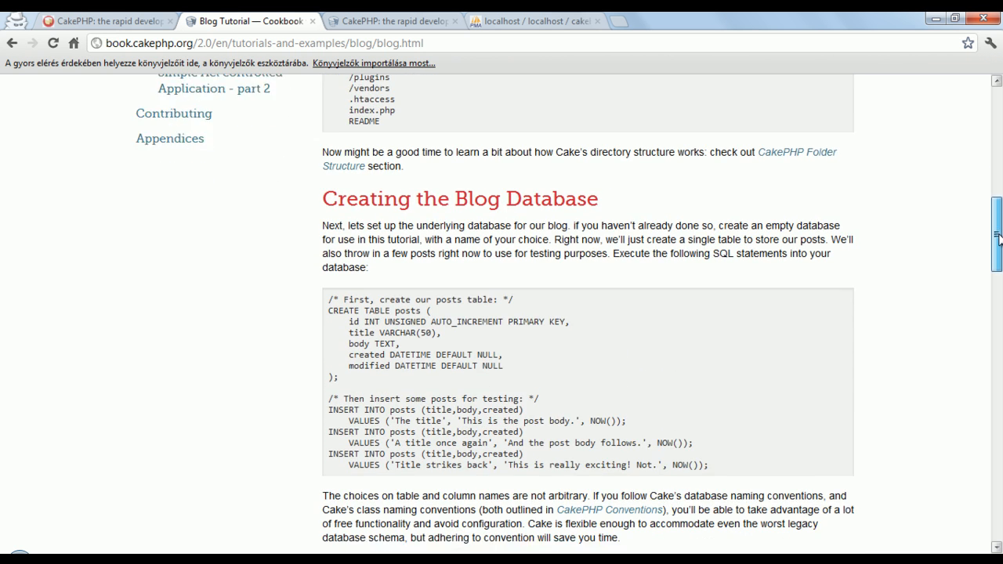
scroll("down", 3)
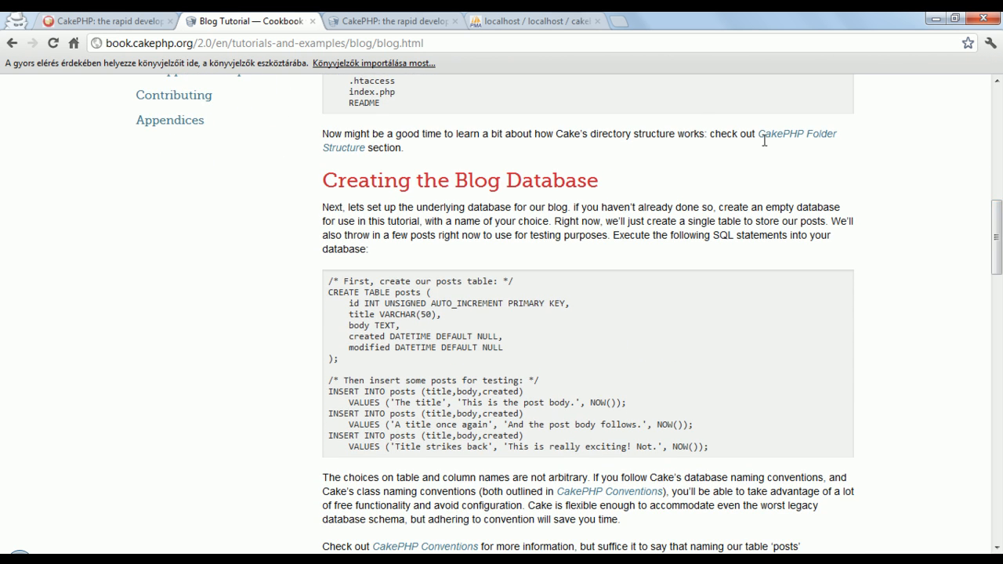
left_click(535, 22)
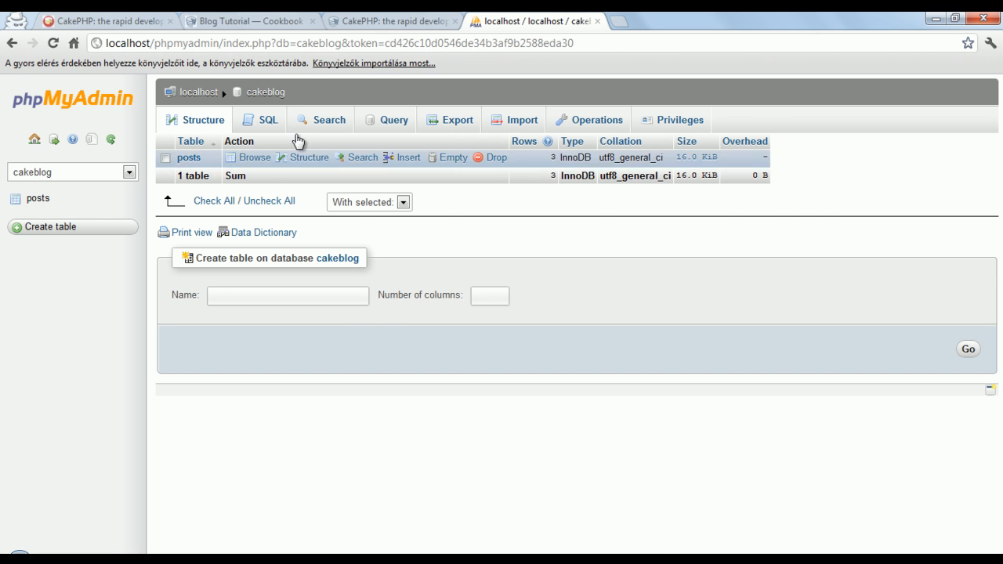
left_click(251, 21)
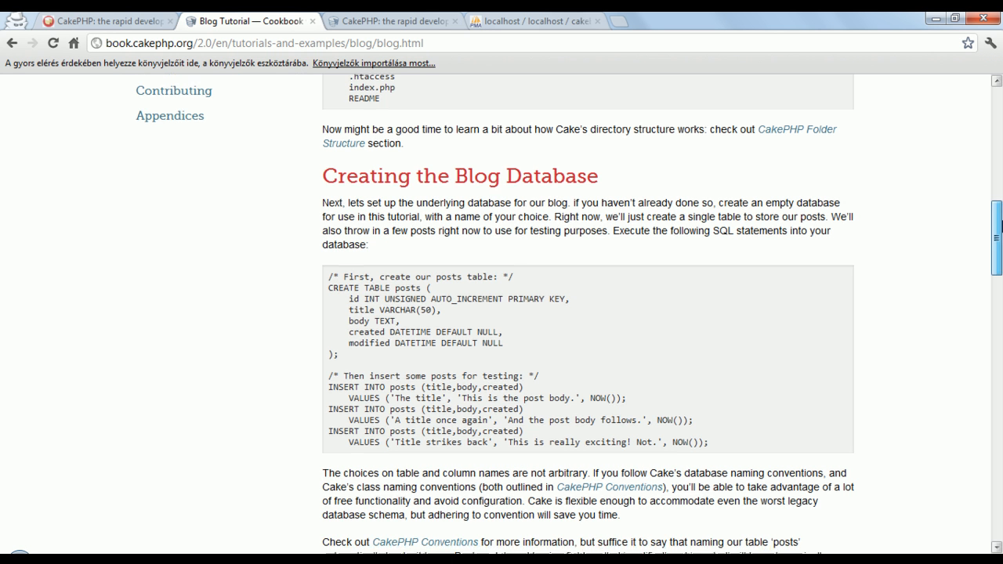
Read further down the tutorial to the mod_rewrite heading and select that word.
scroll("down", 3)
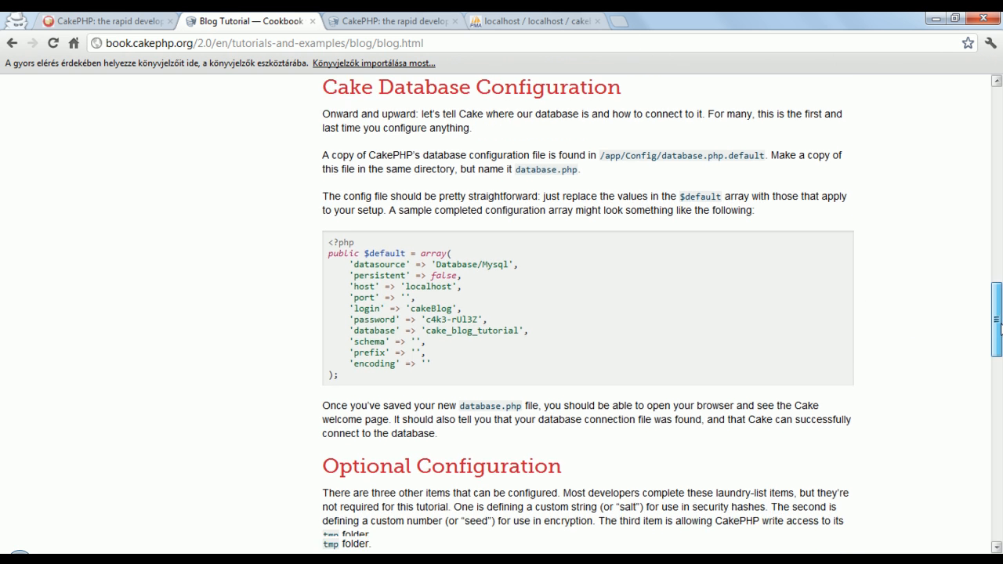
scroll("down", 3)
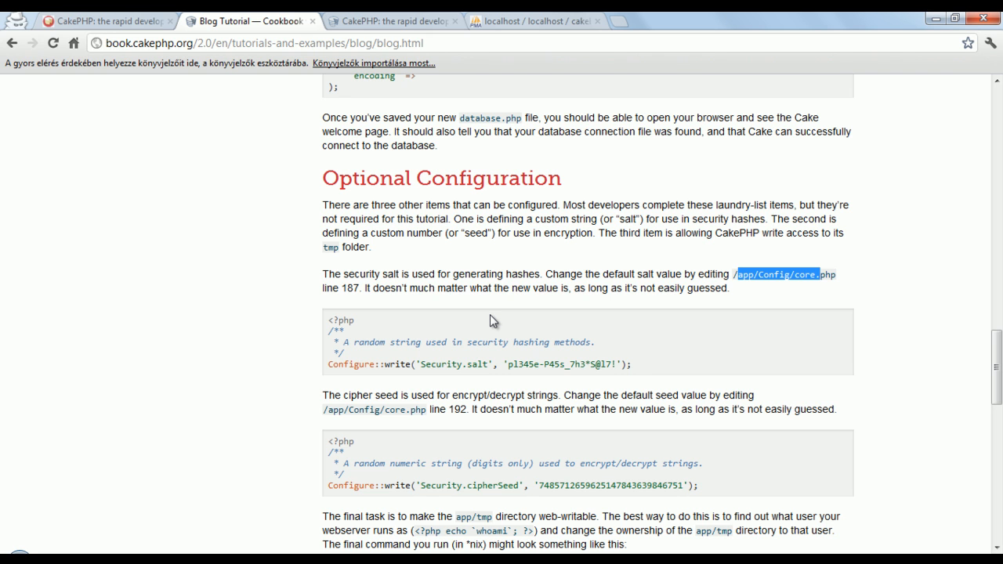
mouse_move(586, 317)
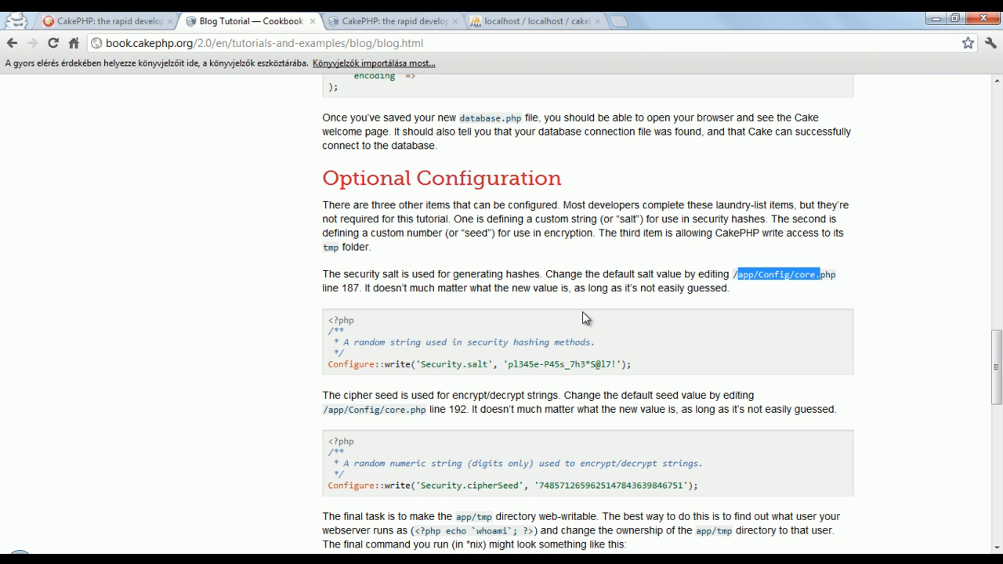
mouse_move(514, 279)
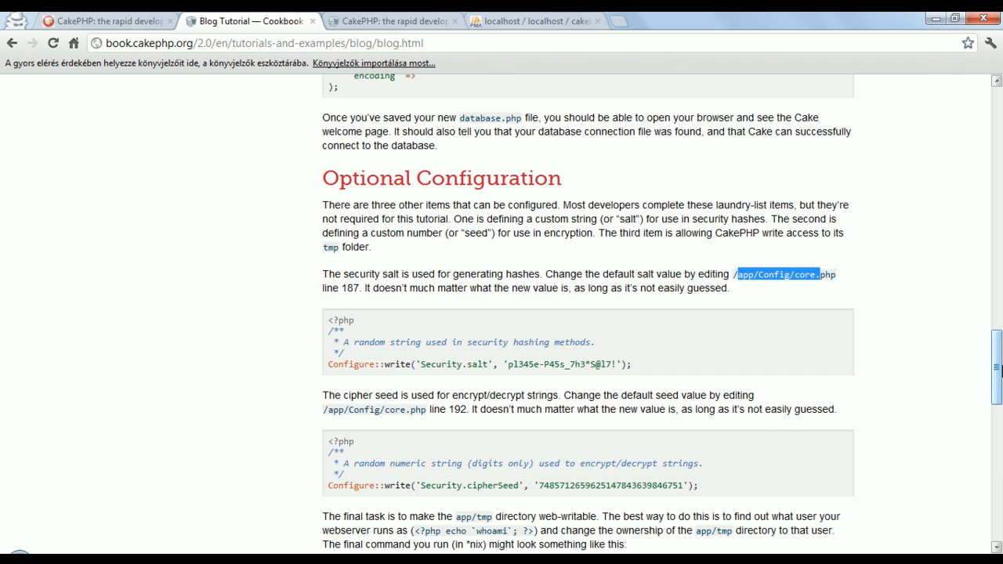
scroll("down", 3)
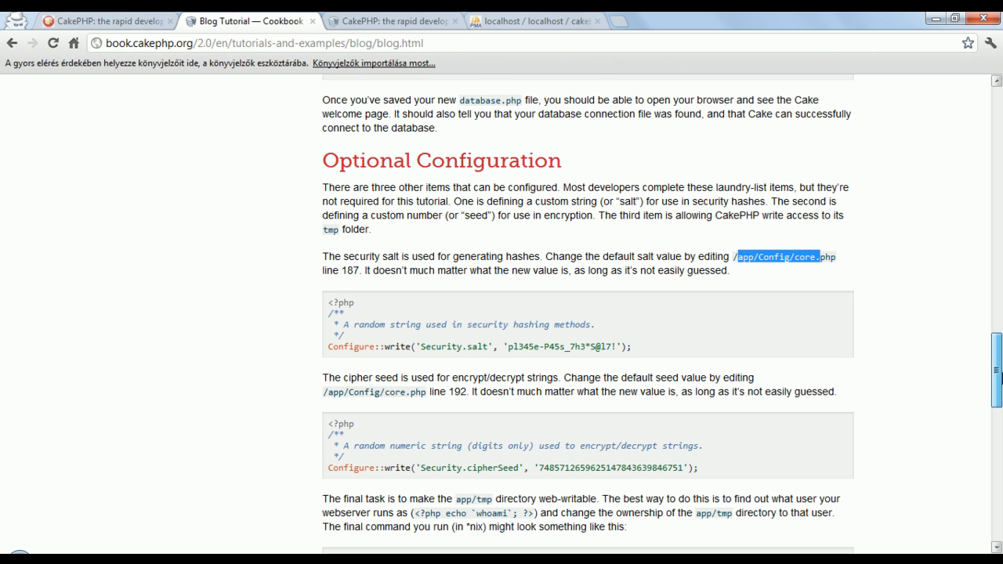
scroll("down", 3)
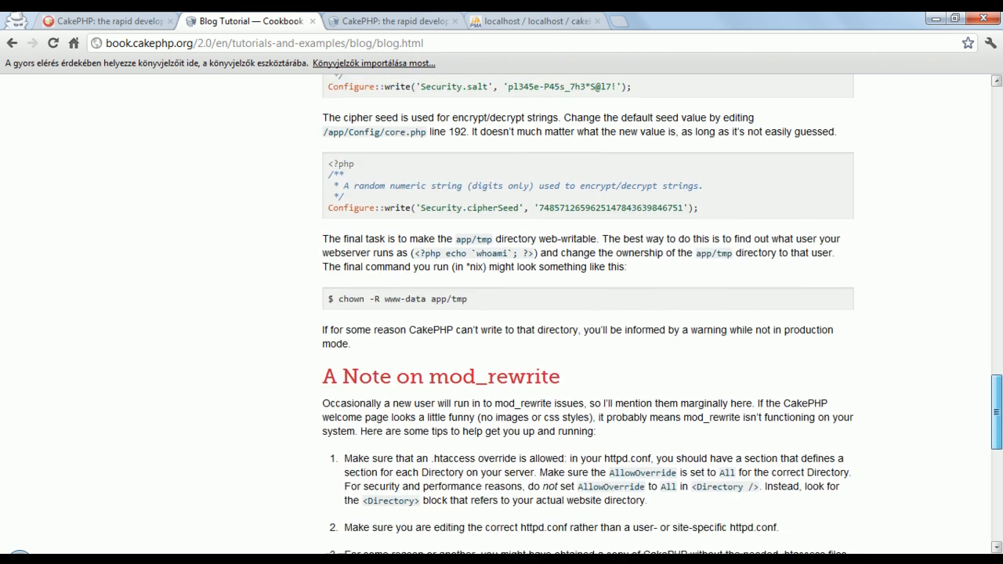
scroll("down", 3)
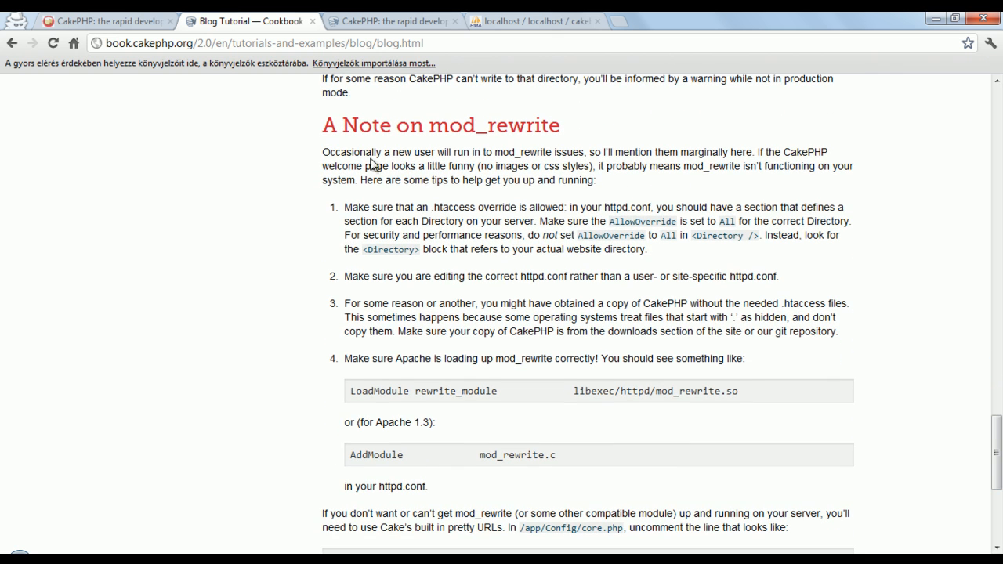
mouse_move(485, 172)
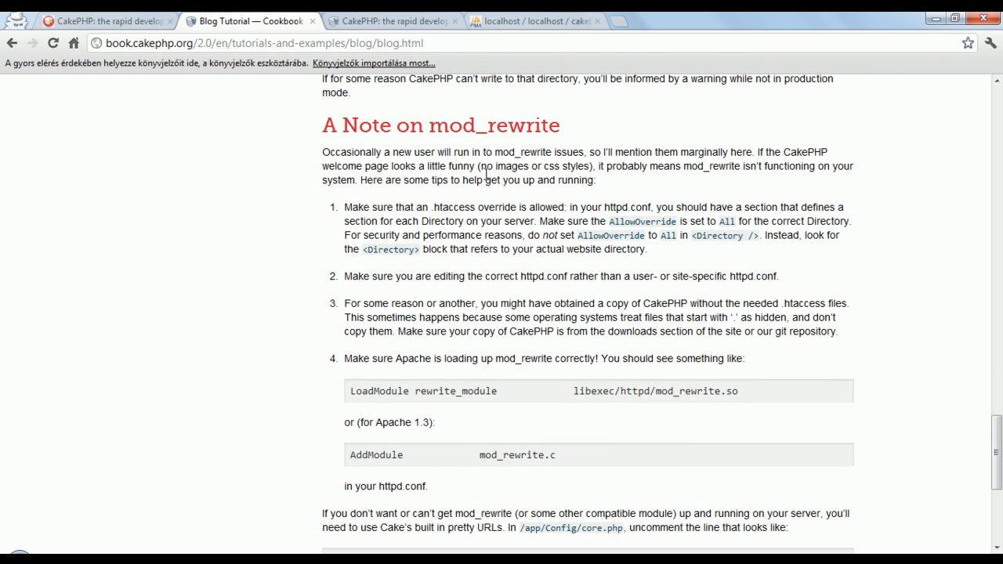
double_click(489, 125)
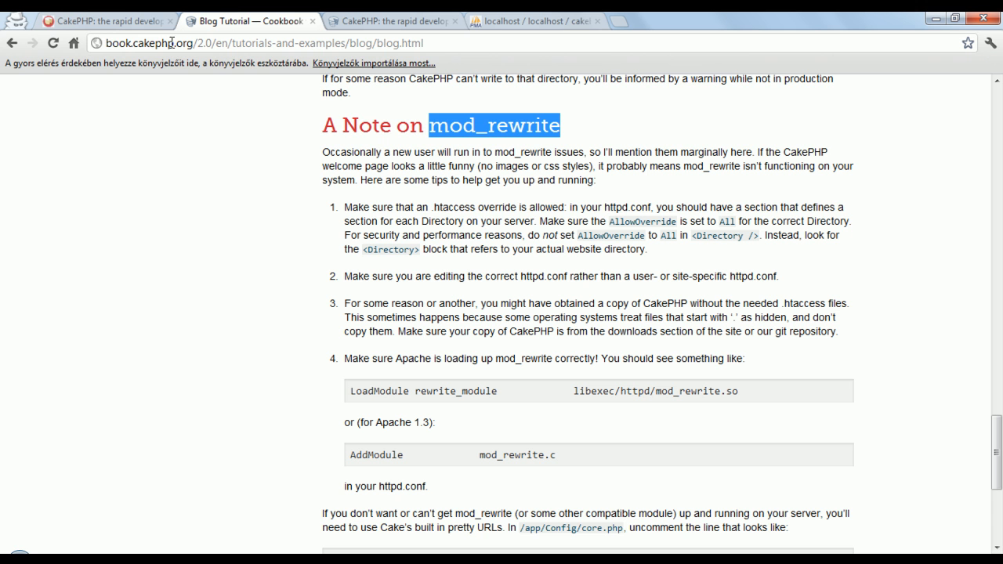
mouse_move(276, 47)
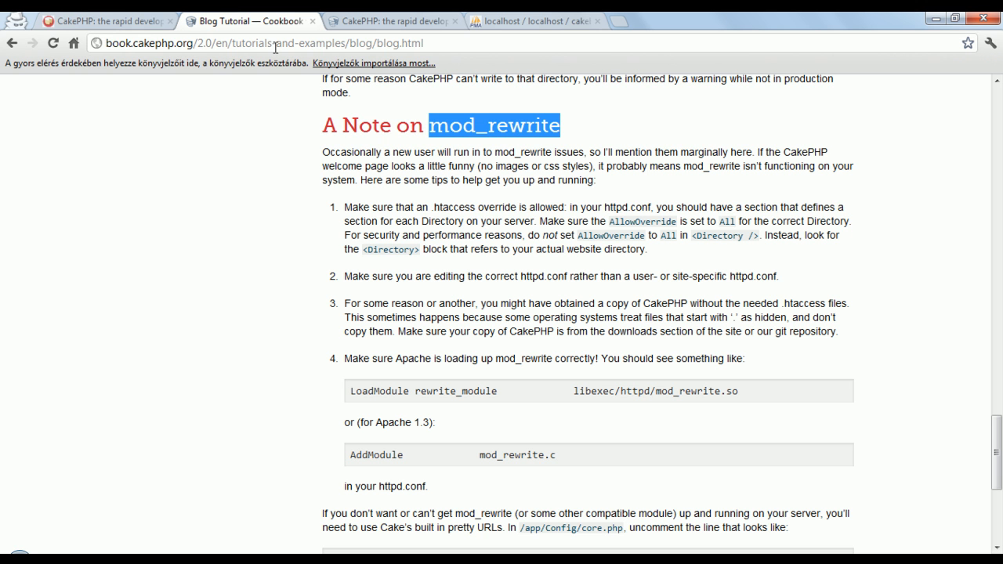
mouse_move(987, 461)
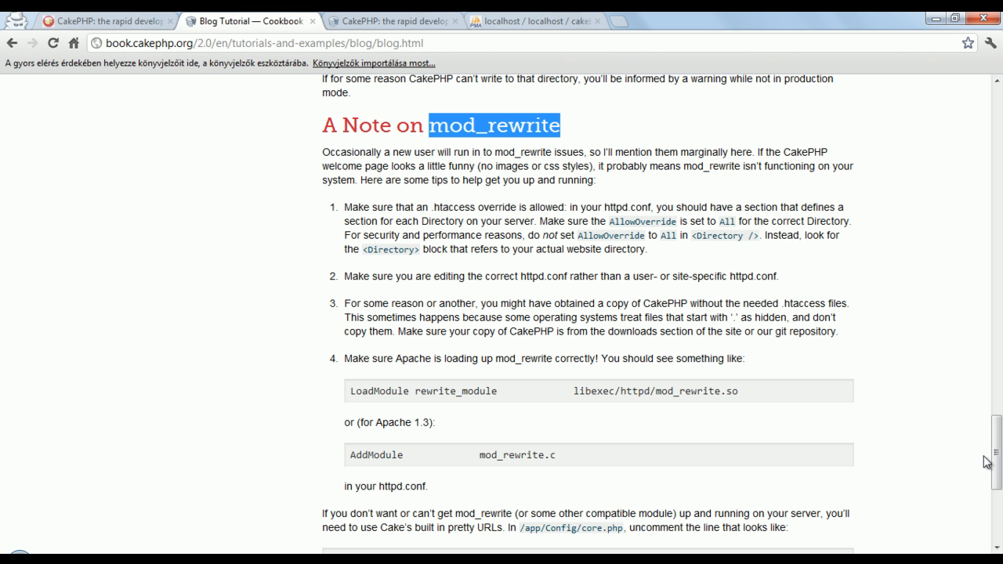
scroll("up", 3)
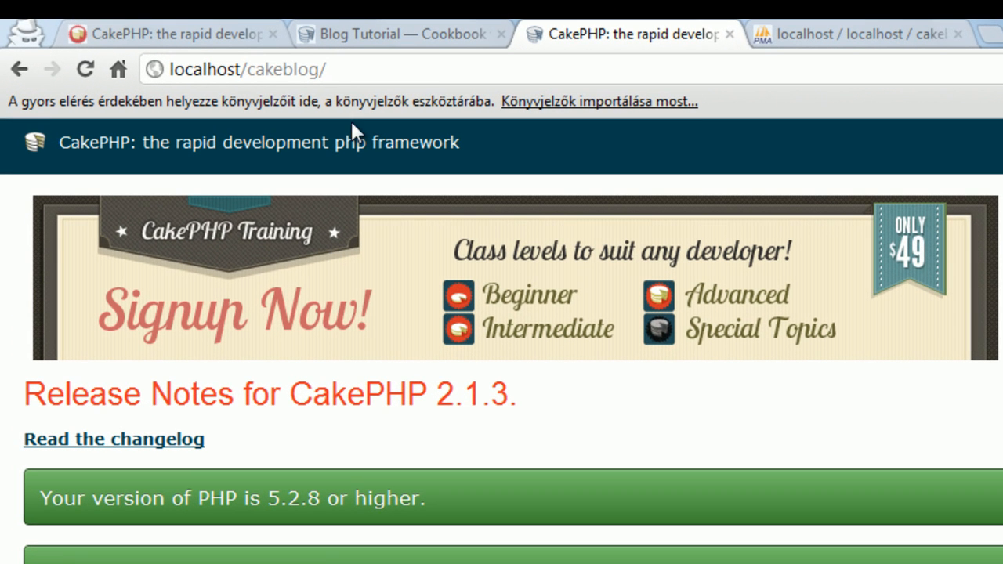
Load localhost/cakeblog/post, which shows a Missing Controller error for PostController.
left_click(247, 69)
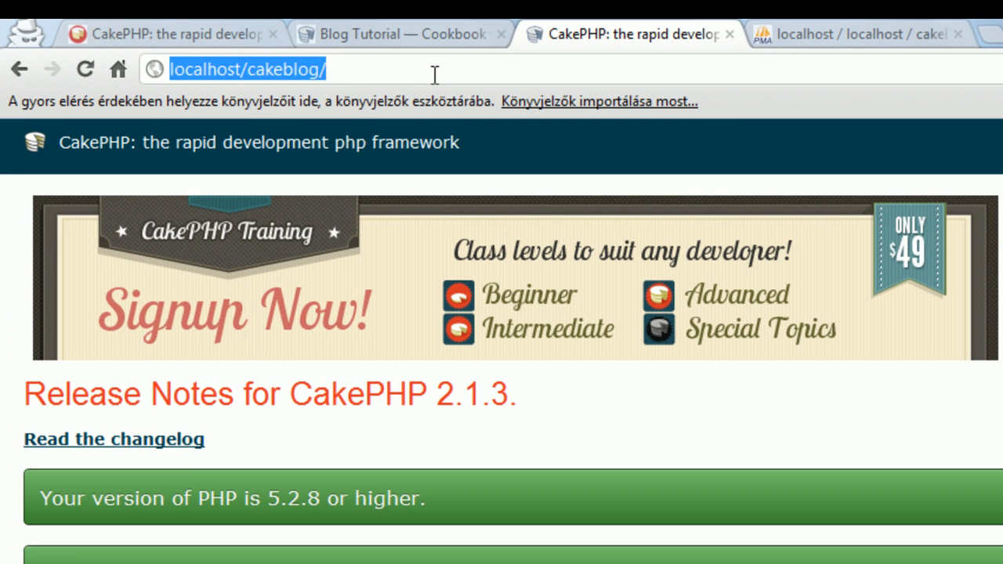
type("post")
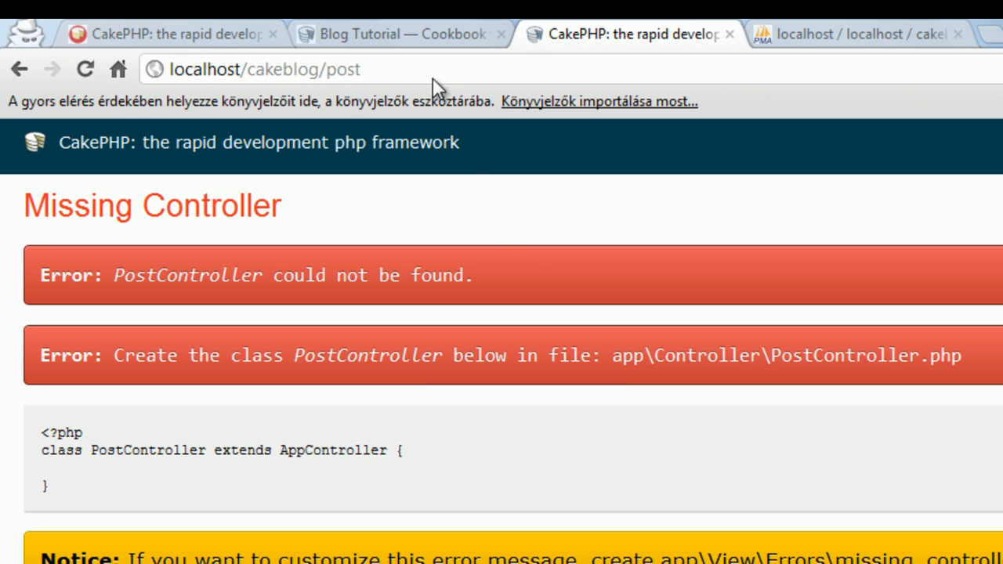
scroll("down", 3)
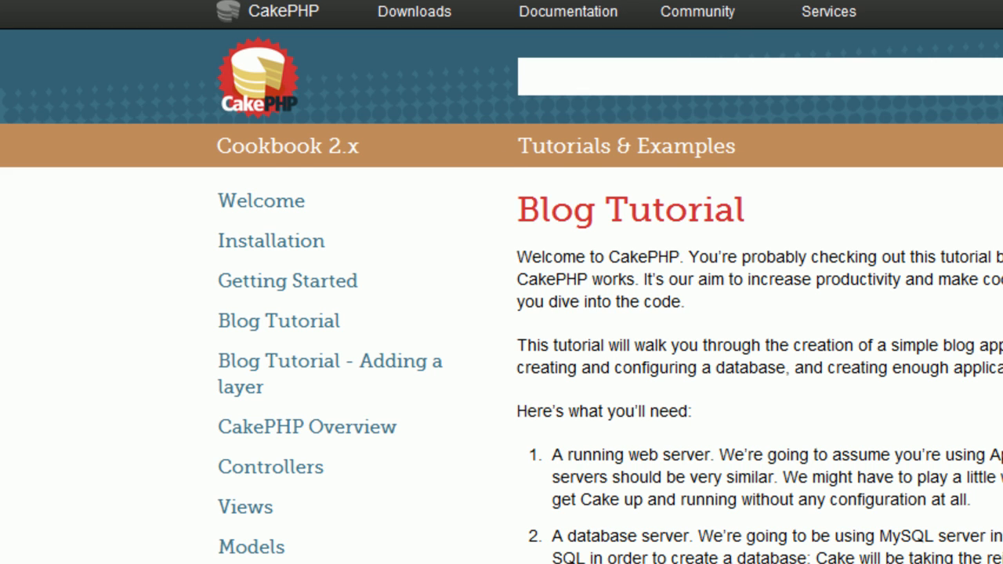
Open the 'Blog Tutorial - Adding a layer' page from the Cookbook sidebar.
scroll("down", 3)
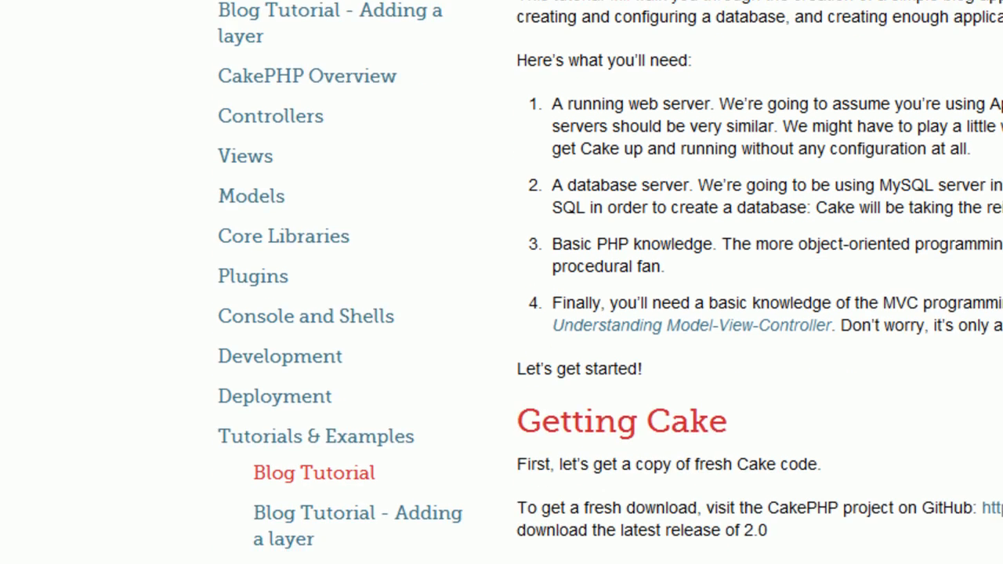
scroll("down", 3)
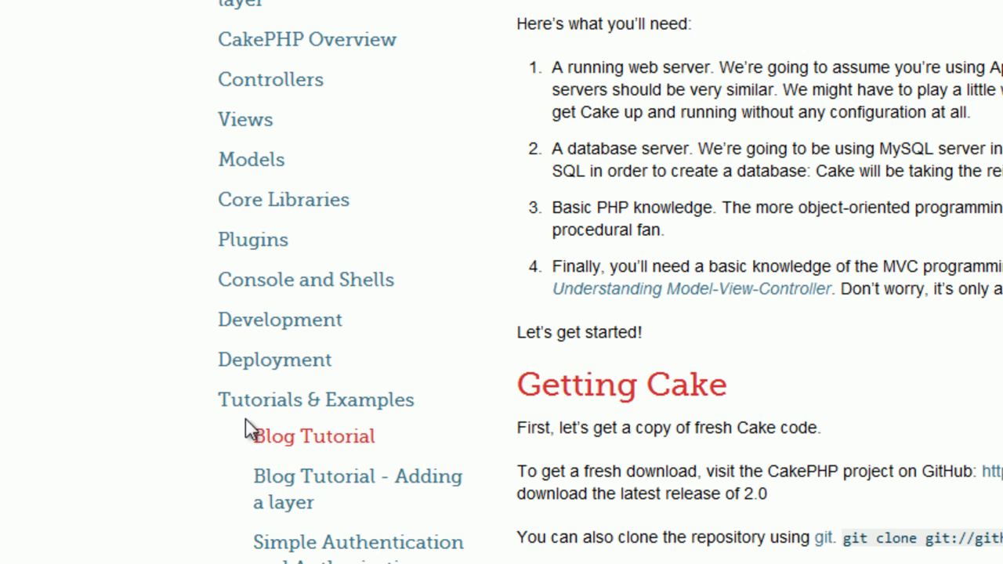
mouse_move(379, 478)
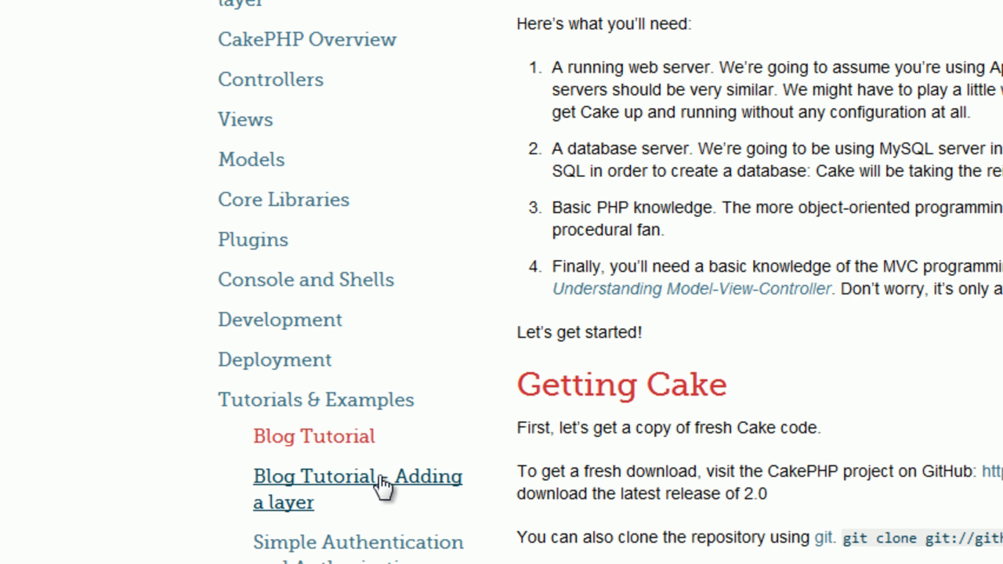
left_click(357, 477)
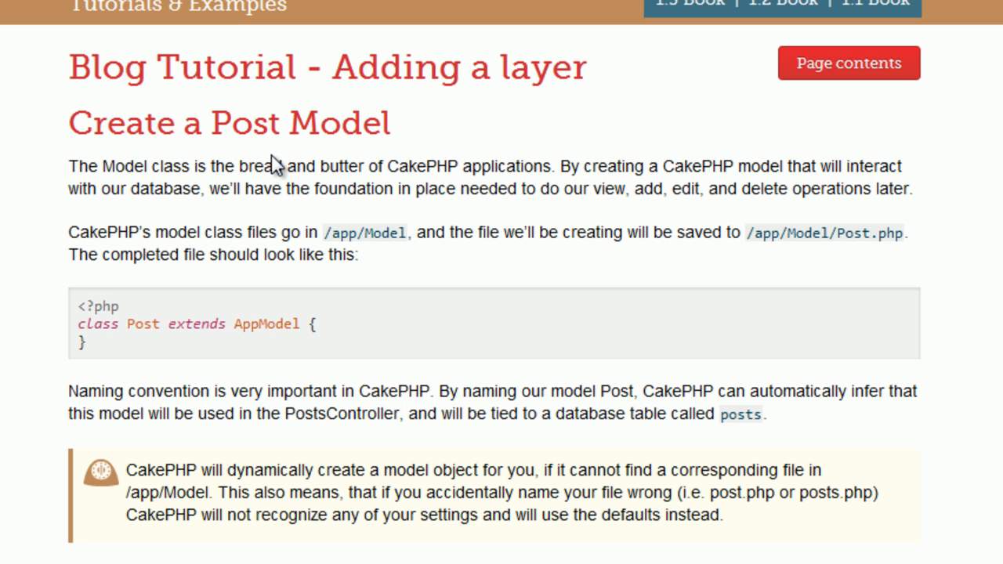
mouse_move(509, 241)
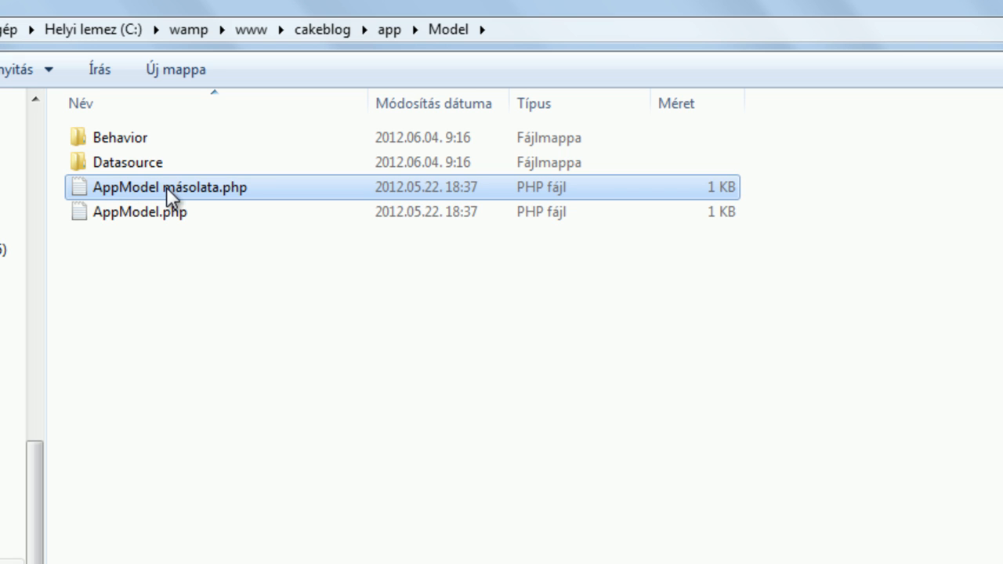
Open the copied AppModel file in the Model folder to become the Post.php model.
double_click(169, 186)
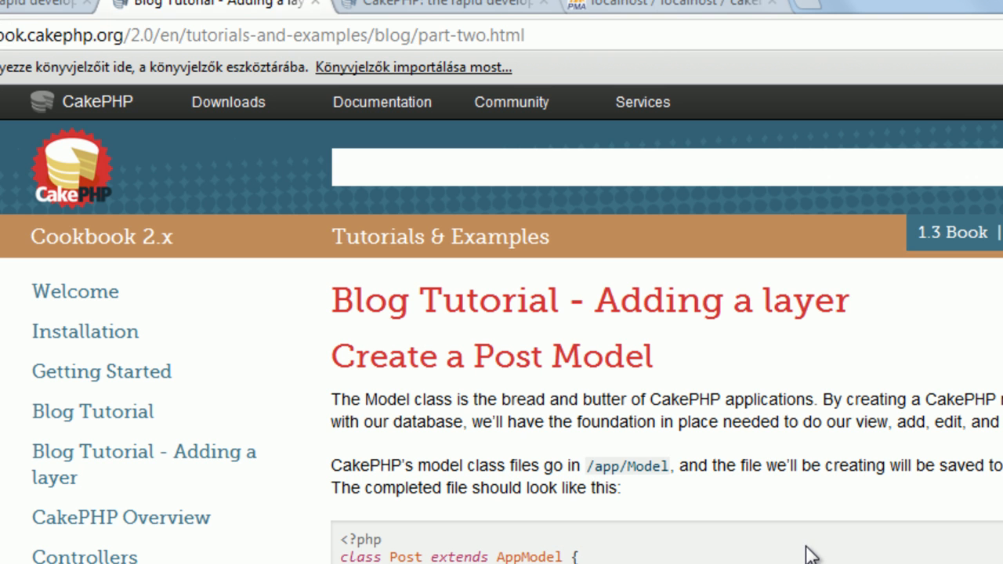
scroll("down", 3)
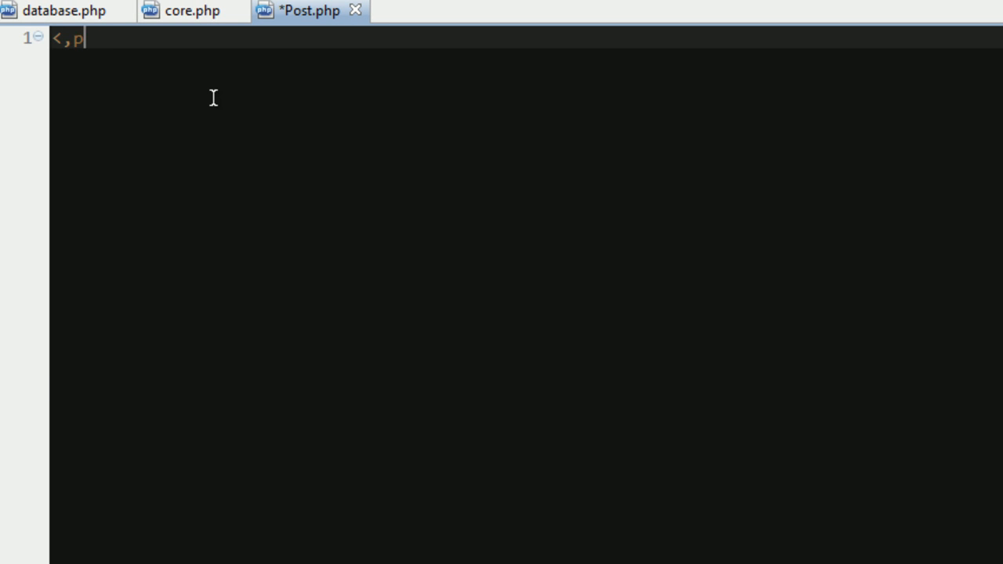
Write the Post class extending AppModel inside PHP tags in Post.php and save it.
type("?php")
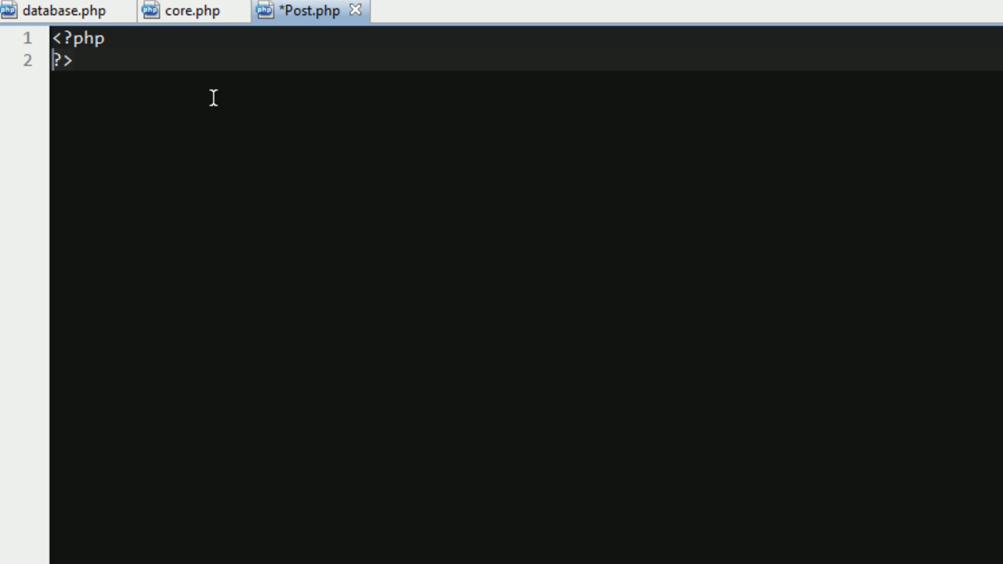
key("Enter")
type("class Post extends AppModel")
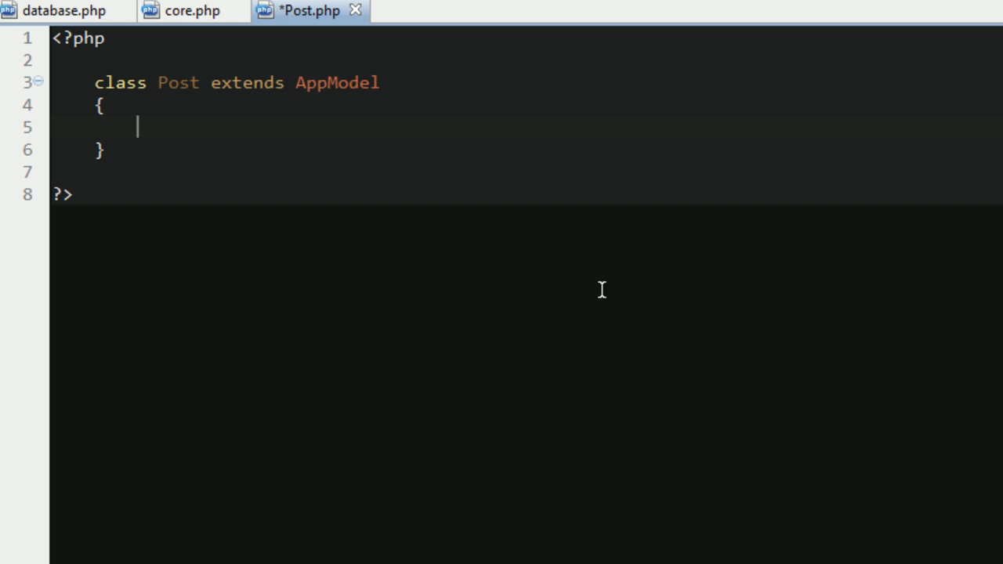
key("ctrl+s")
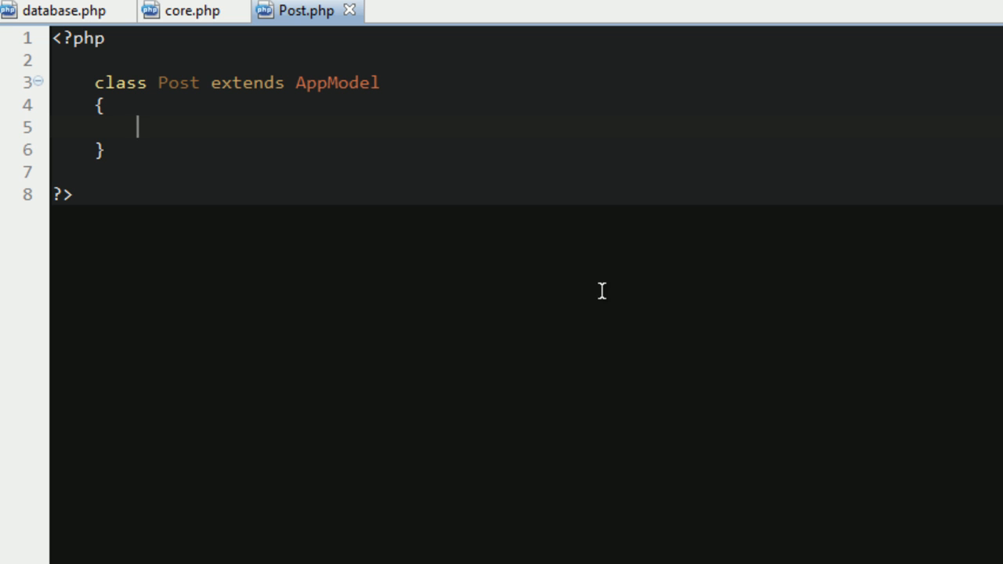
mouse_move(595, 413)
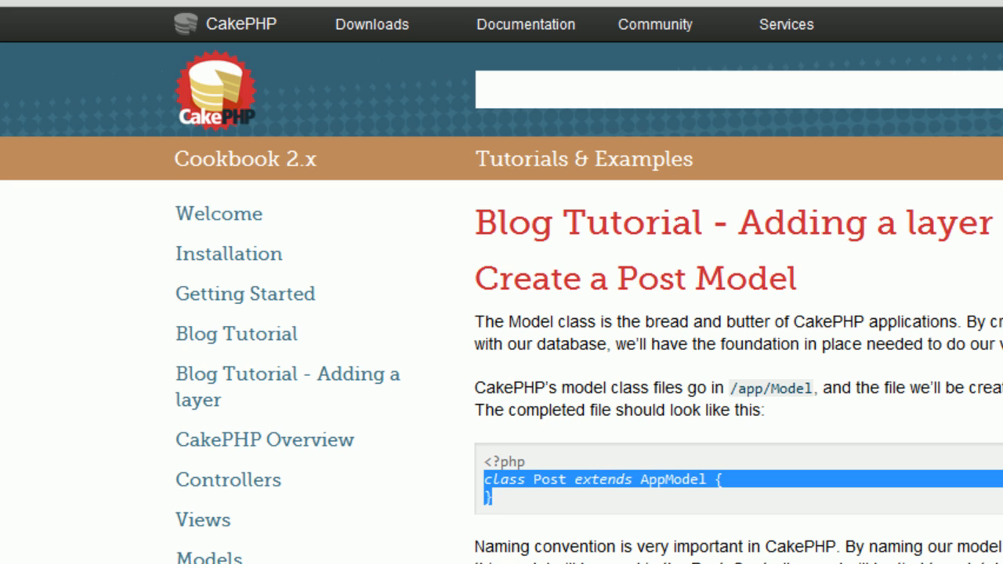
Note the Controller folder name from the tutorial and open cakeblog/app/Controller in Explorer.
scroll("down", 3)
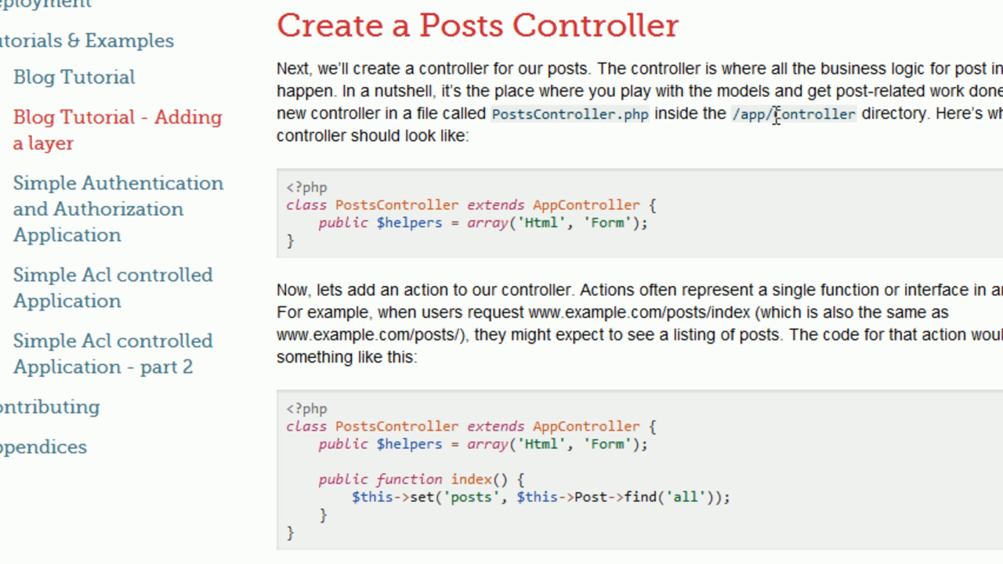
double_click(814, 113)
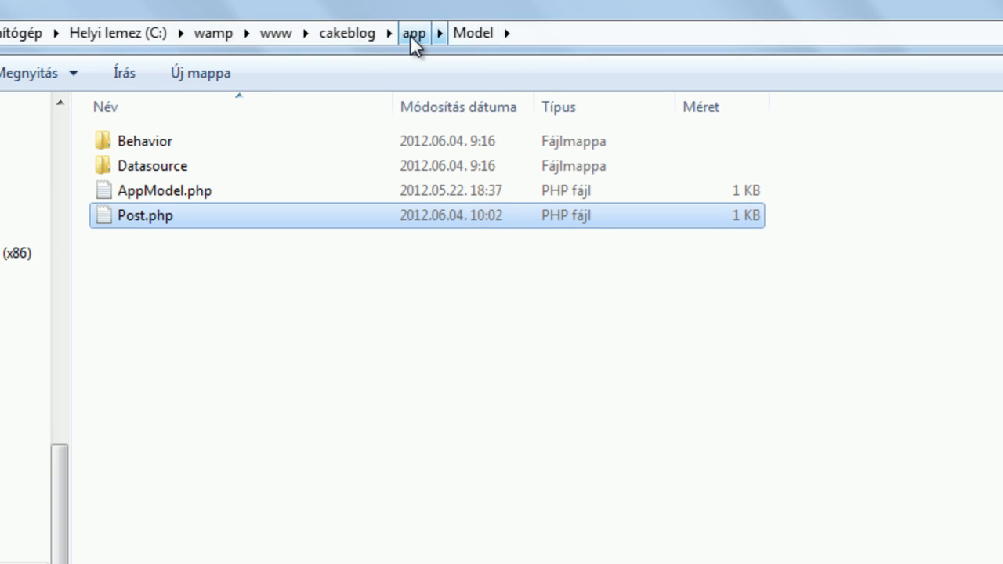
left_click(414, 33)
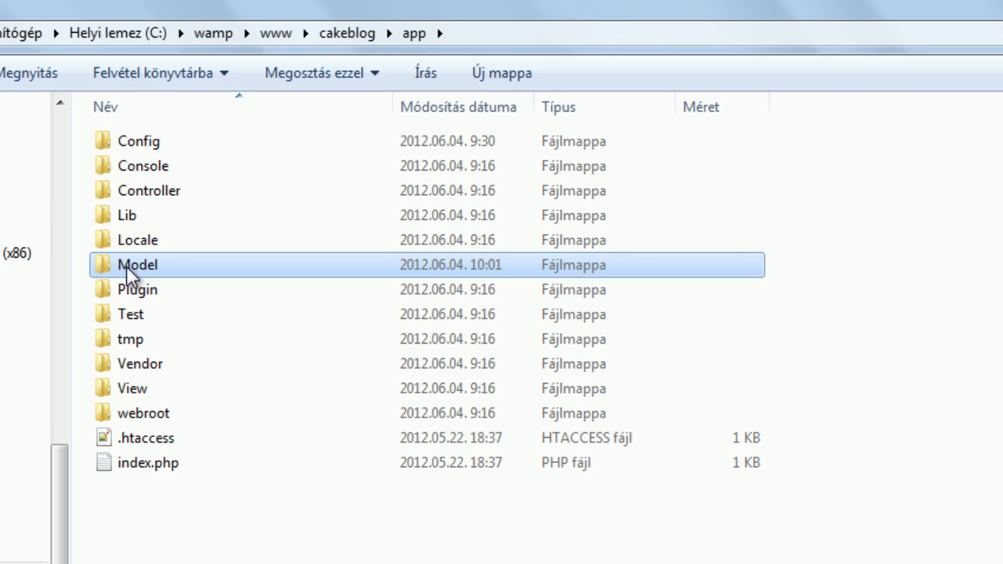
mouse_move(195, 232)
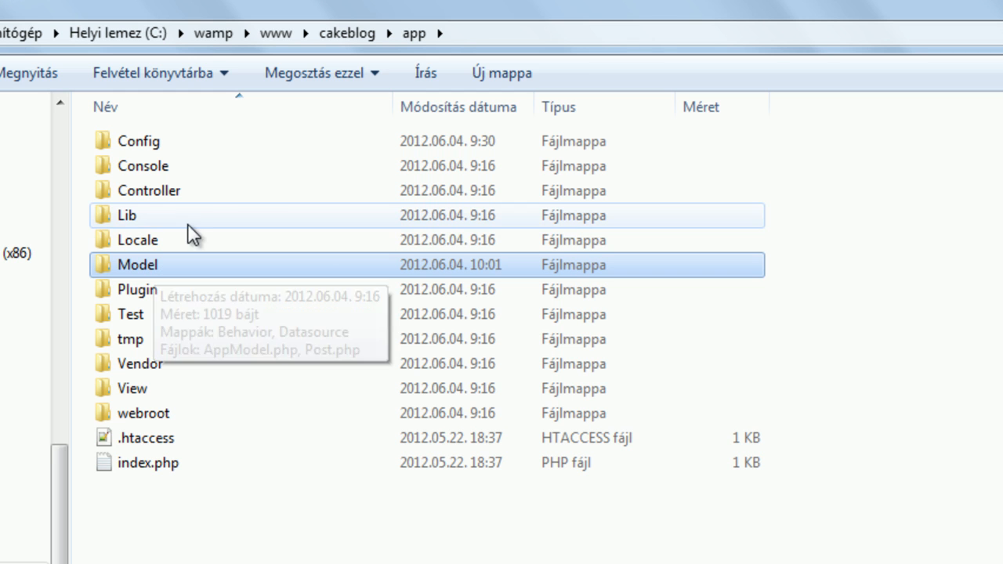
double_click(149, 189)
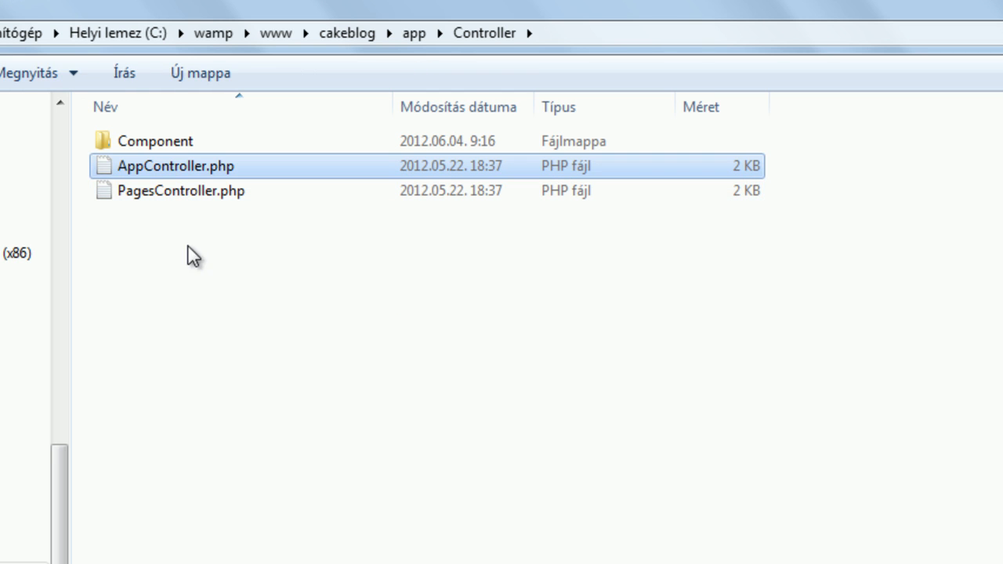
mouse_move(240, 254)
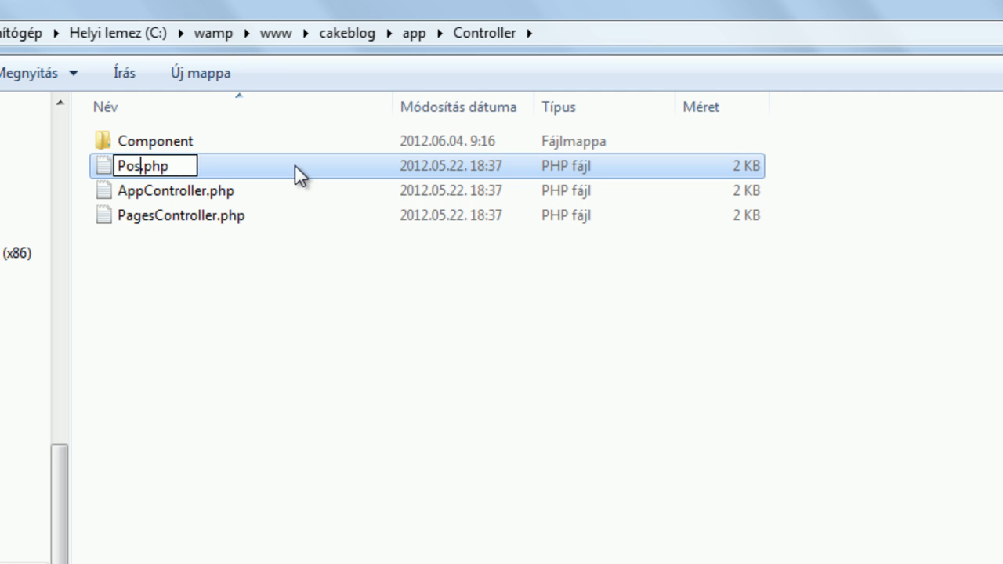
Confirm the new Posts.php controller file and select the PostsController name in the tutorial.
key("enter")
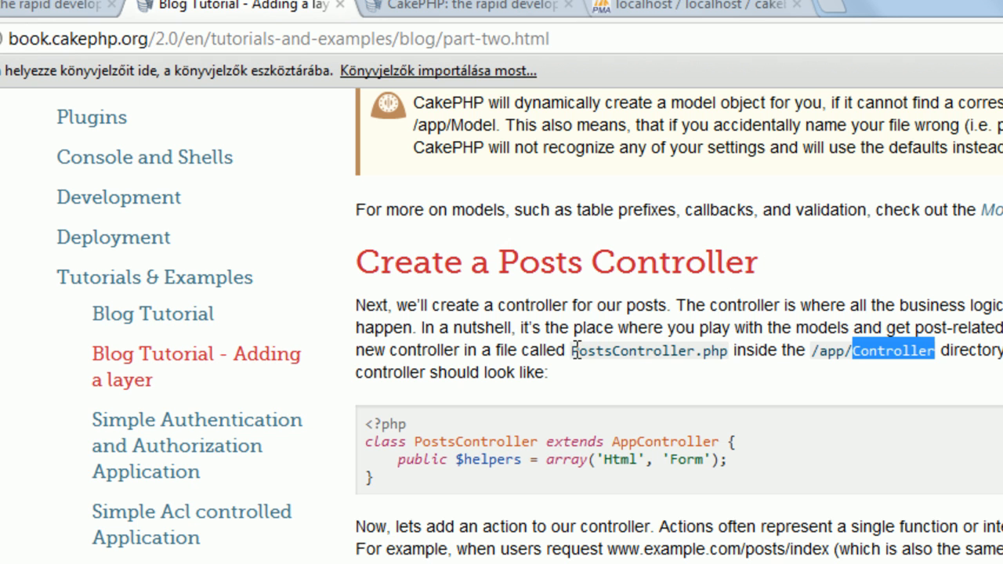
double_click(629, 351)
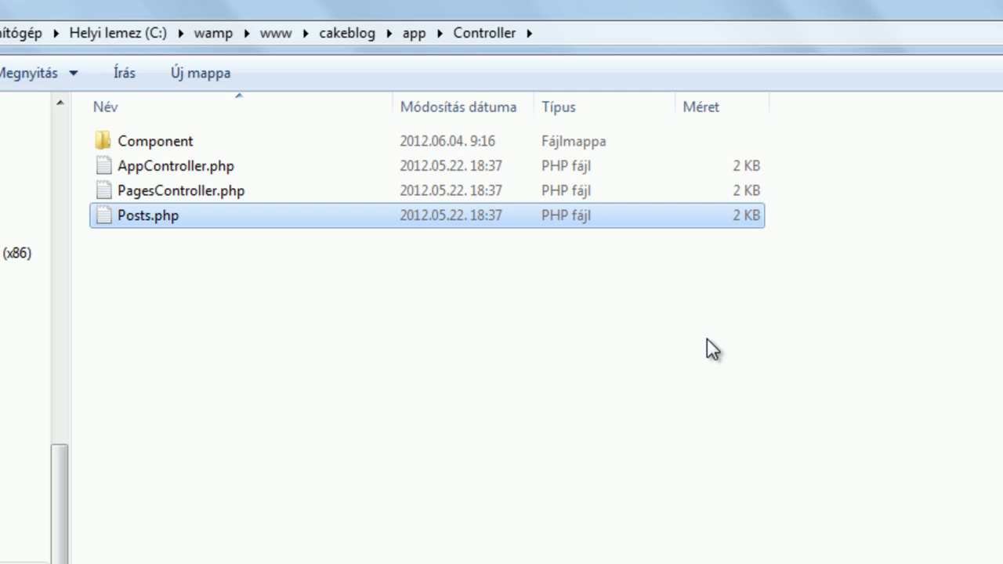
mouse_move(141, 219)
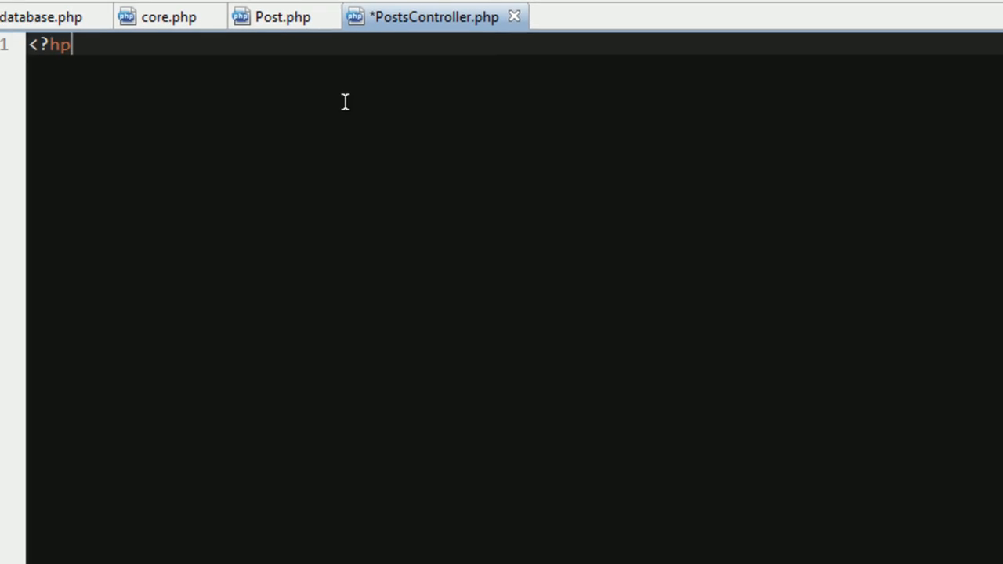
Start PostsController.php with opening and closing PHP tags around a blank line.
type("php")
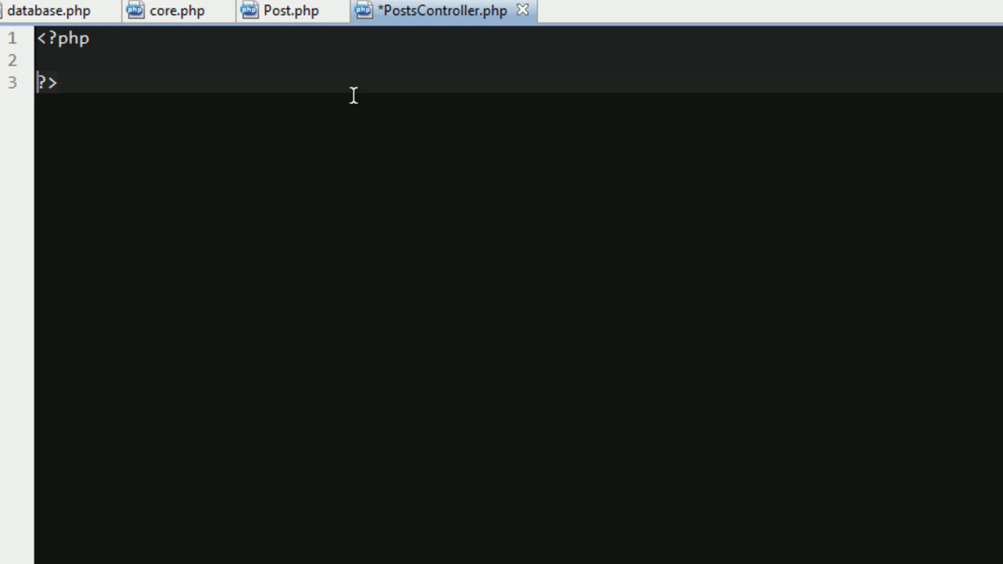
key("Enter")
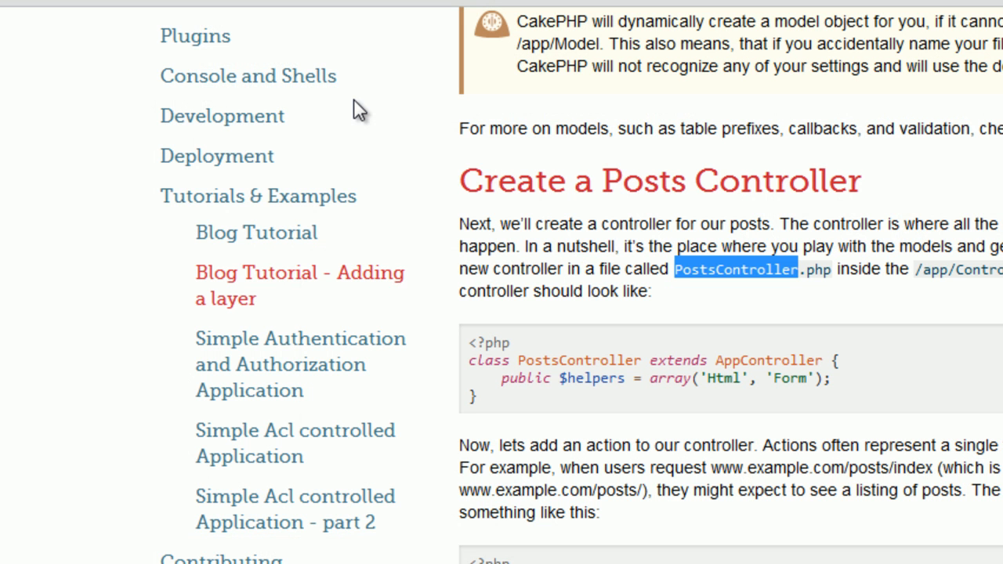
Select the tutorial's PostsController example containing the index() action.
scroll("down", 3)
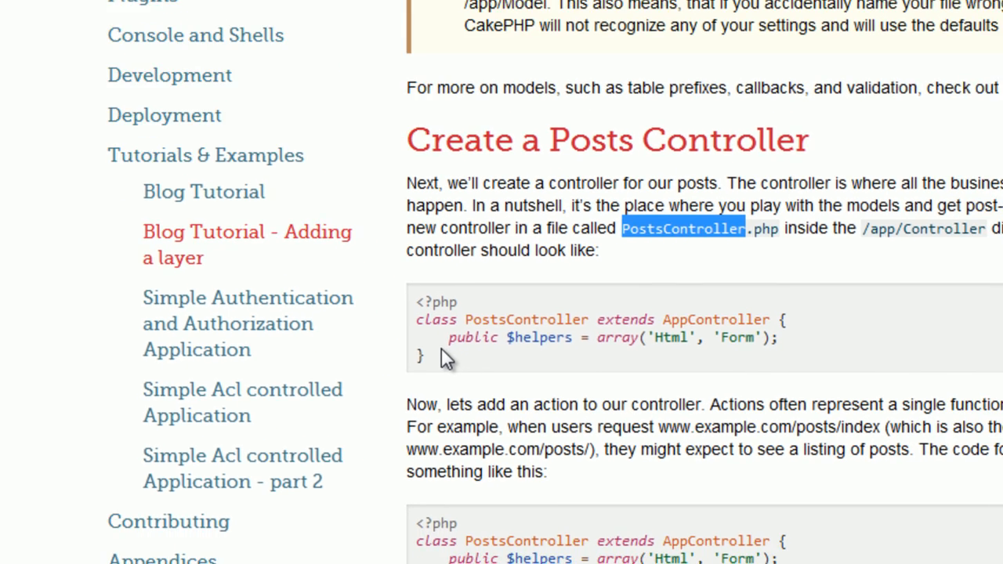
scroll("down", 3)
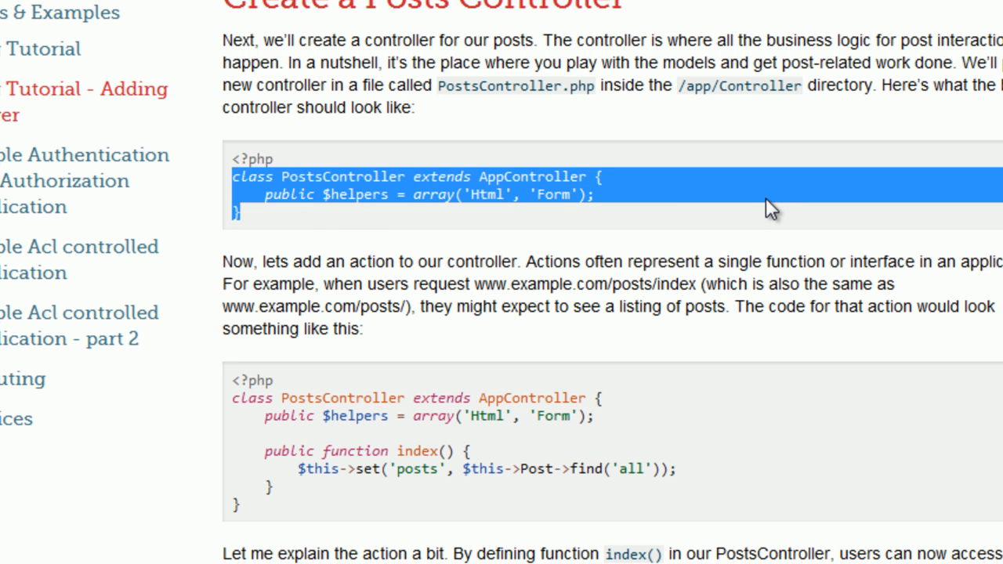
scroll("down", 3)
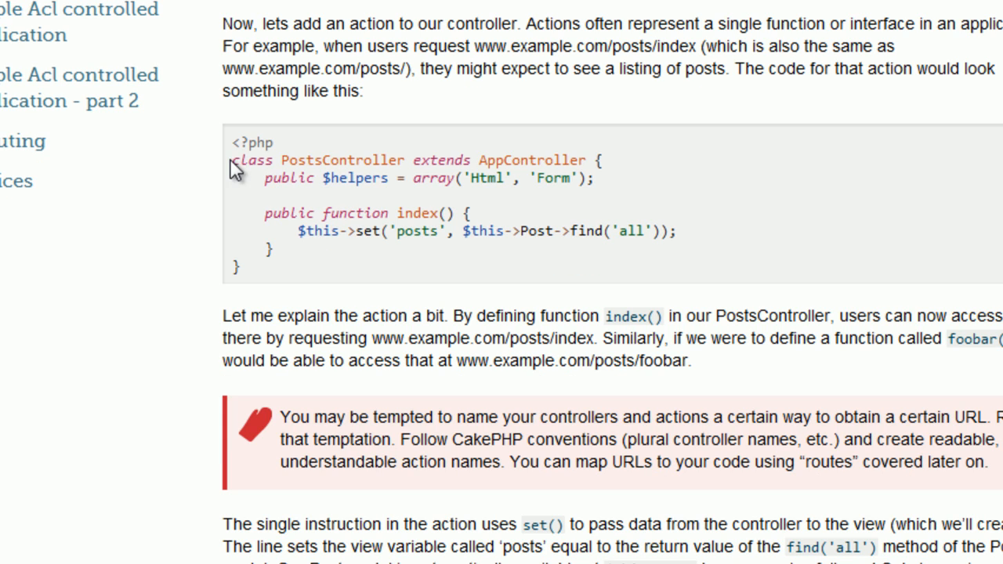
left_click_drag(235, 160, 258, 266)
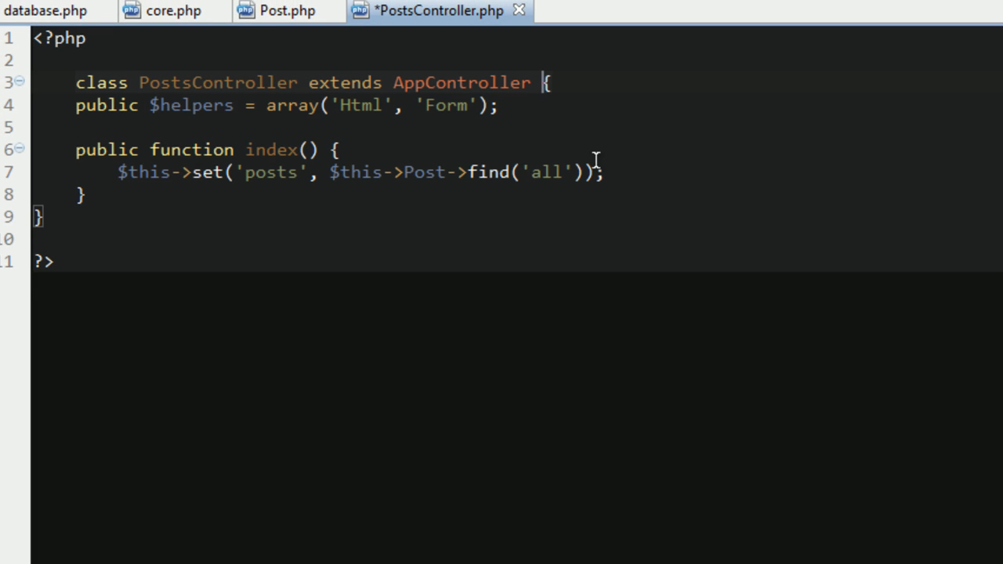
Reformat PostsController so the class and index function braces sit on their own lines.
key("Enter")
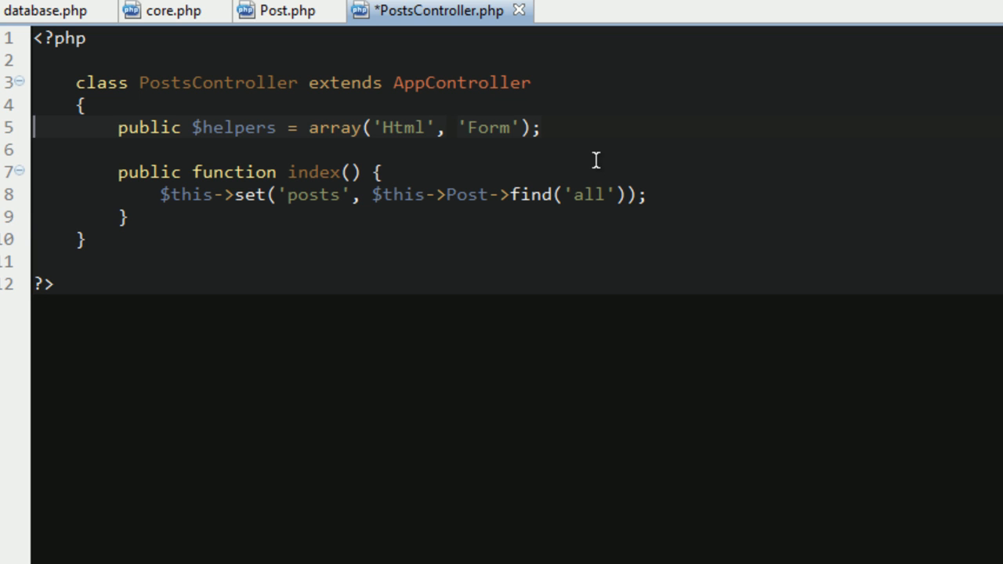
mouse_move(225, 133)
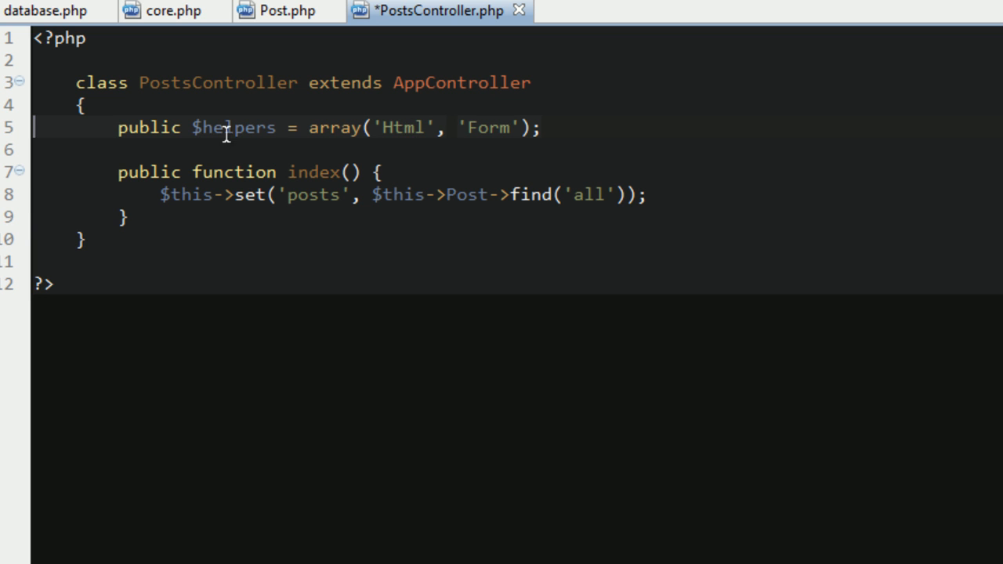
mouse_move(442, 141)
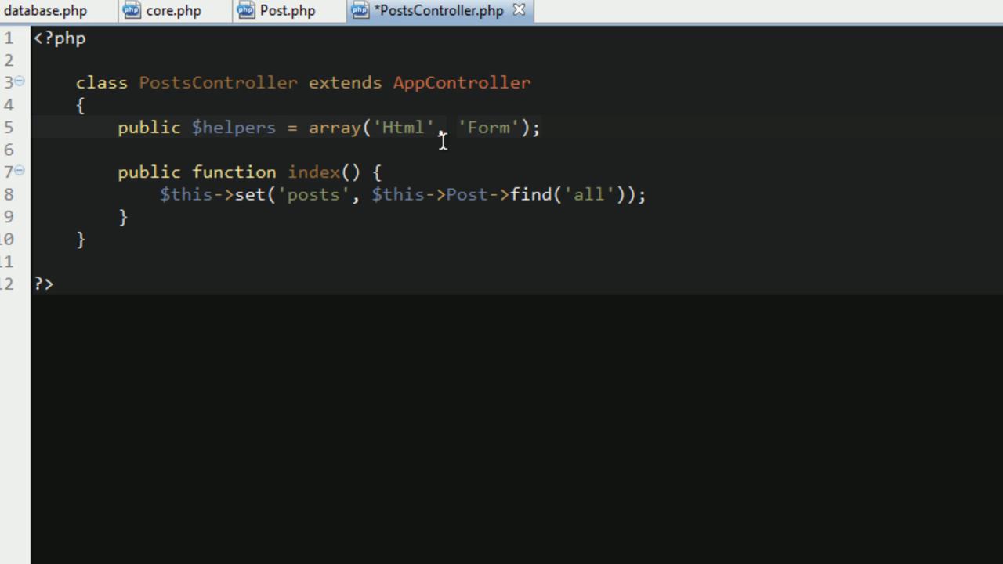
mouse_move(526, 128)
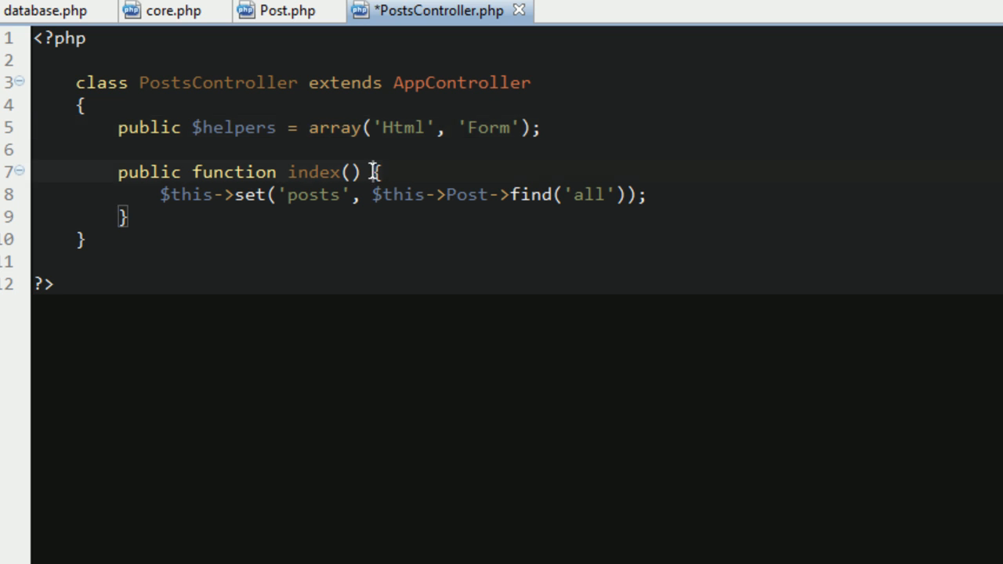
key("Enter")
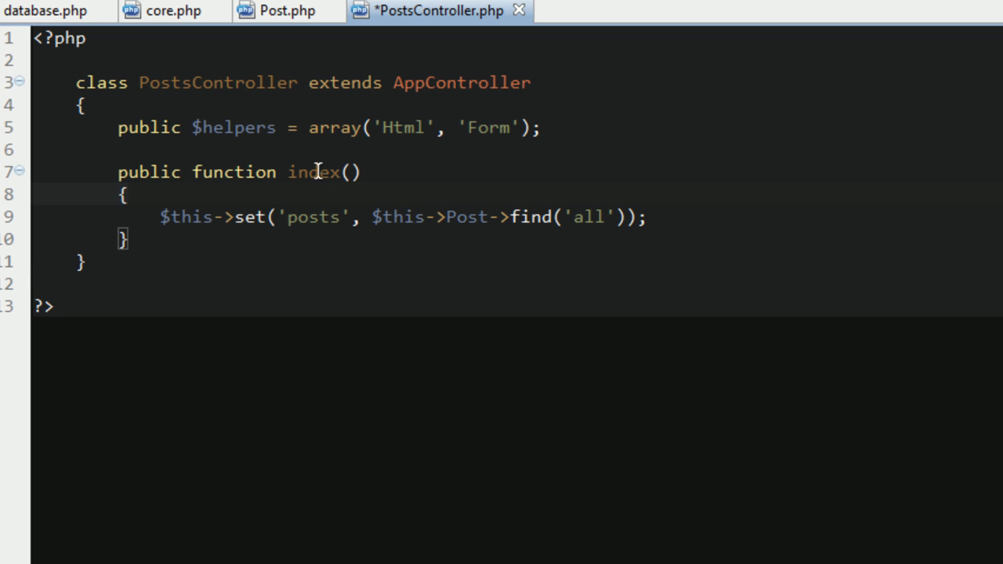
mouse_move(473, 182)
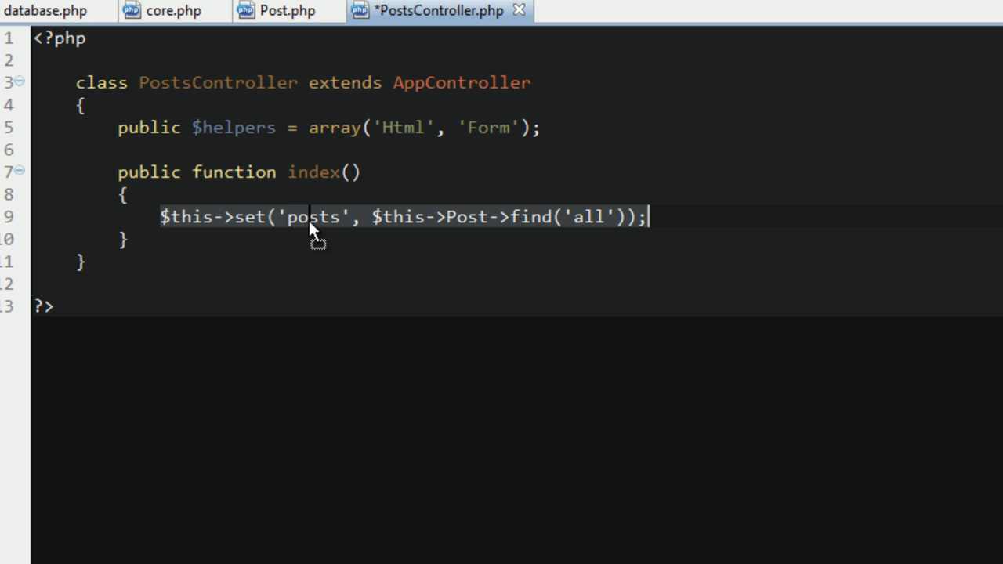
Review the index action's $this->set('posts', $this->Post->find('all')) call word by word.
double_click(312, 216)
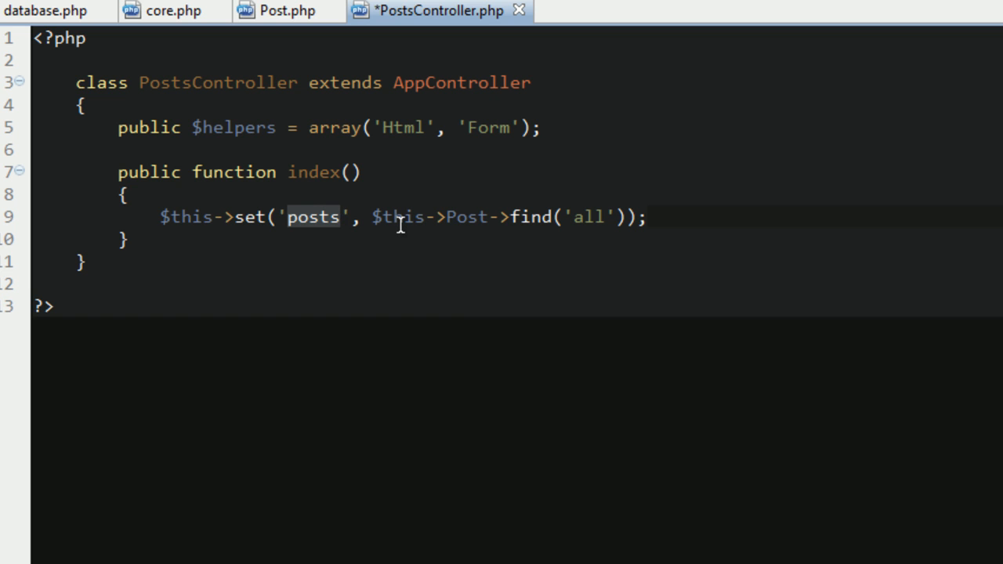
mouse_move(514, 220)
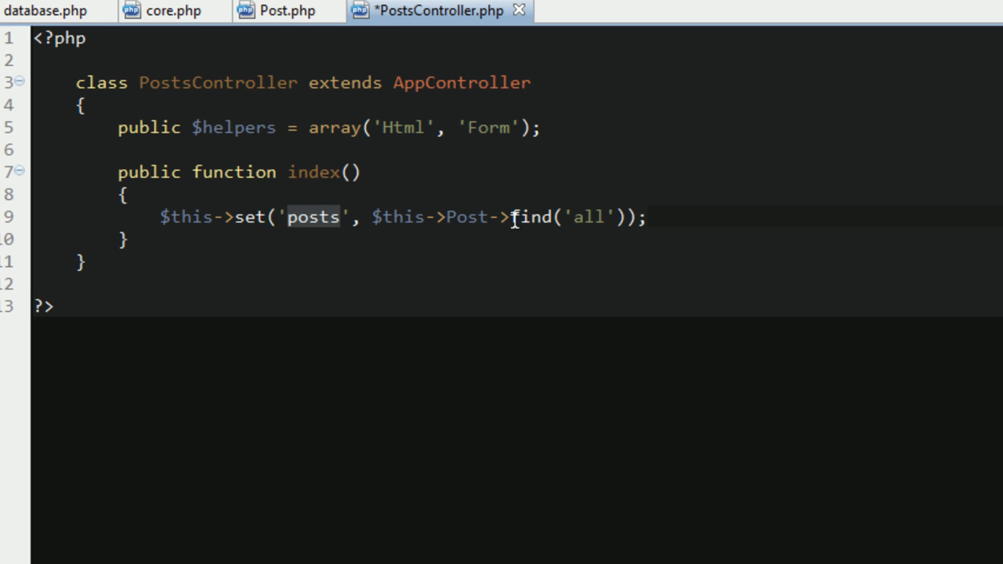
mouse_move(488, 217)
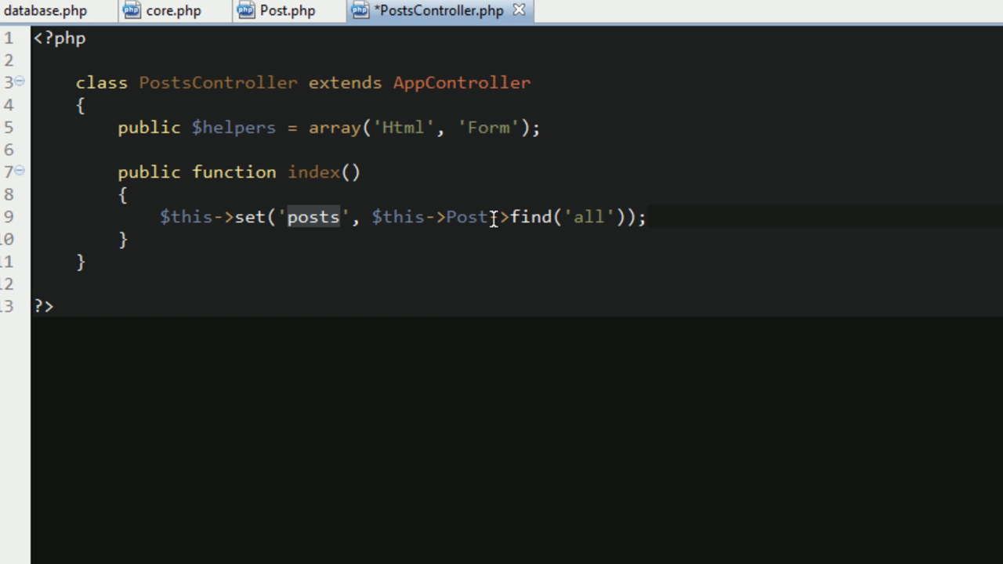
double_click(530, 216)
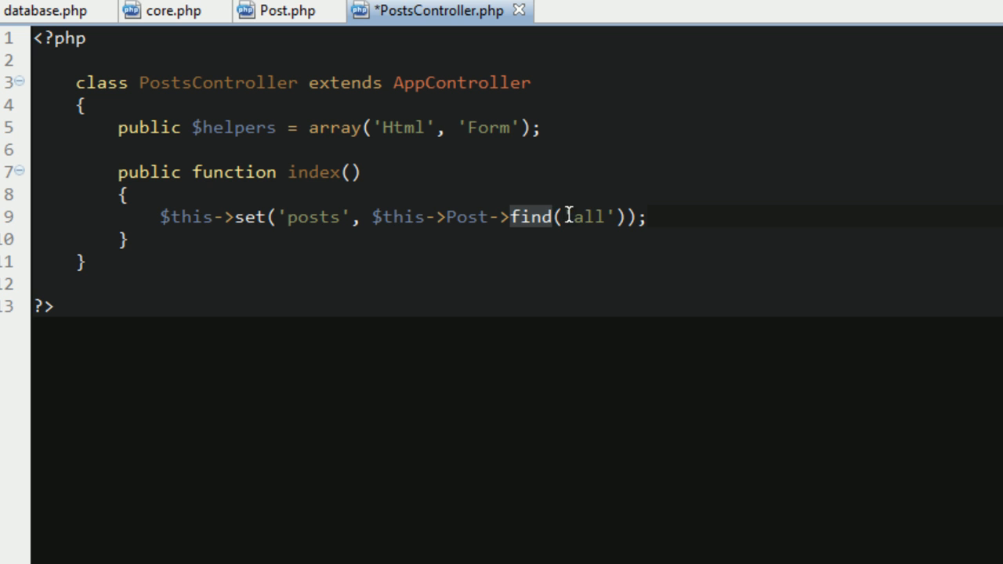
double_click(589, 216)
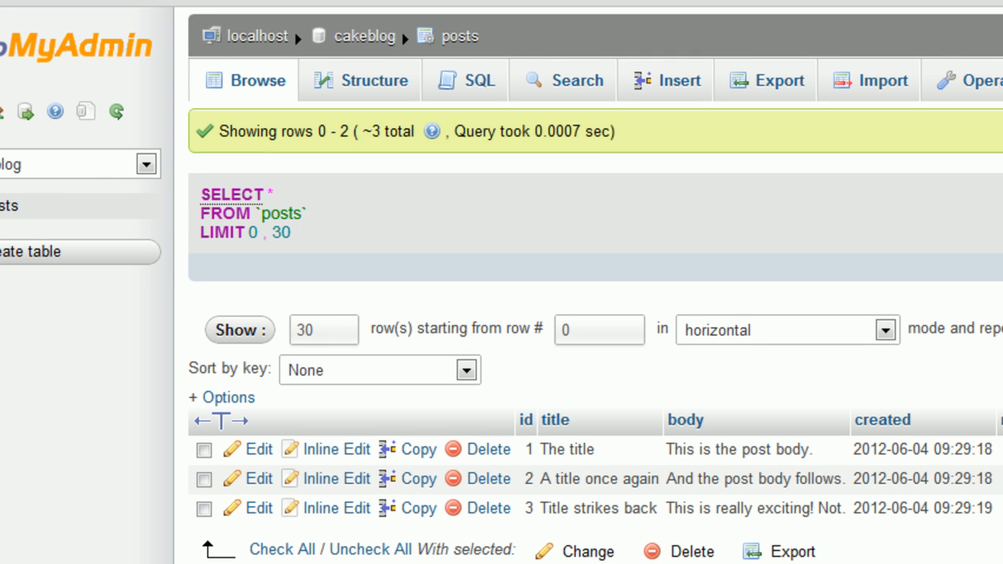
Save PostsController.php, glance at the empty Post model, and return to the browser.
scroll("down", 3)
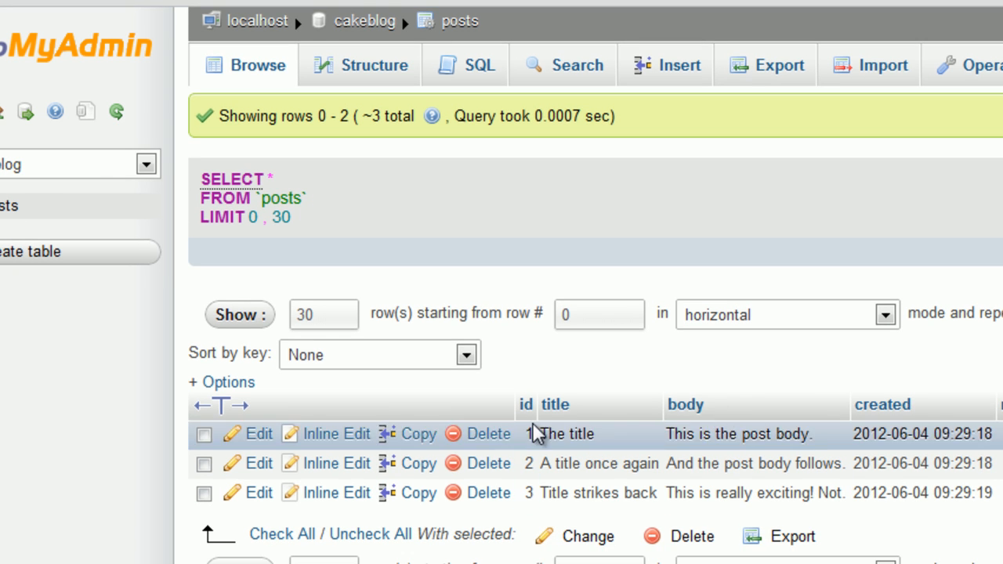
mouse_move(536, 452)
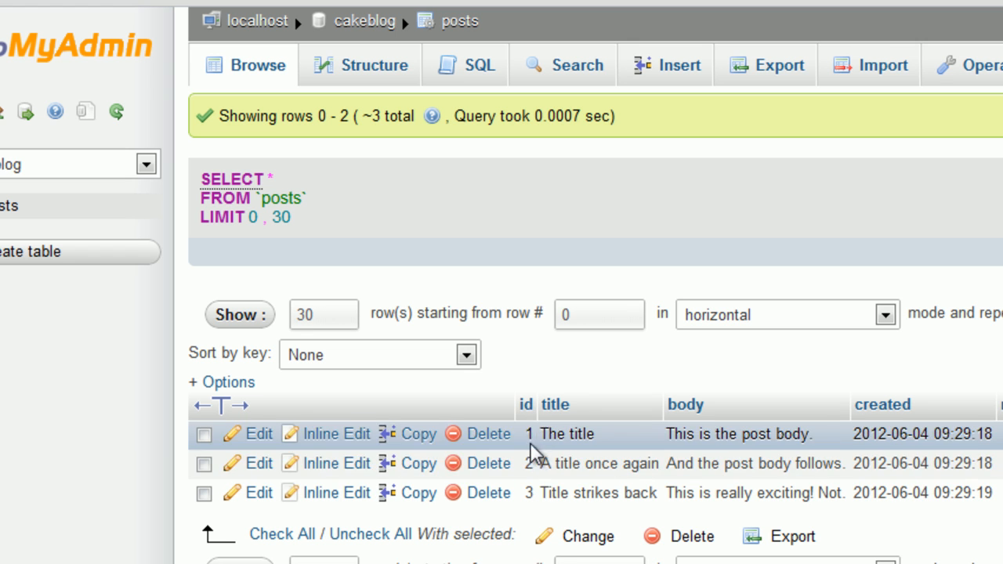
mouse_move(598, 457)
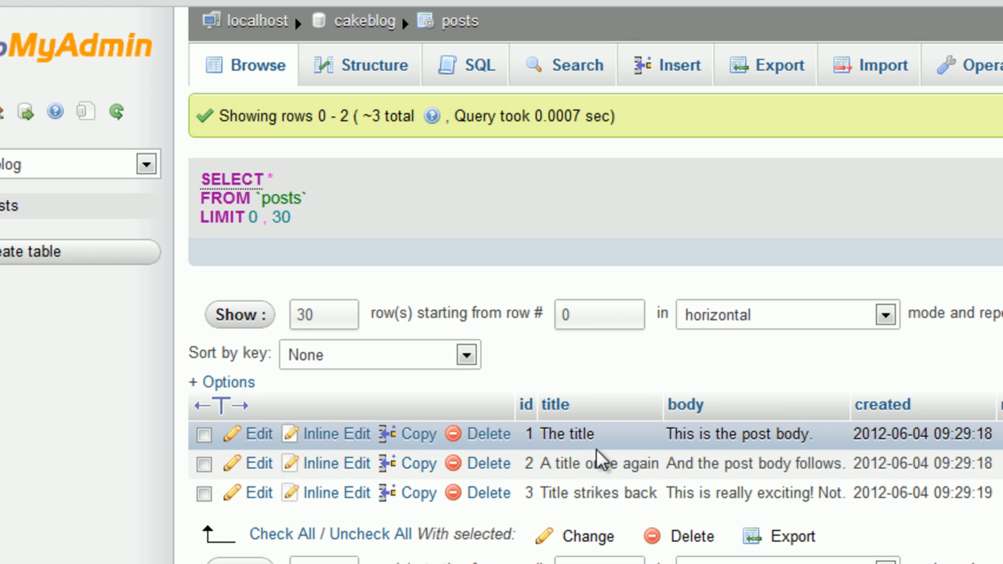
left_click(439, 9)
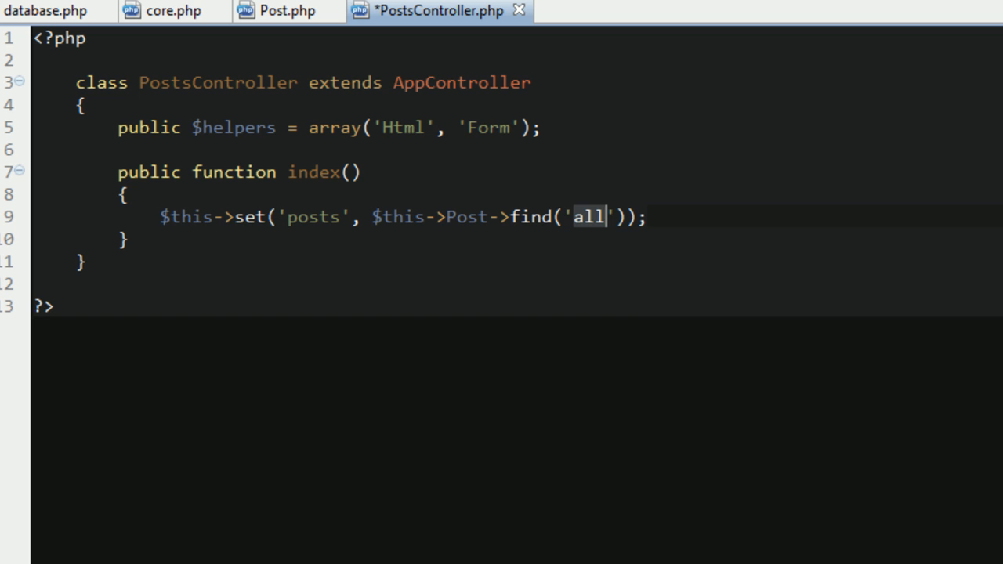
mouse_move(314, 251)
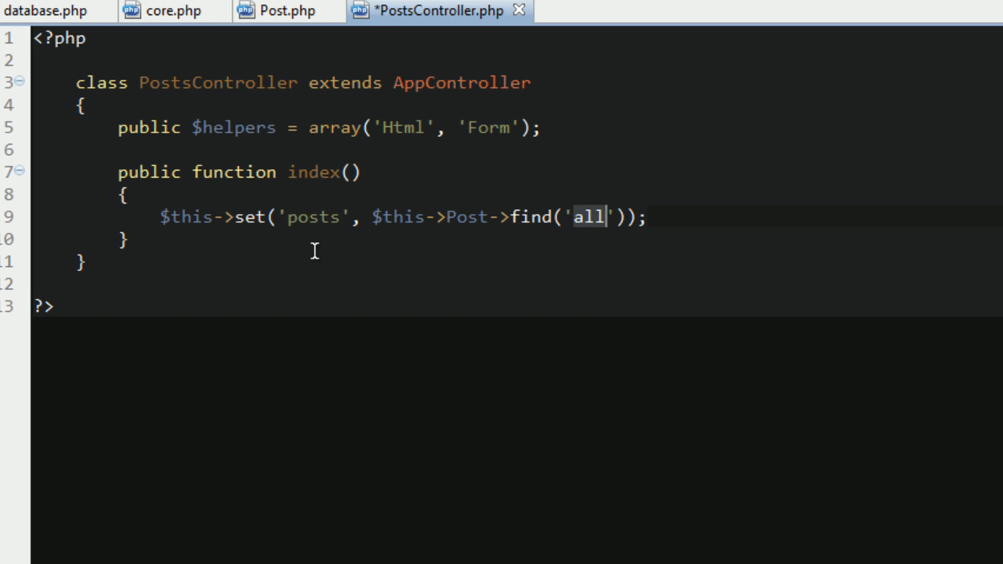
key("ctrl+s")
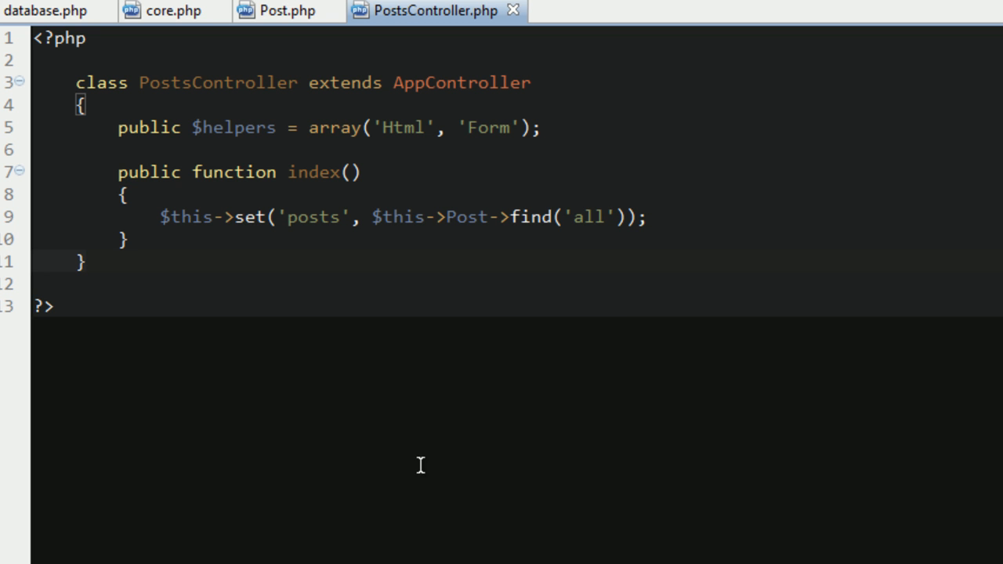
mouse_move(704, 320)
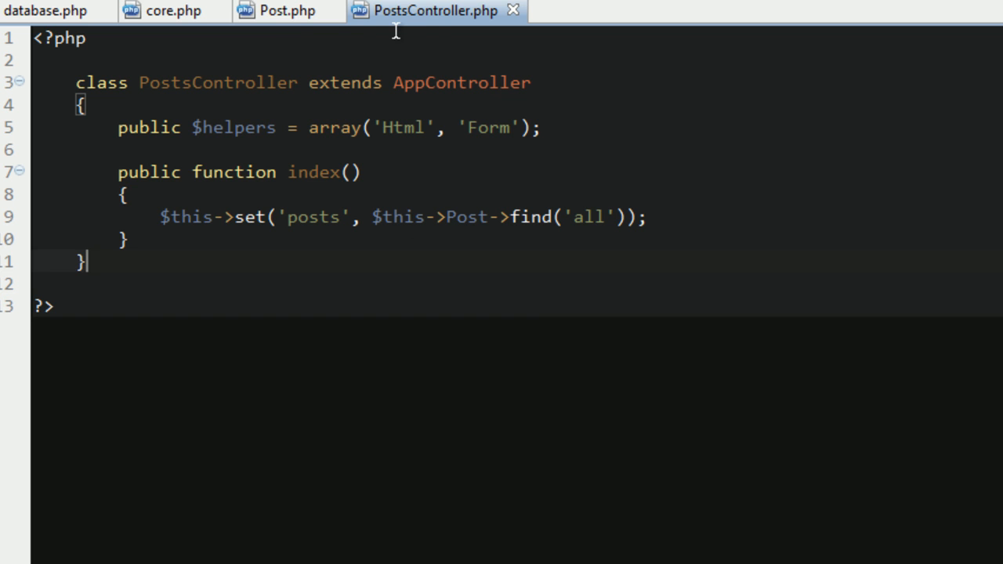
left_click(286, 10)
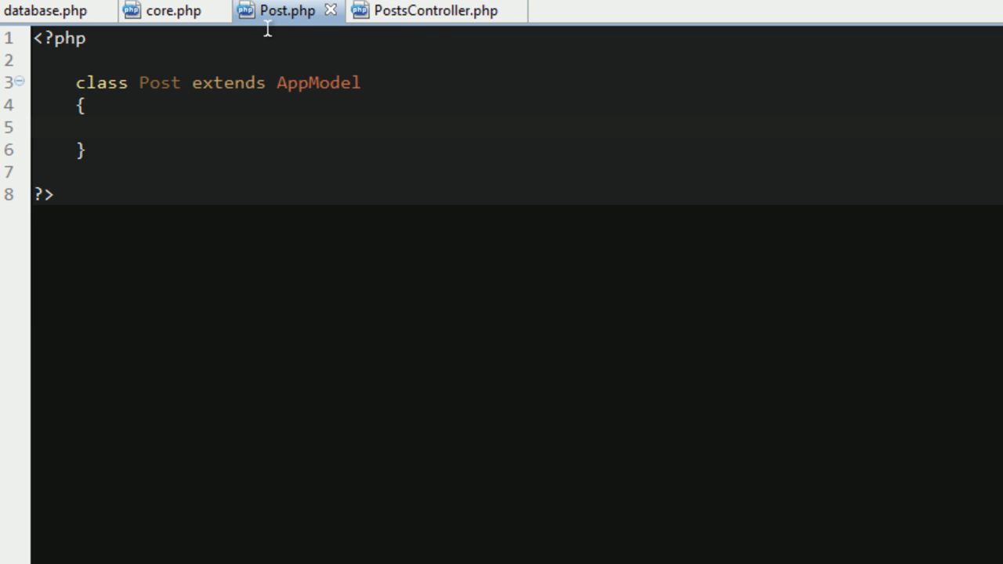
left_click(117, 127)
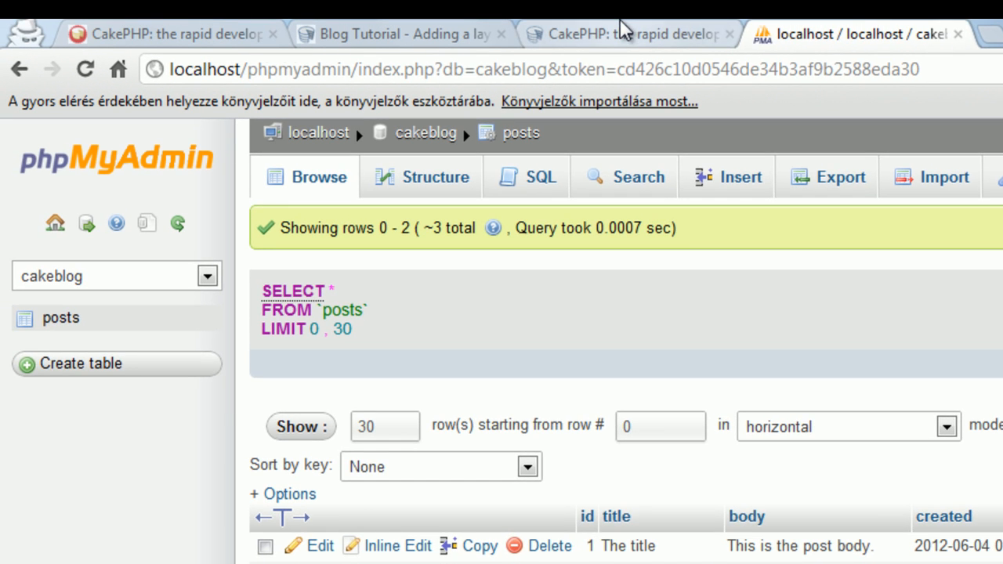
Load localhost/cakeblog/posts, now showing a Missing View error for Posts/index.ctp, then reopen the tutorial.
left_click(630, 35)
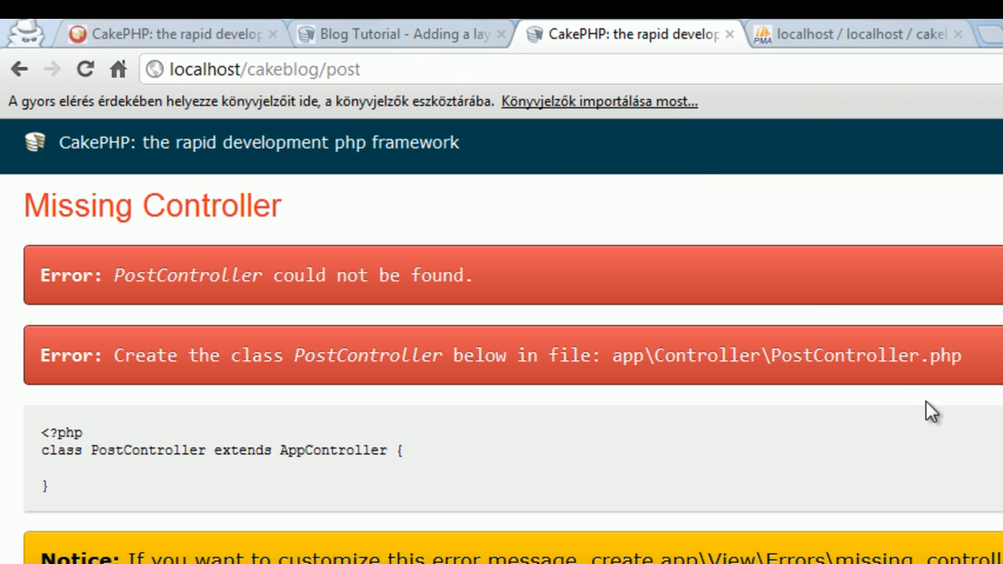
mouse_move(918, 420)
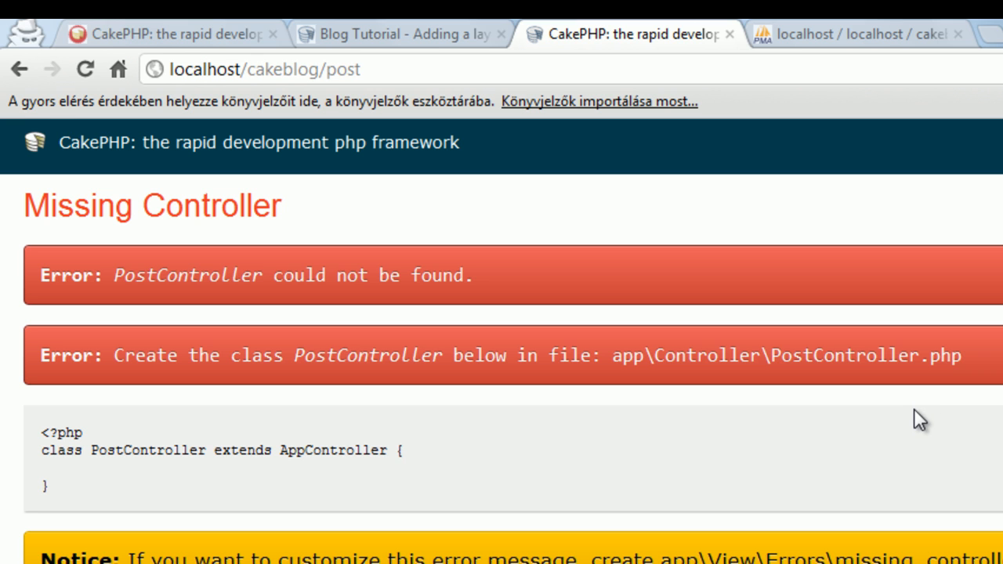
left_click(266, 69)
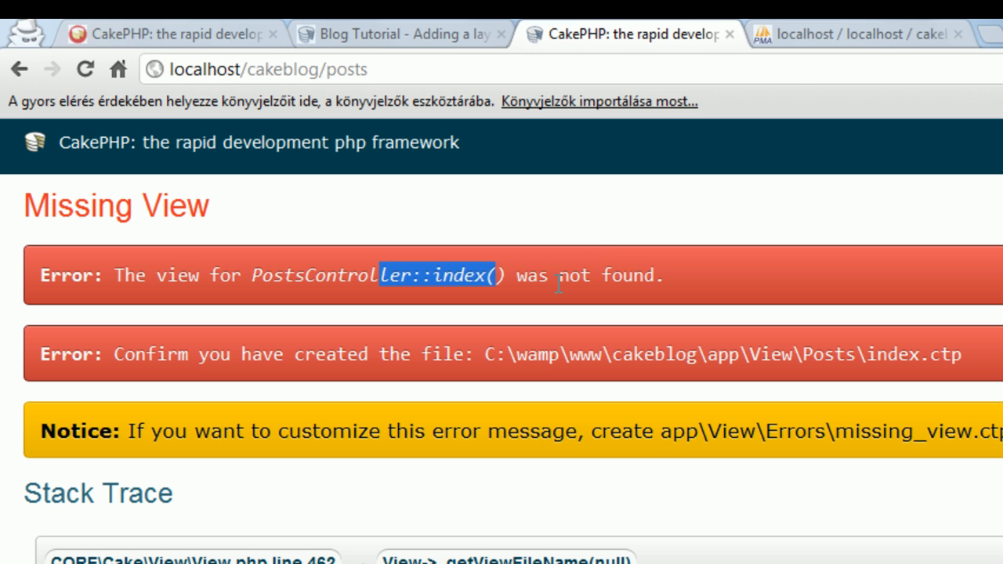
left_click(400, 35)
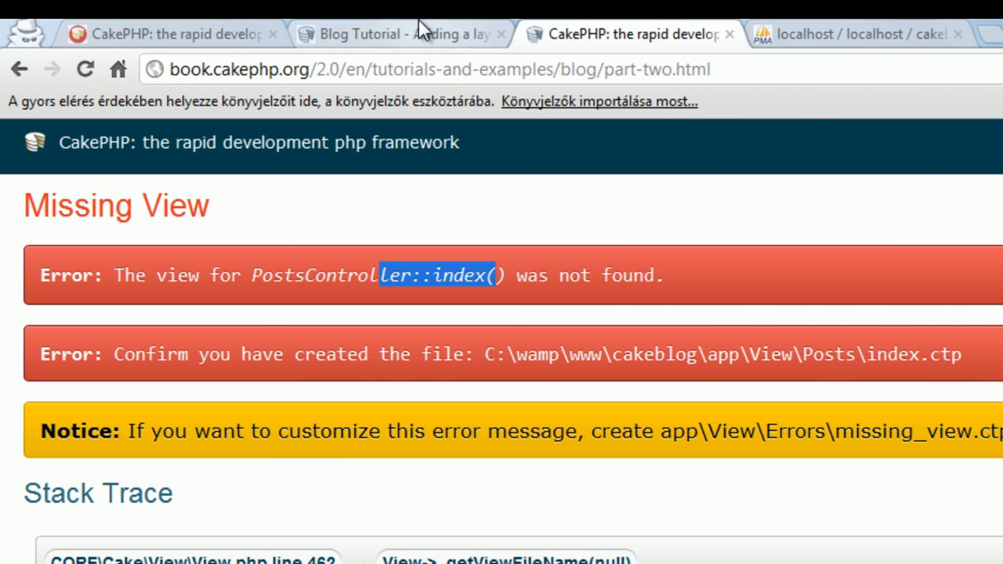
Scroll the Blog Tutorial to Creating Post Views and read the print_r posts sample output.
left_click(384, 34)
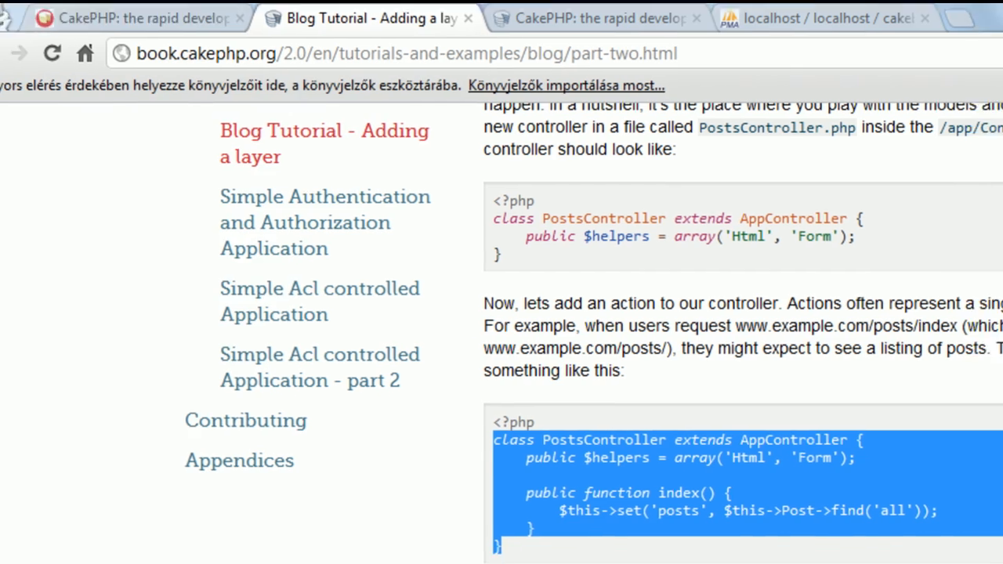
scroll("down", 3)
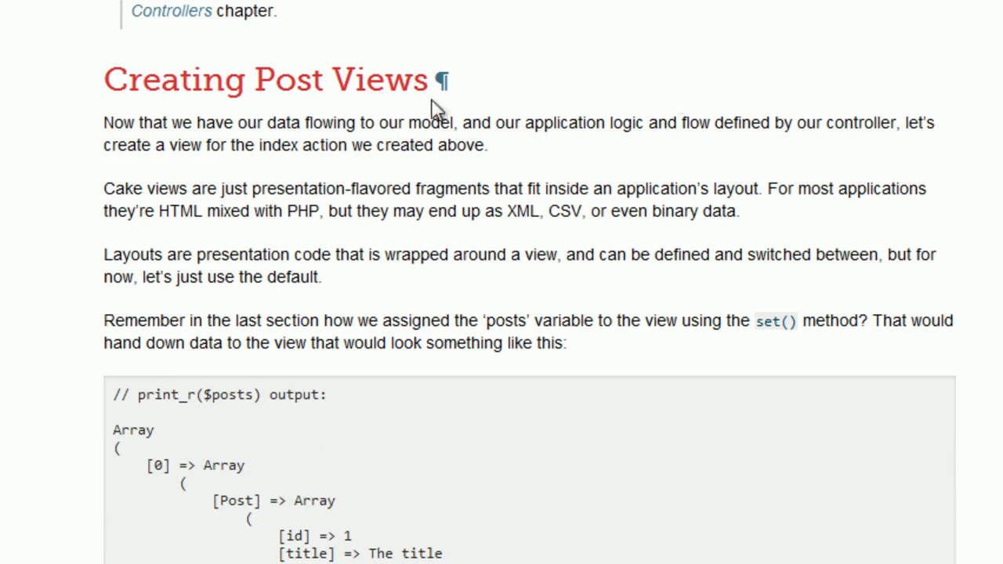
mouse_move(437, 110)
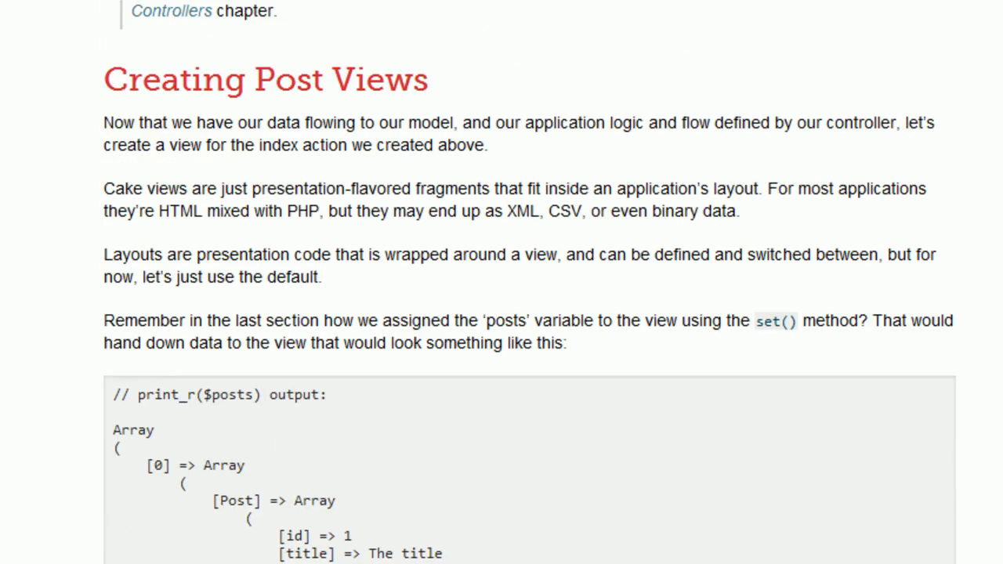
scroll("down", 3)
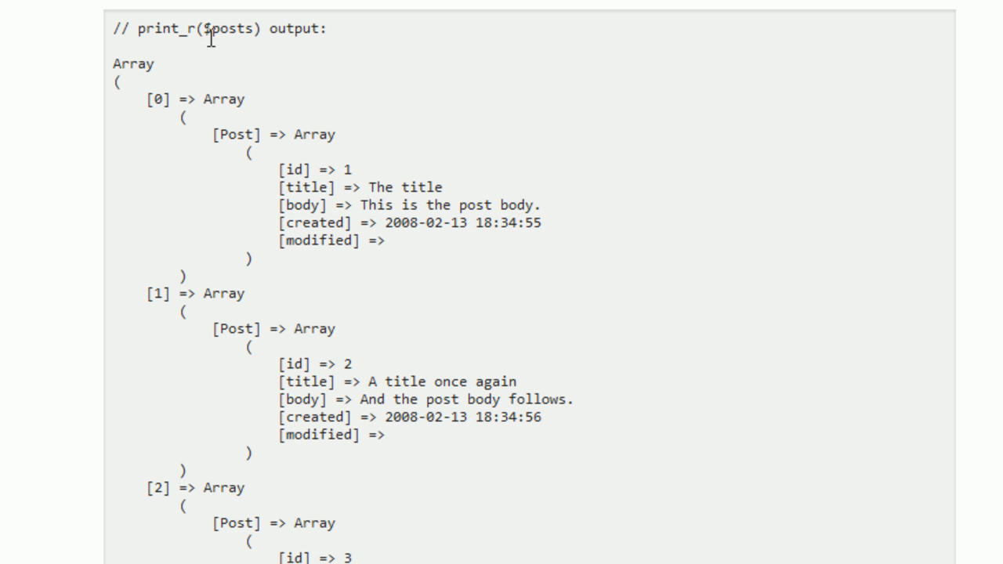
double_click(197, 28)
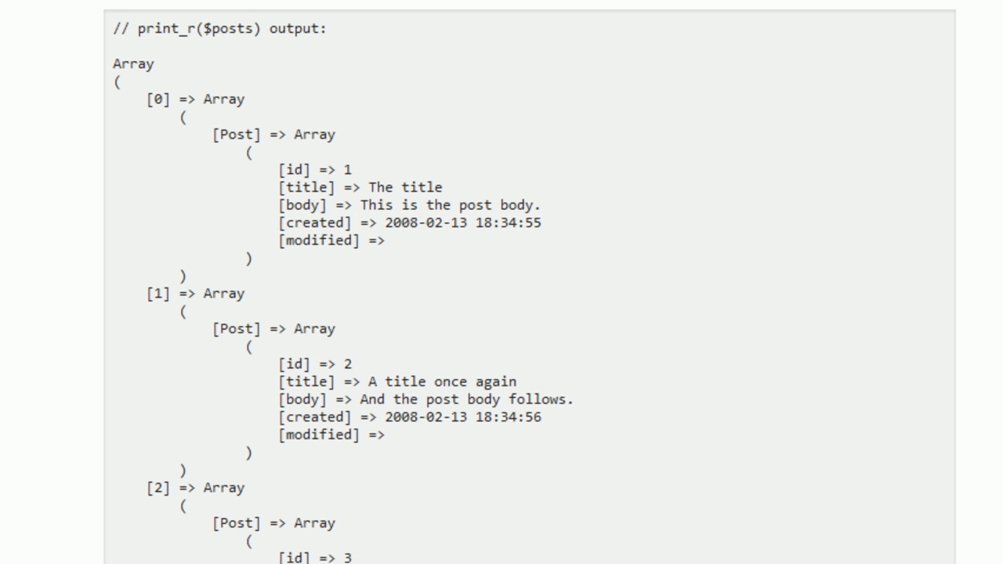
scroll("down", 3)
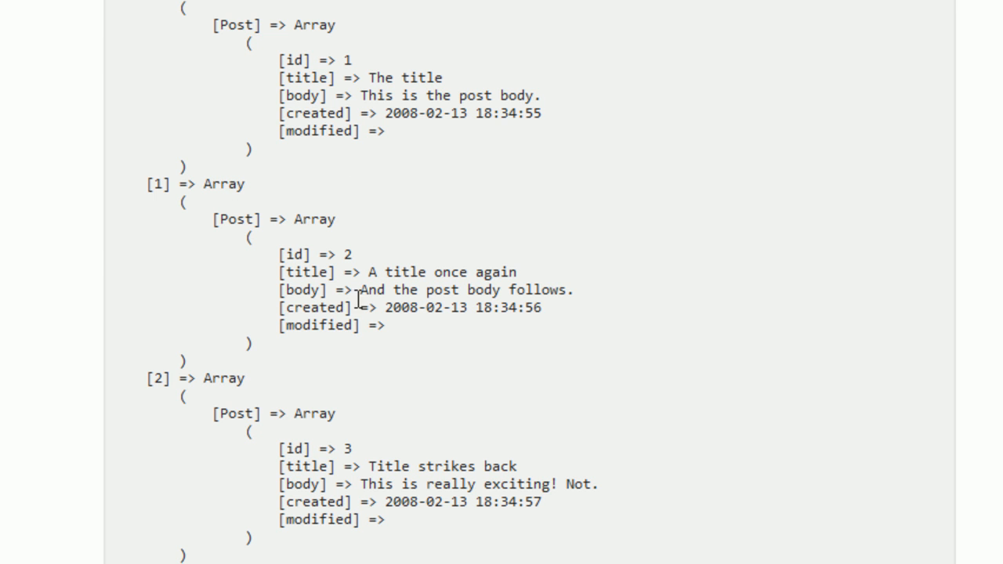
mouse_move(633, 478)
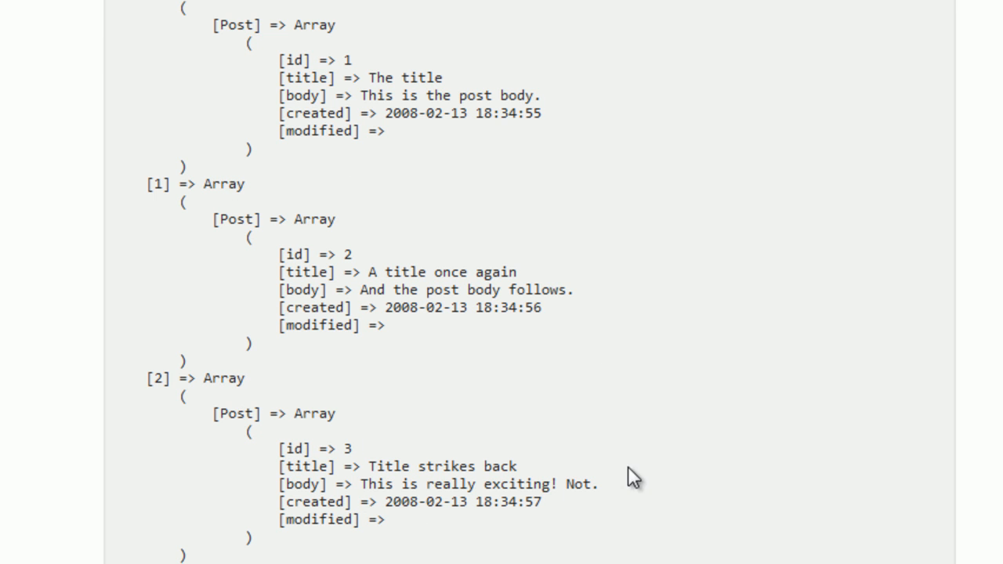
mouse_move(310, 66)
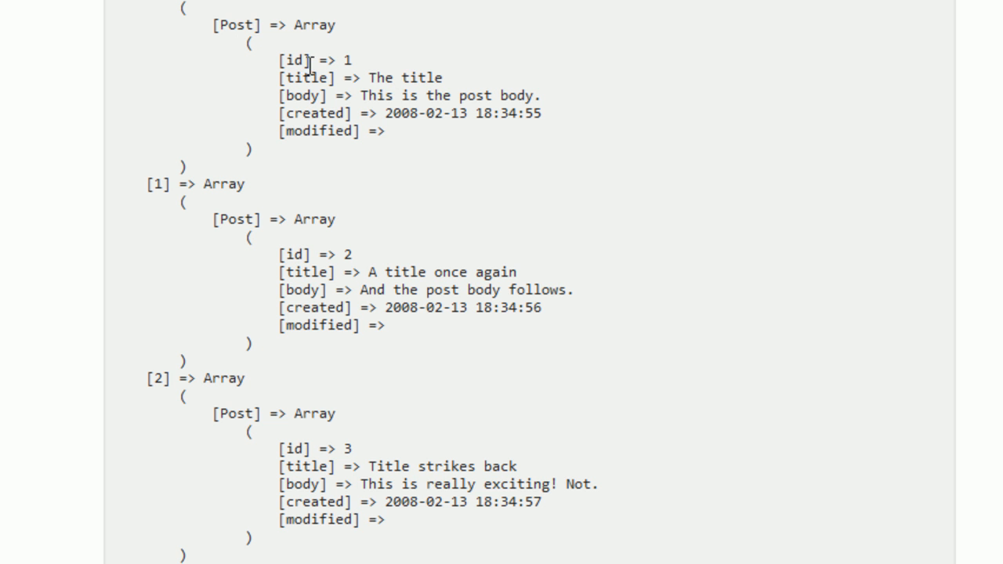
Continue to the app/View/Posts/index.ctp path and read its view template code.
scroll("down", 3)
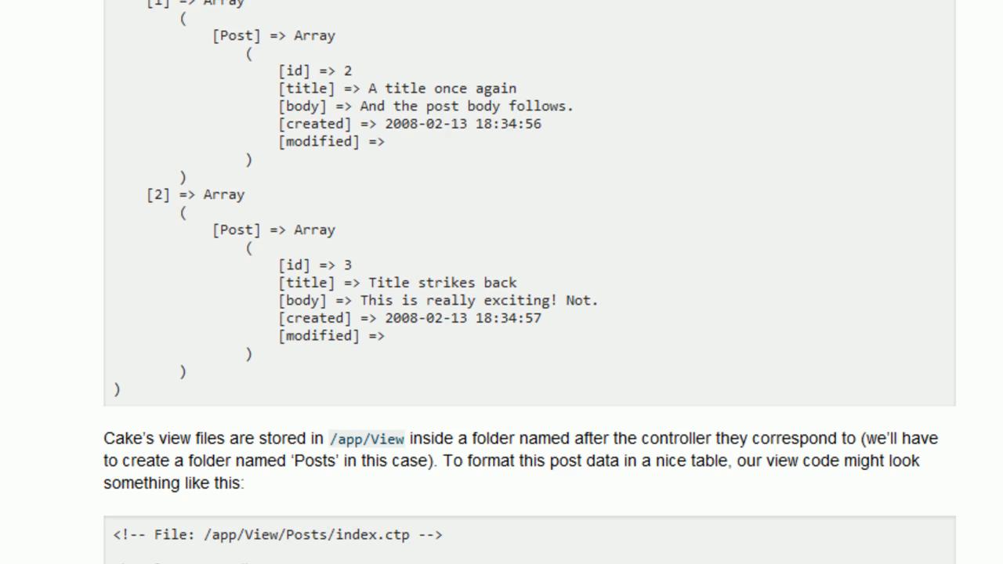
scroll("down", 3)
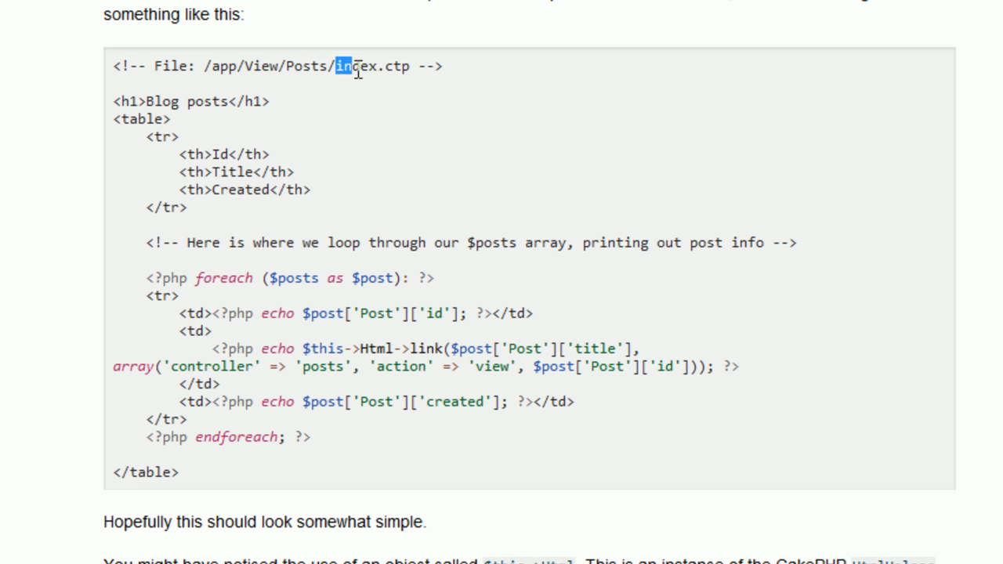
double_click(354, 66)
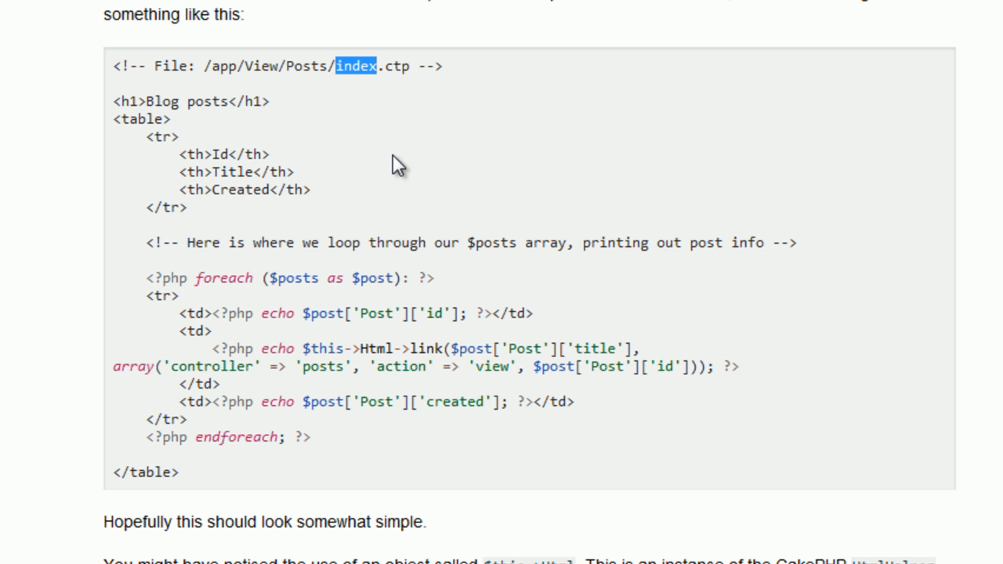
mouse_move(435, 191)
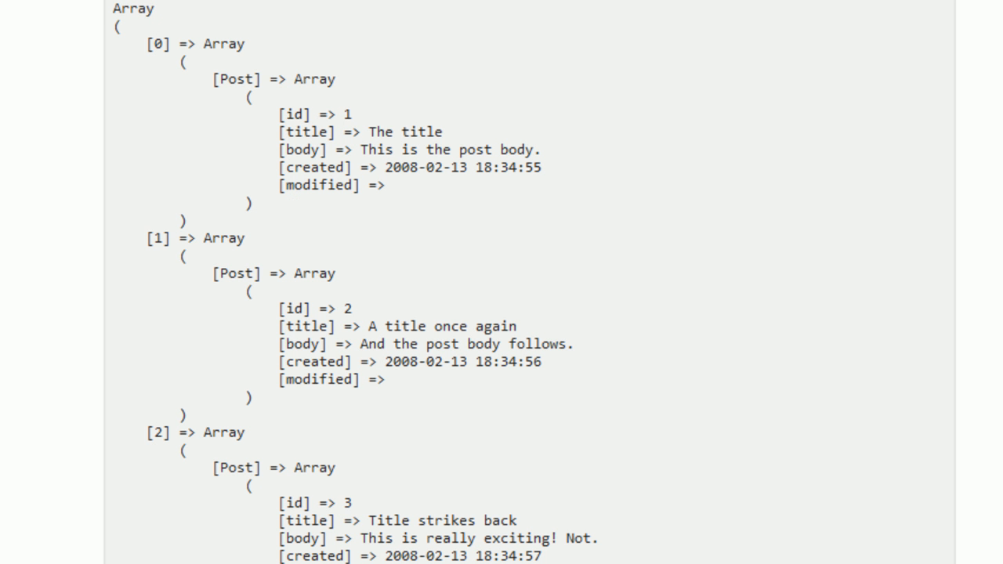
scroll("down", 3)
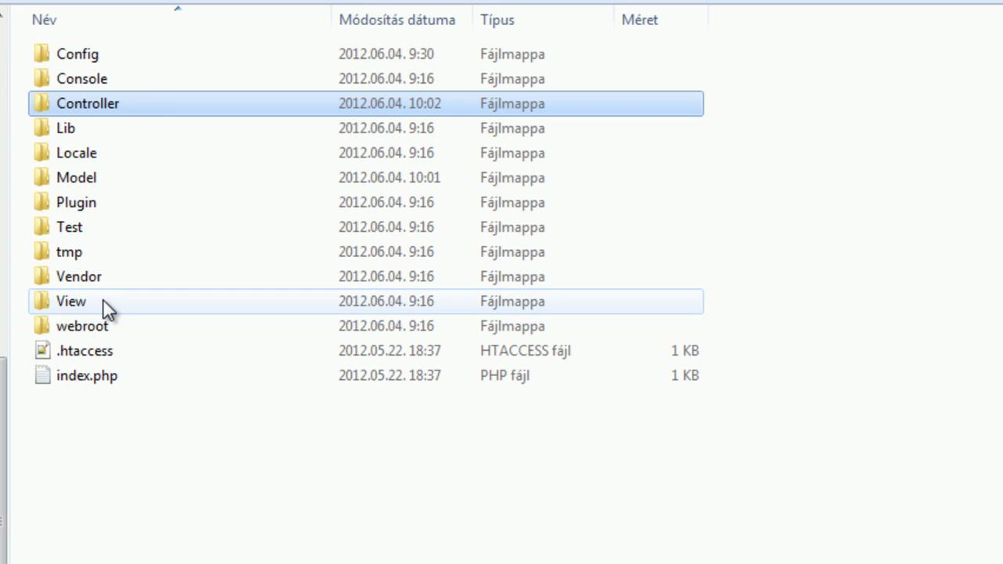
Create a new folder named Posts inside cakeblog's app/View folder.
double_click(70, 301)
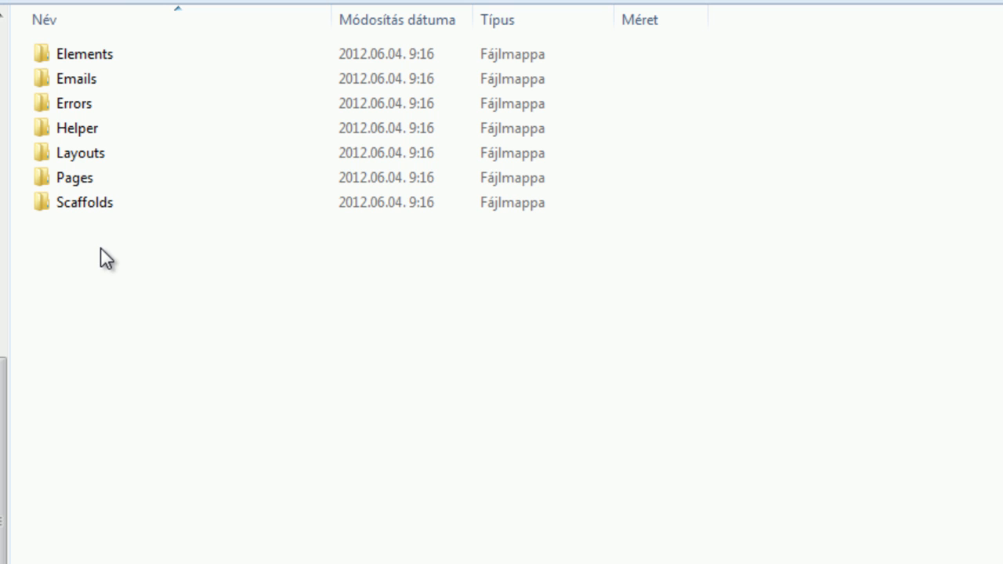
mouse_move(125, 227)
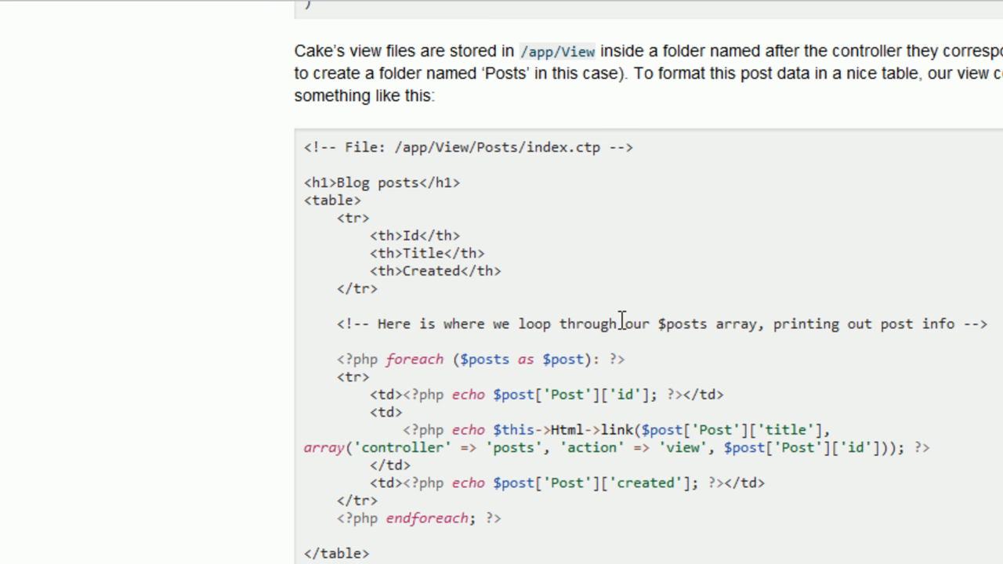
mouse_move(479, 147)
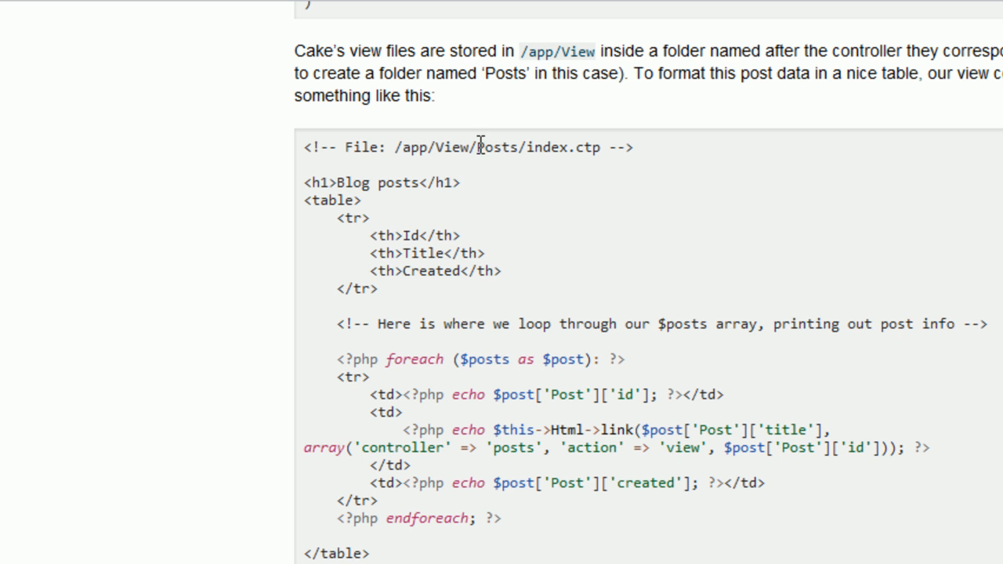
double_click(495, 147)
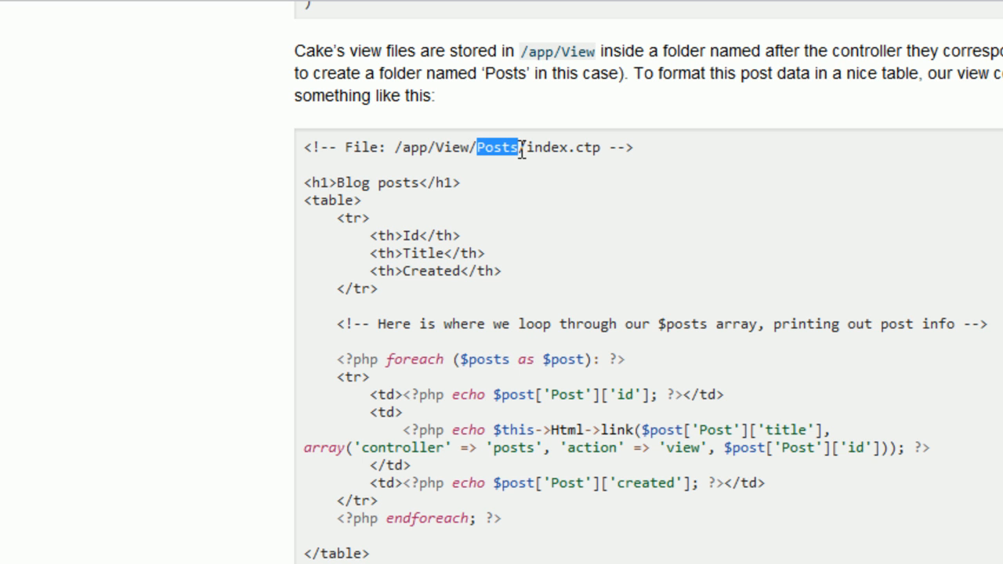
mouse_move(542, 207)
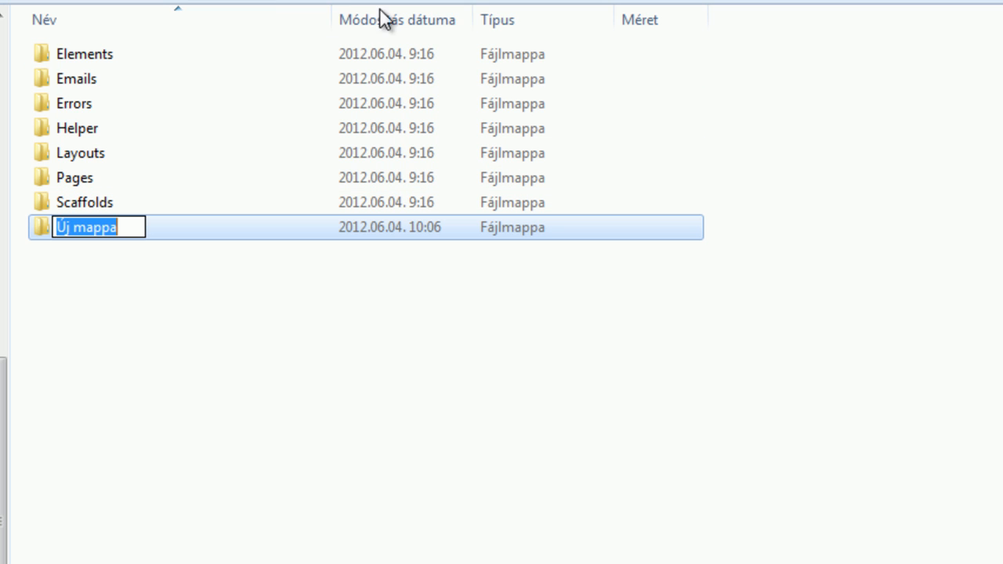
type("Posts")
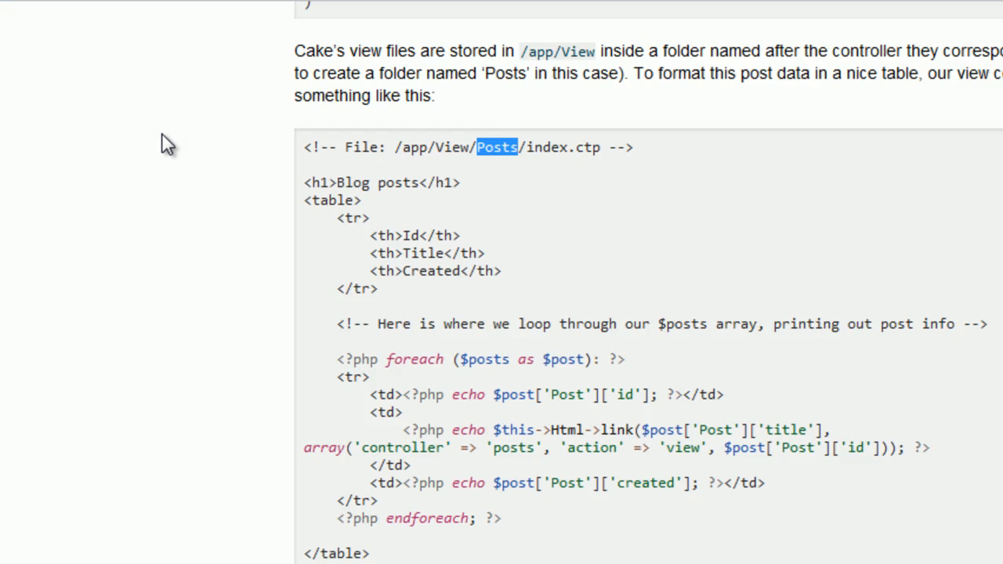
Rename index.ctp to index.ctp.html and confirm the extension change with Igen.
double_click(585, 148)
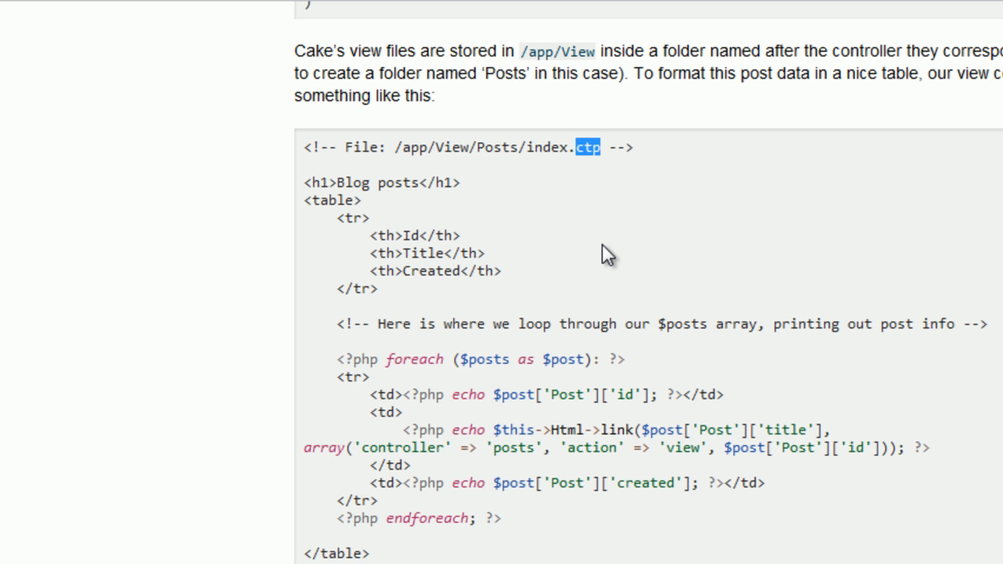
mouse_move(563, 219)
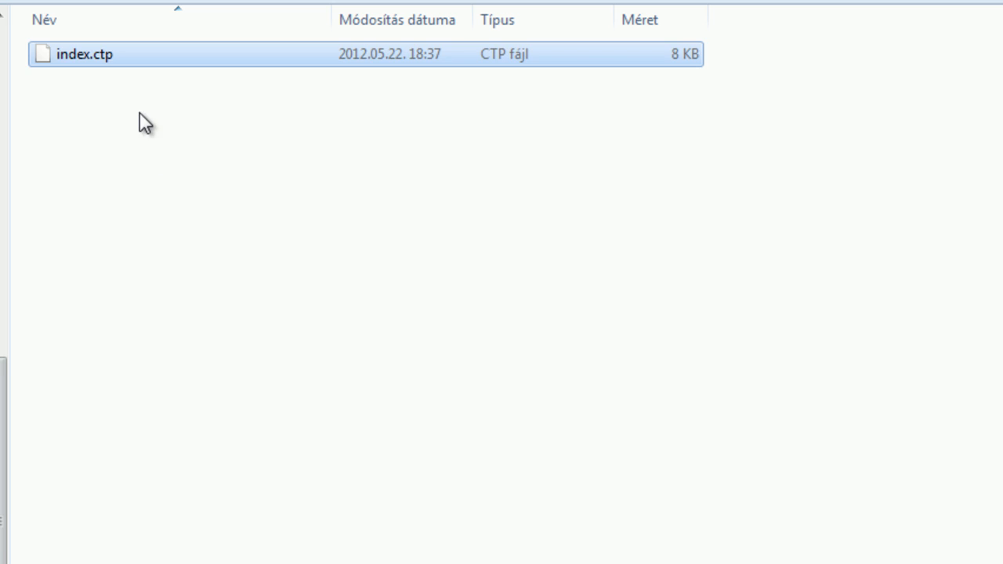
mouse_move(94, 61)
type(".")
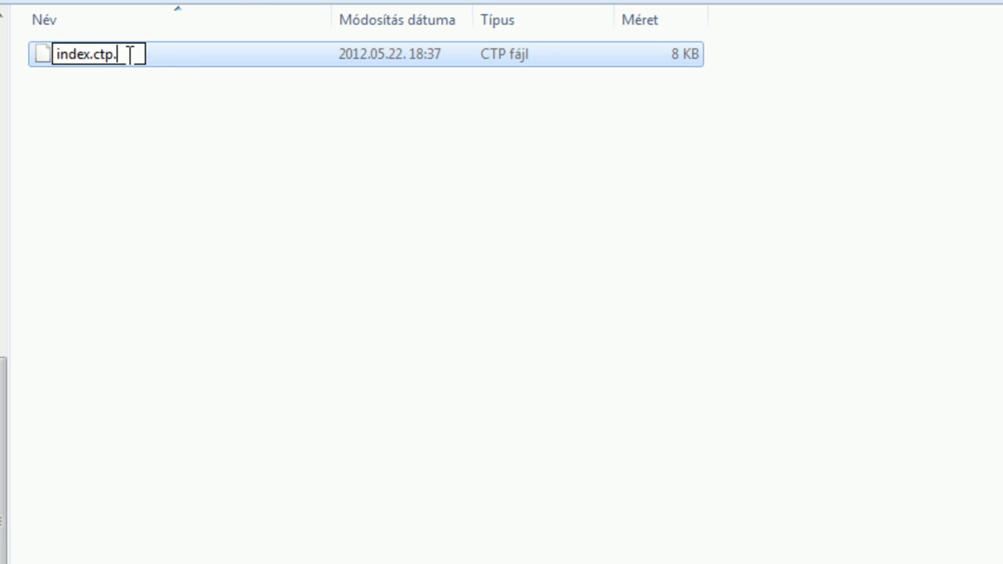
type("html")
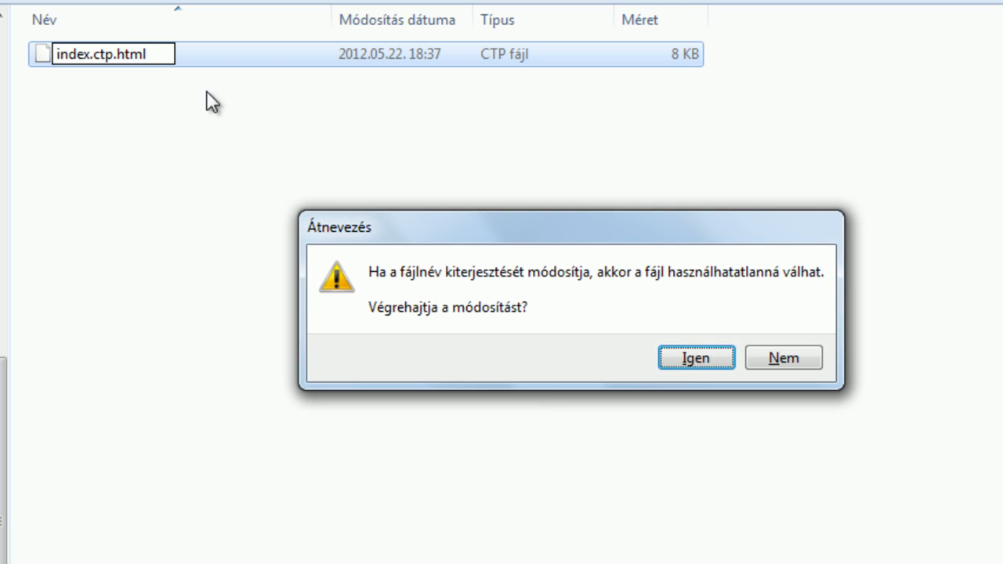
left_click(696, 357)
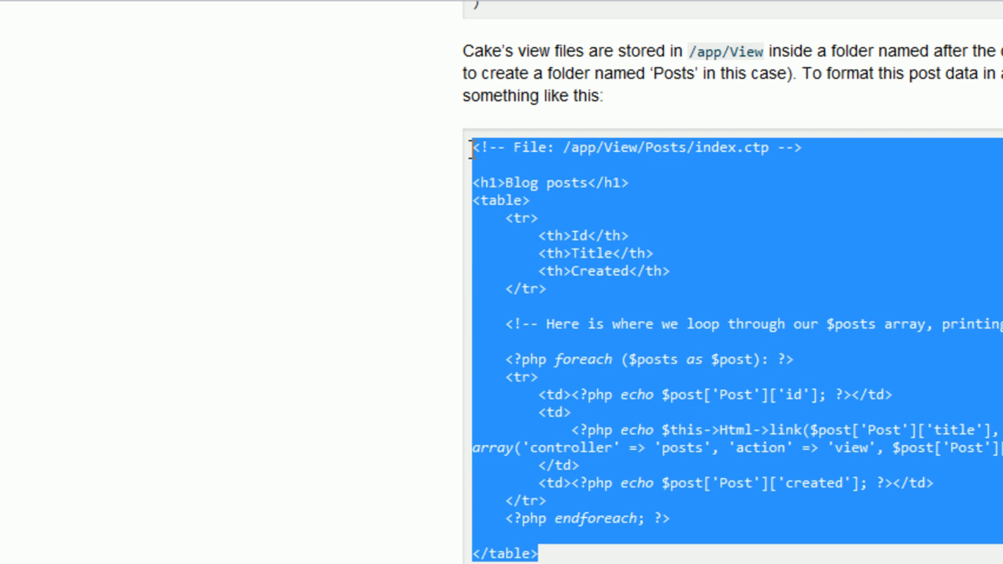
mouse_move(734, 222)
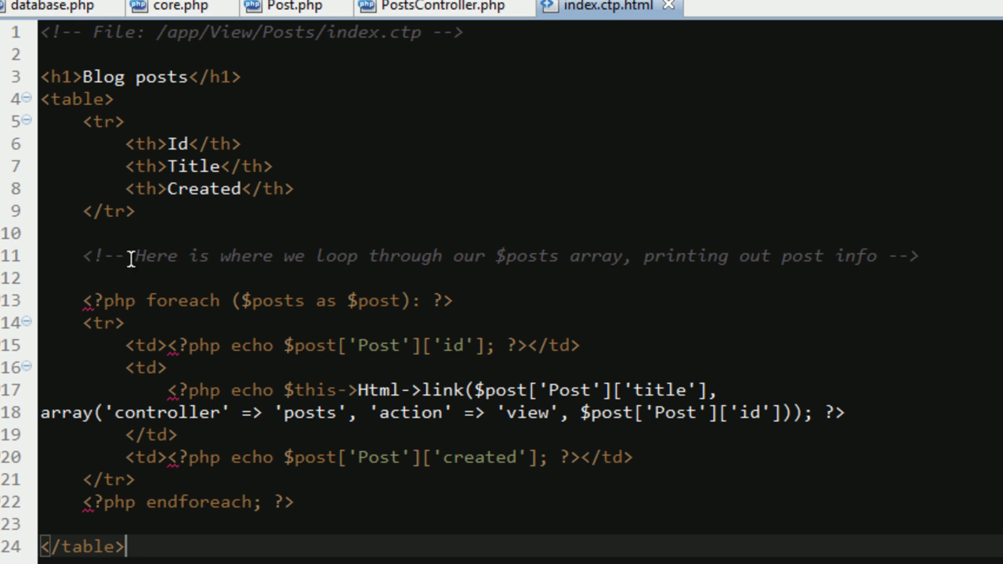
mouse_move(233, 84)
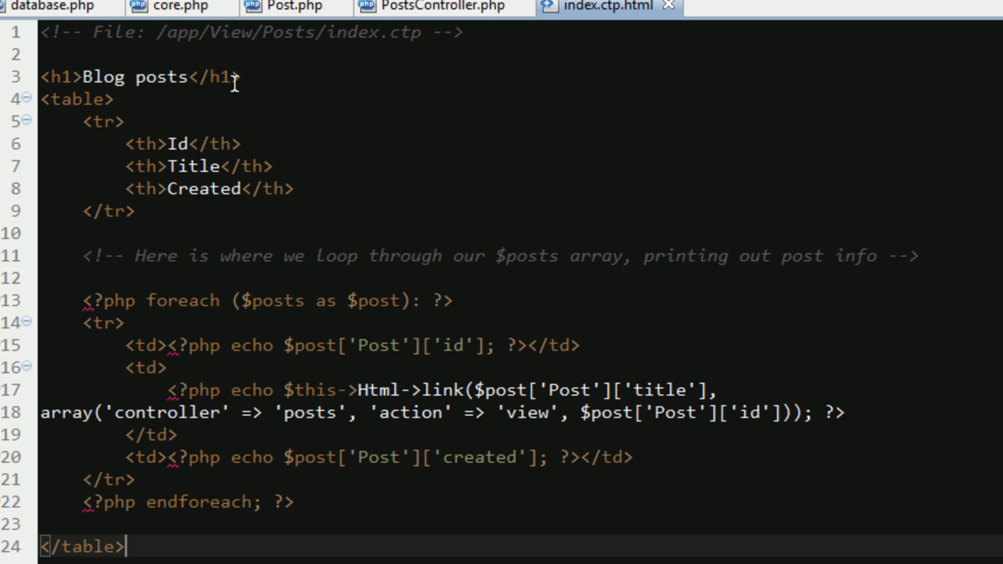
mouse_move(157, 256)
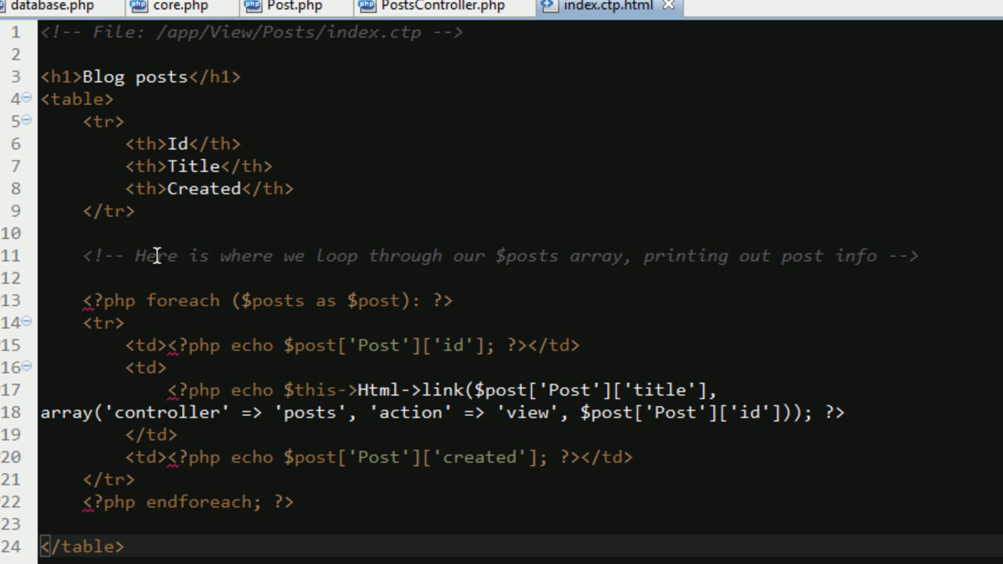
Paste the Cookbook's Blog posts table template into index.ctp.html.
left_click_drag(85, 300, 135, 479)
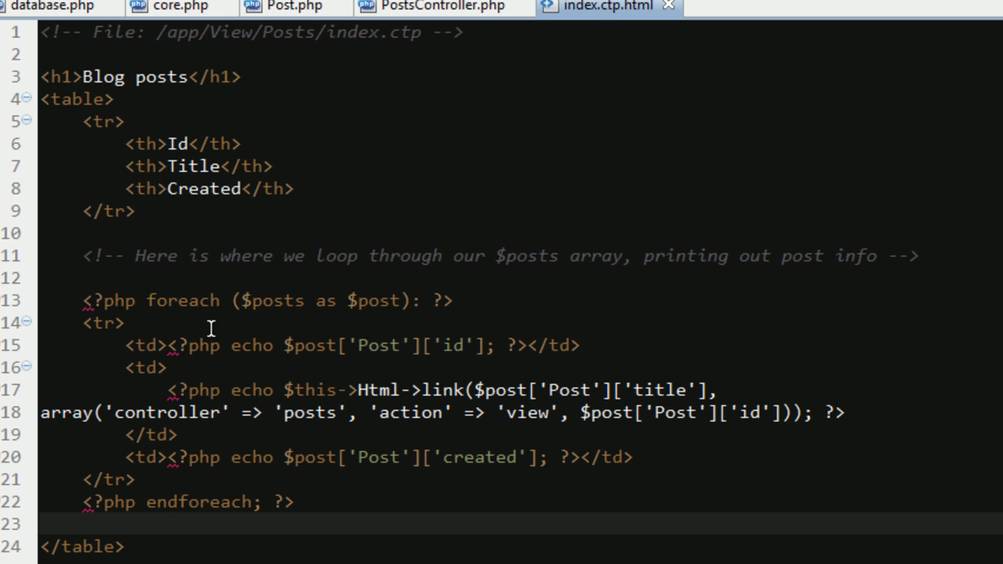
mouse_move(185, 304)
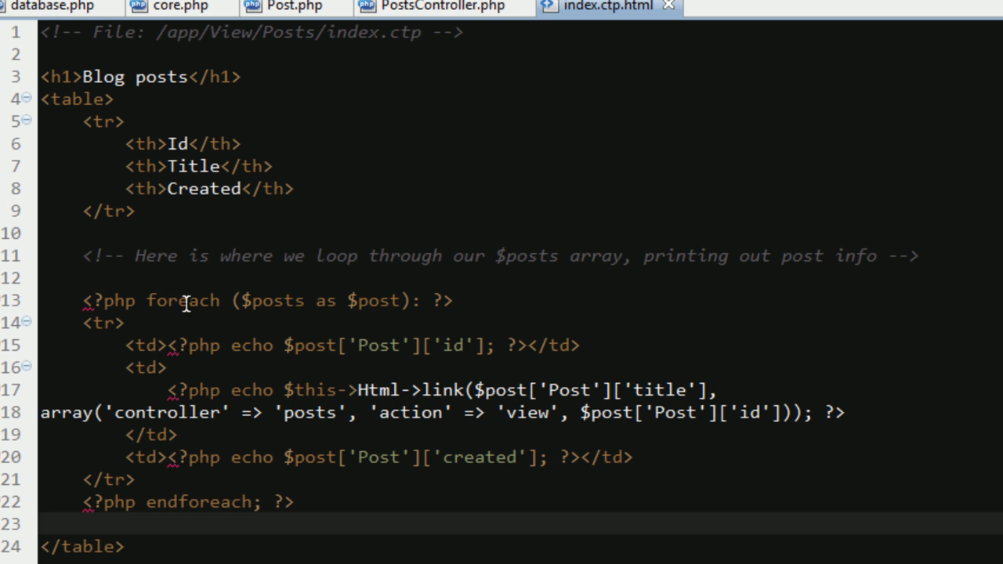
mouse_move(507, 358)
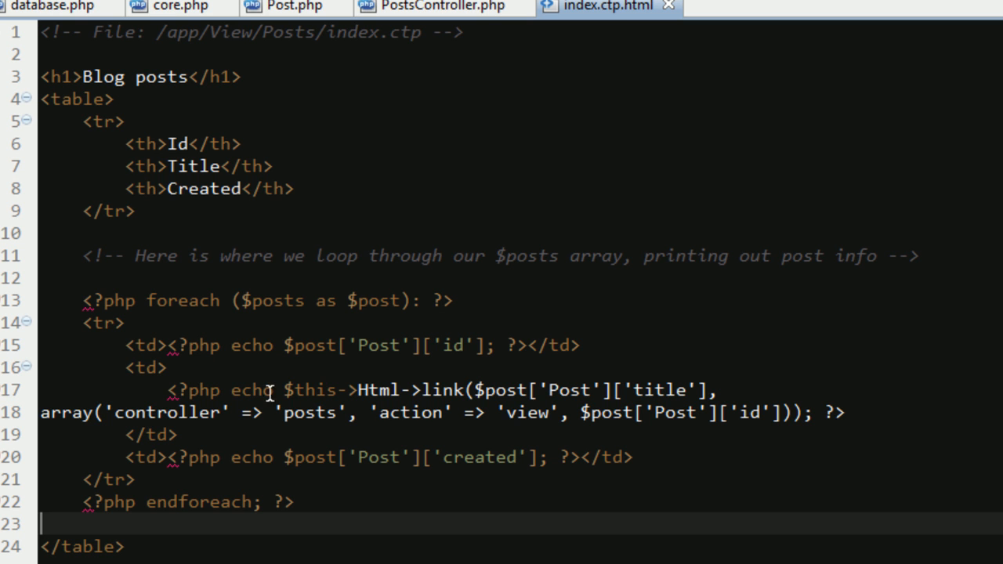
mouse_move(461, 558)
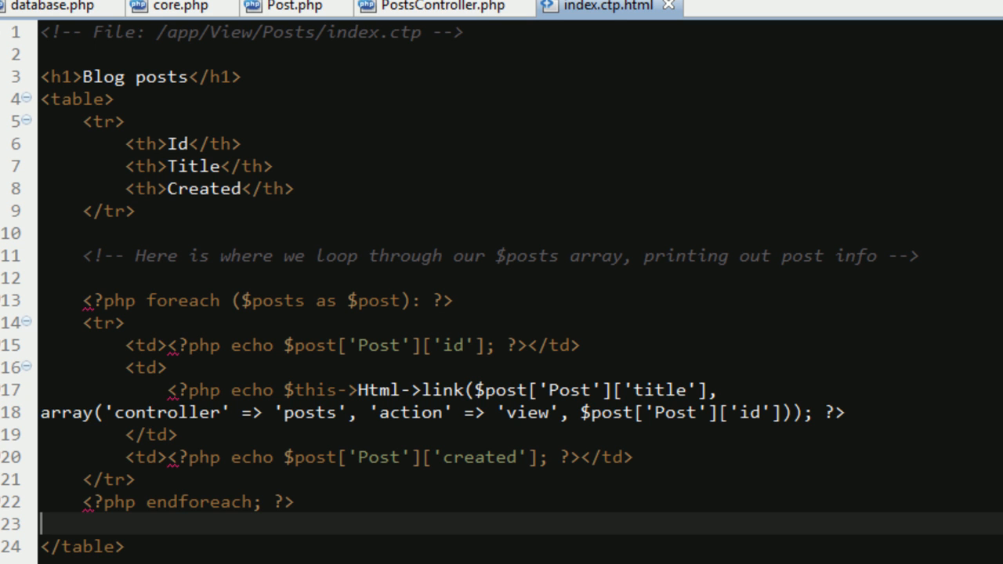
mouse_move(671, 7)
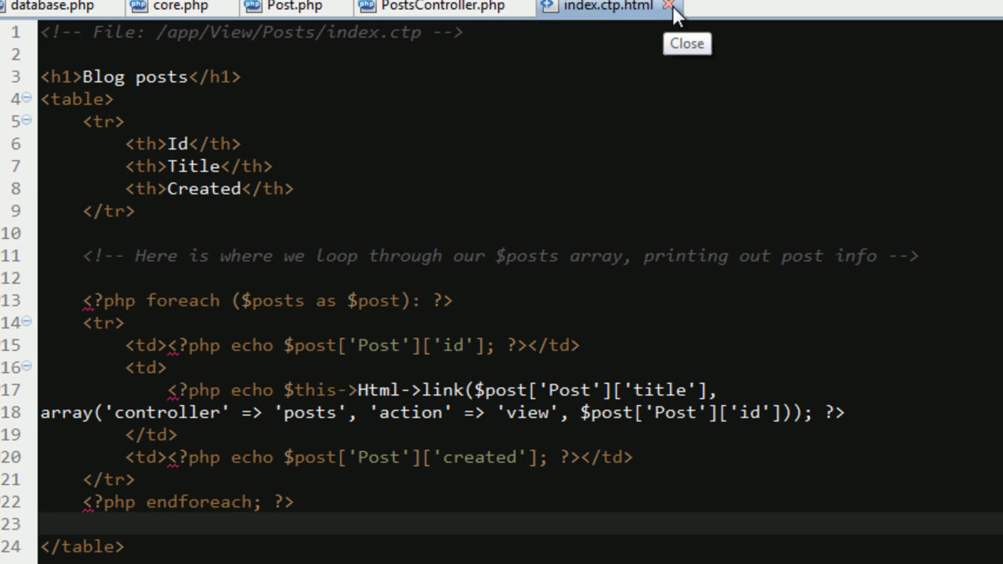
Close the file and rename it back to index.ctp, confirming with Igen.
left_click(671, 7)
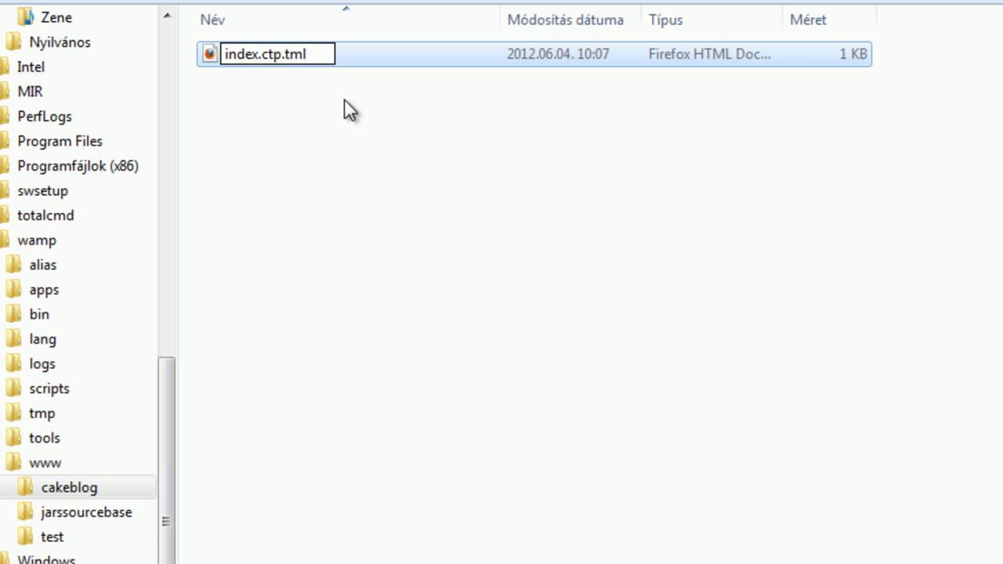
key("Enter")
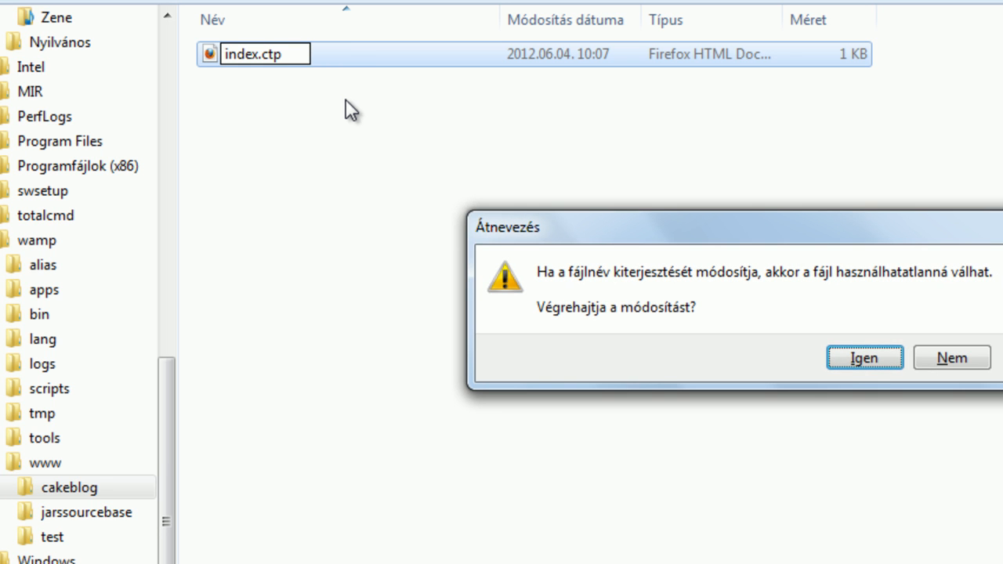
left_click(863, 357)
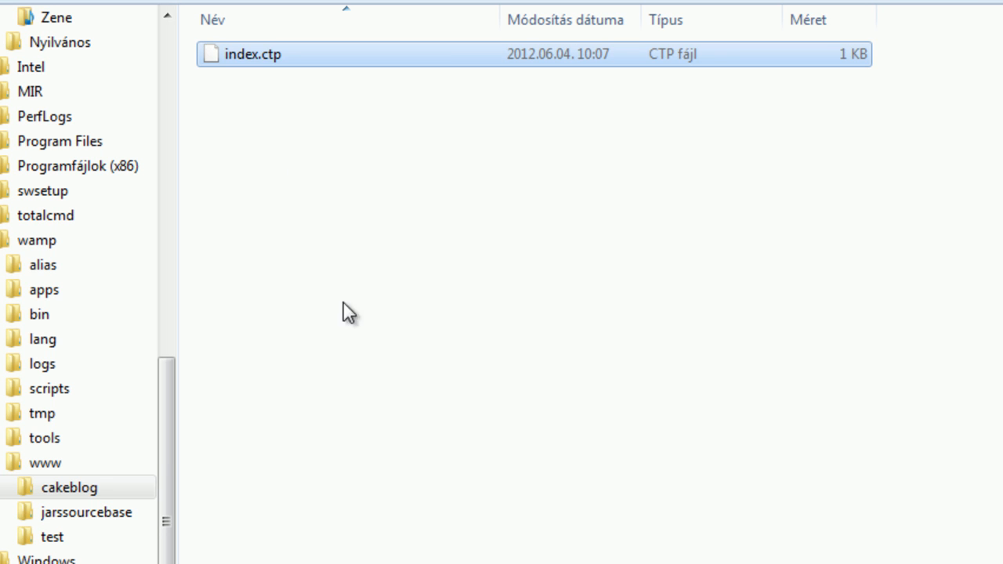
left_click(347, 312)
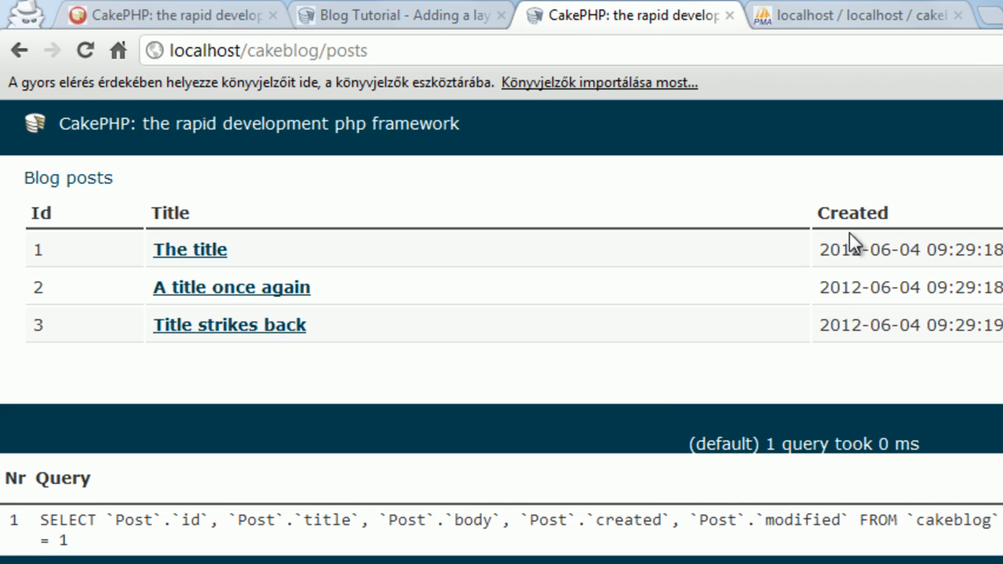
mouse_move(113, 269)
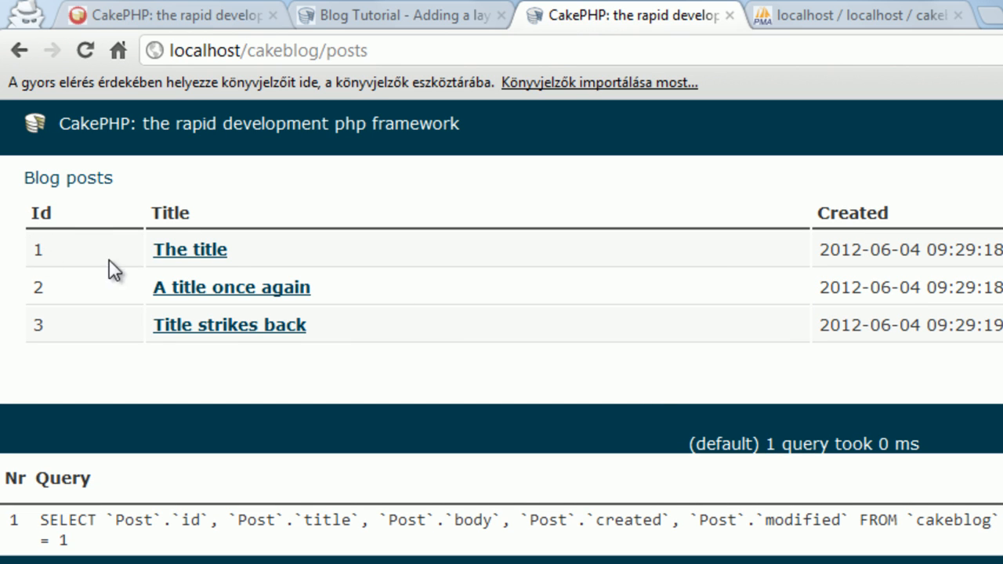
mouse_move(202, 281)
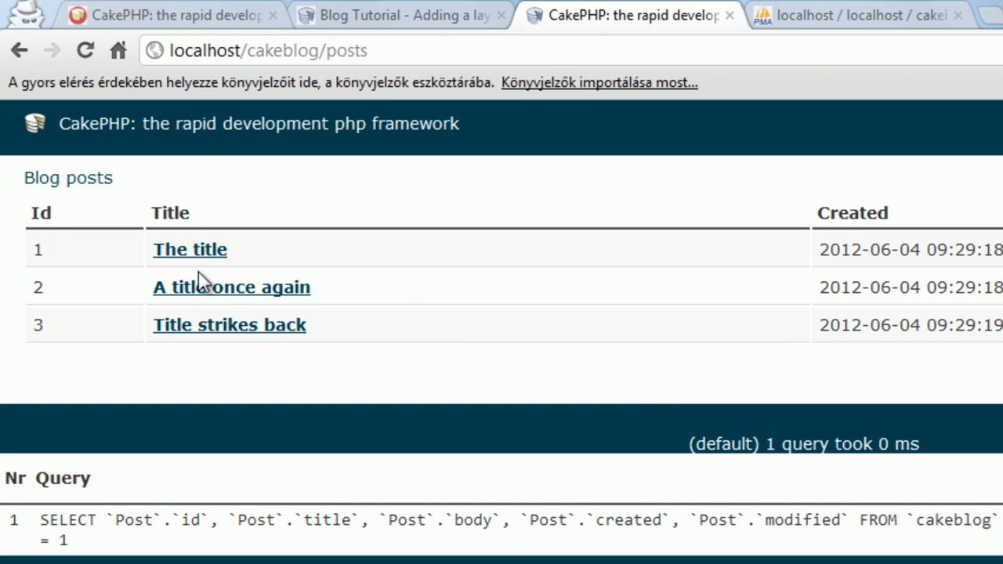
mouse_move(212, 315)
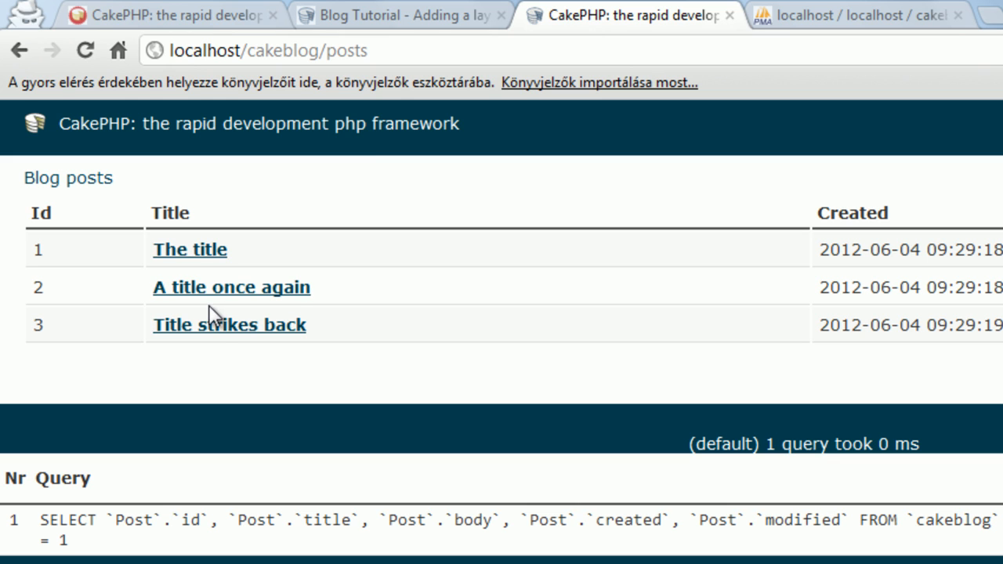
mouse_move(838, 248)
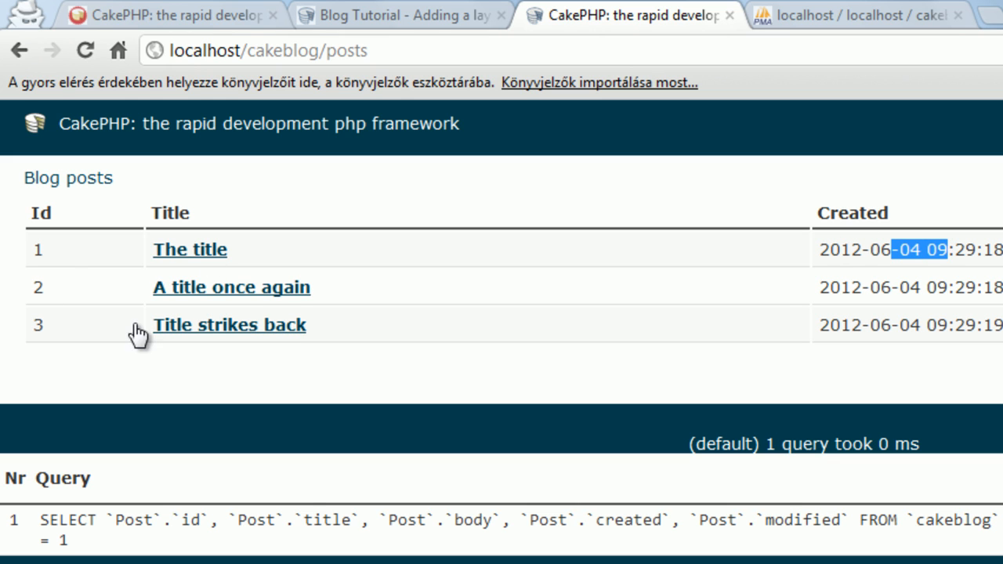
mouse_move(599, 386)
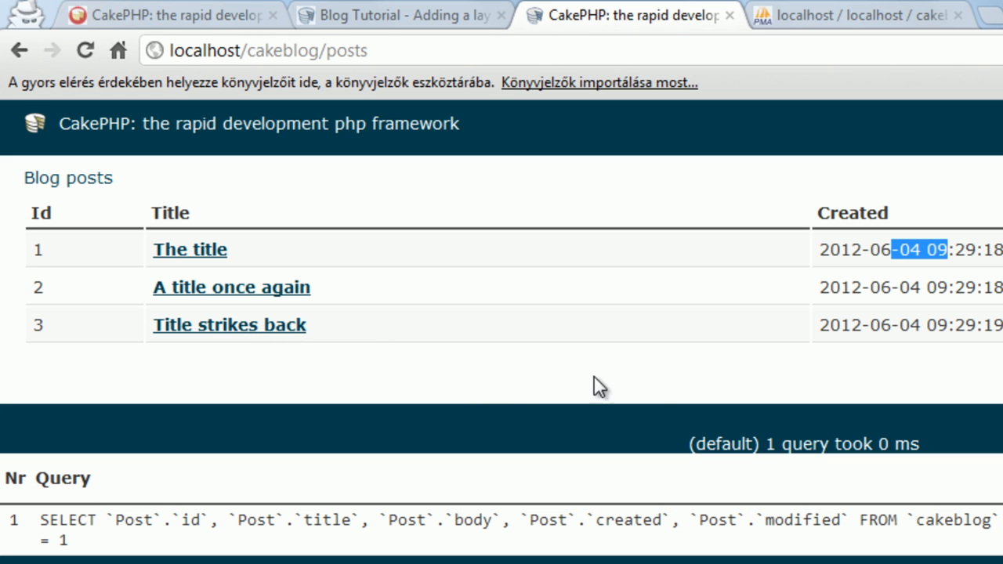
mouse_move(420, 257)
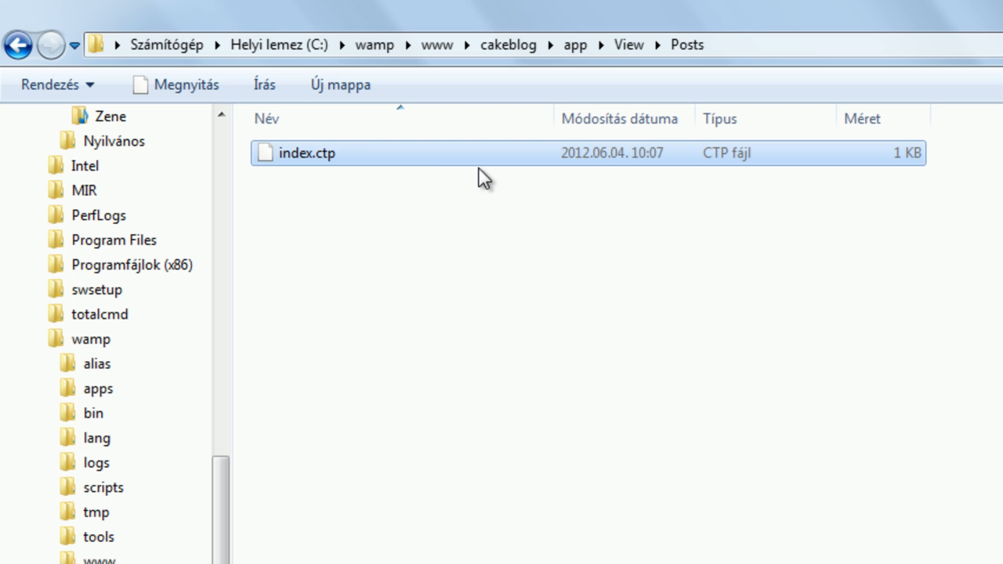
mouse_move(337, 161)
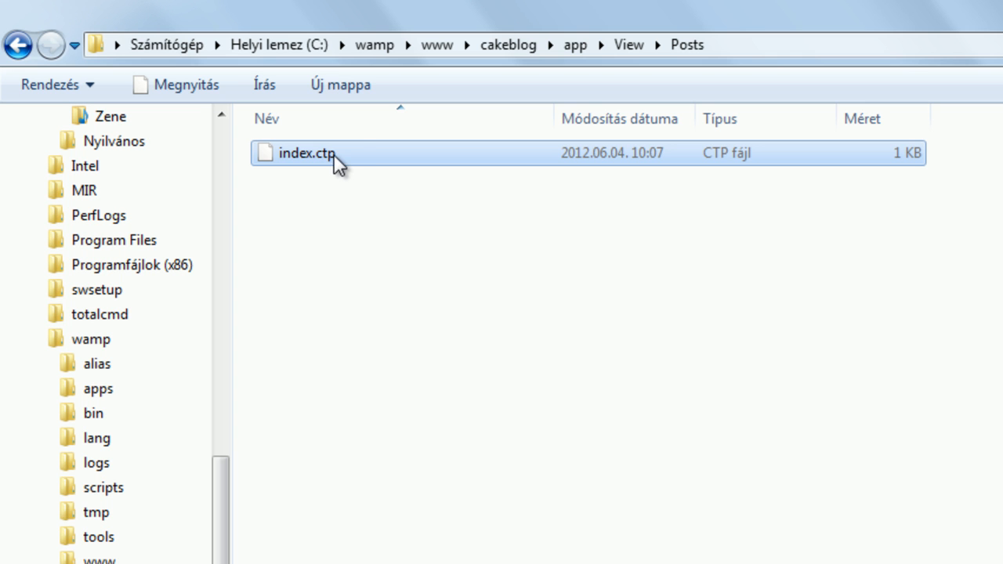
Rename index.ctp to index.ctp.html again and open it in the code editor.
type(".P")
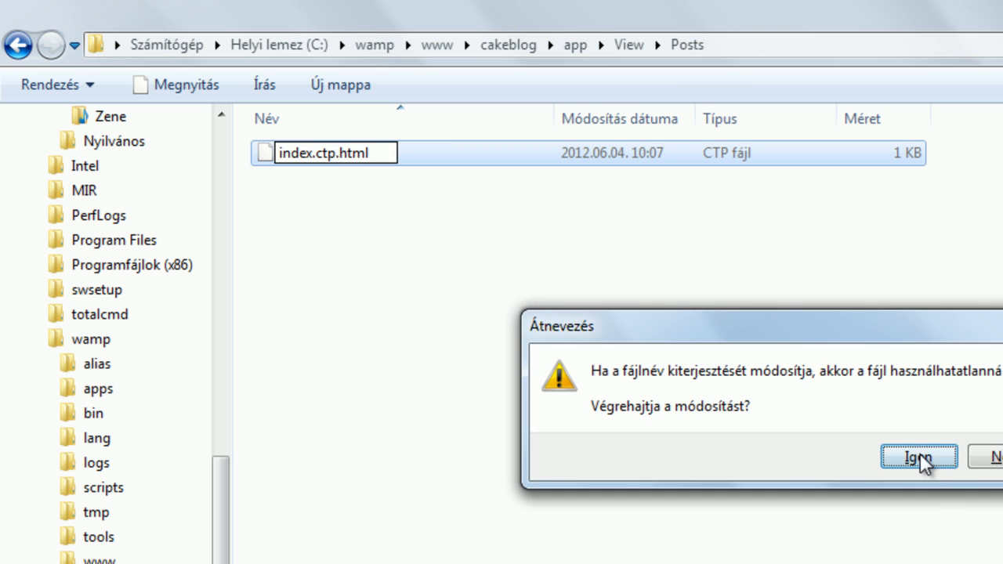
left_click(918, 458)
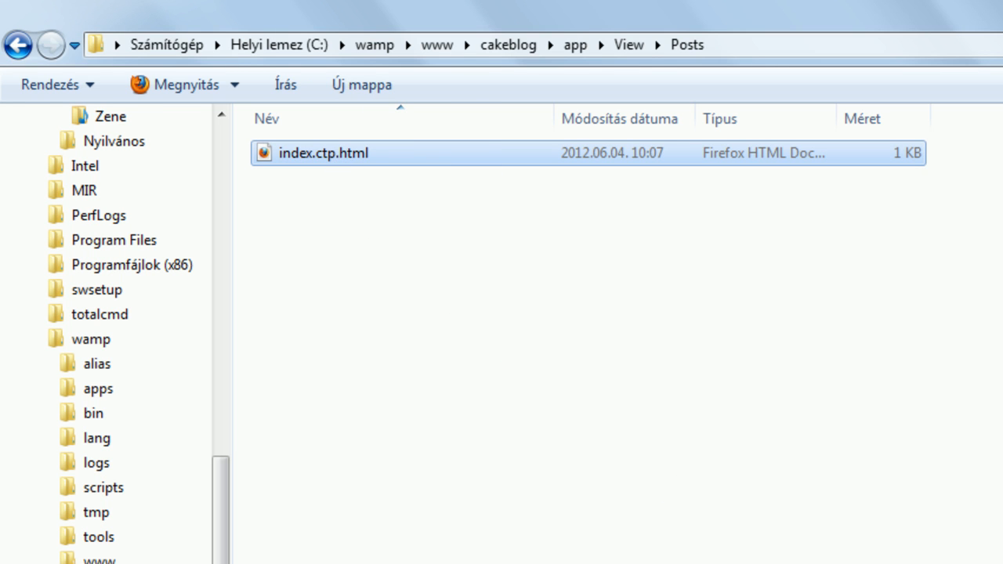
double_click(323, 154)
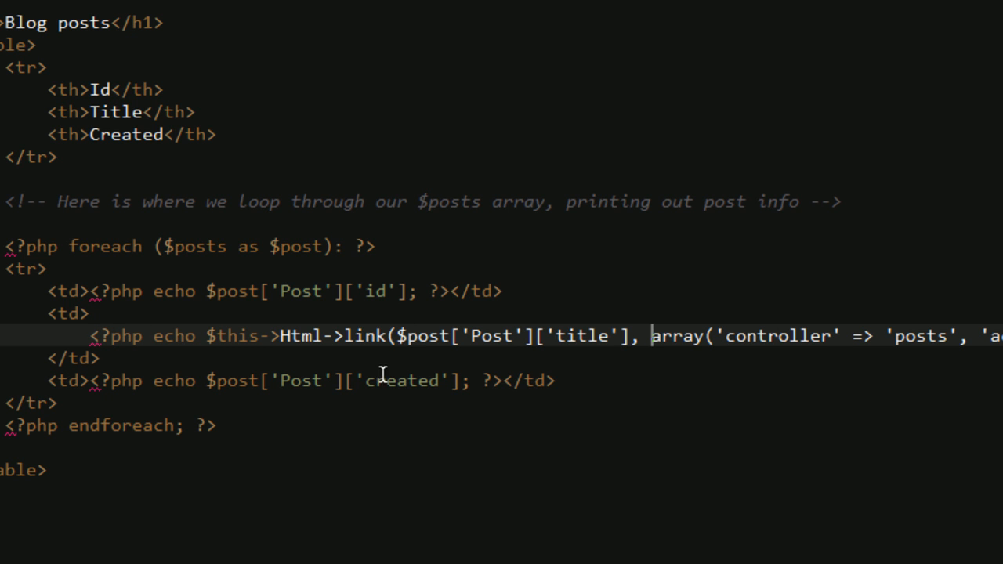
double_click(301, 335)
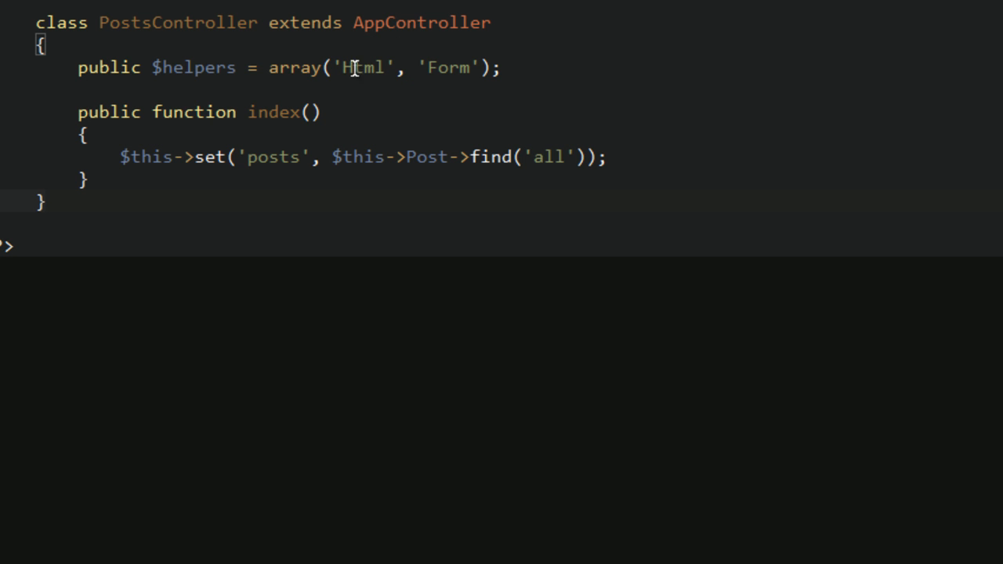
double_click(360, 68)
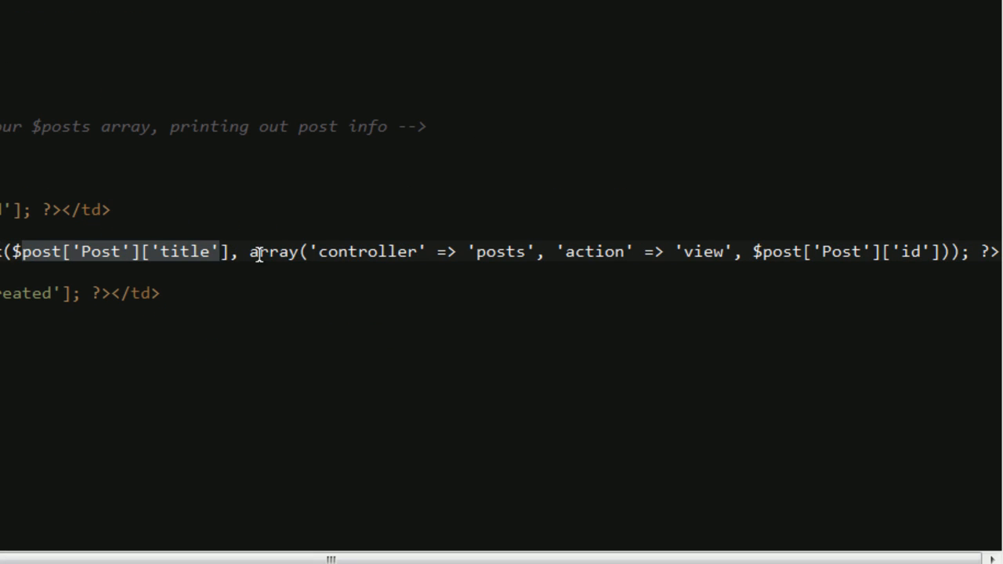
left_click_drag(250, 251, 943, 250)
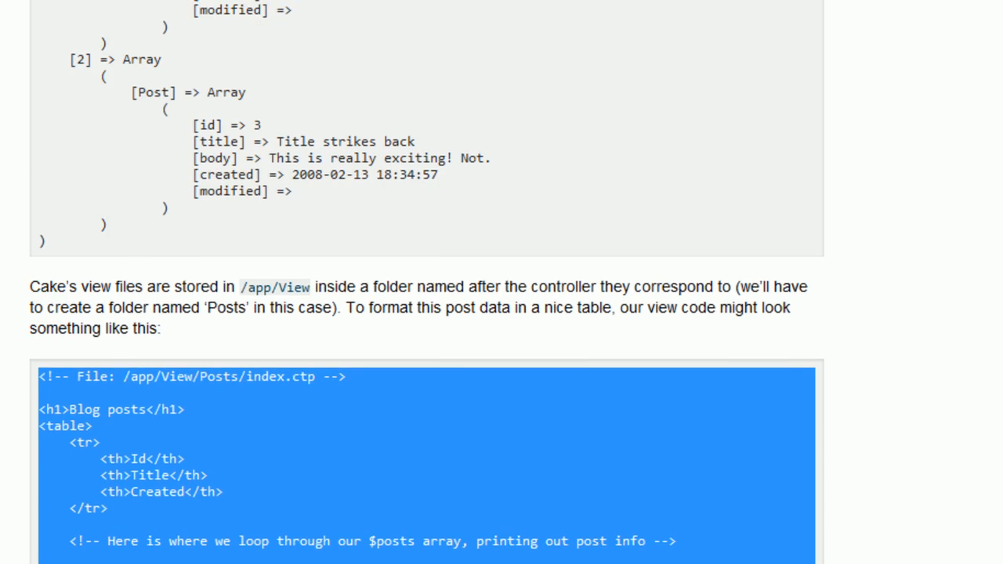
Match the Post and title keys in the print_r output to the link's title argument.
scroll("up", 3)
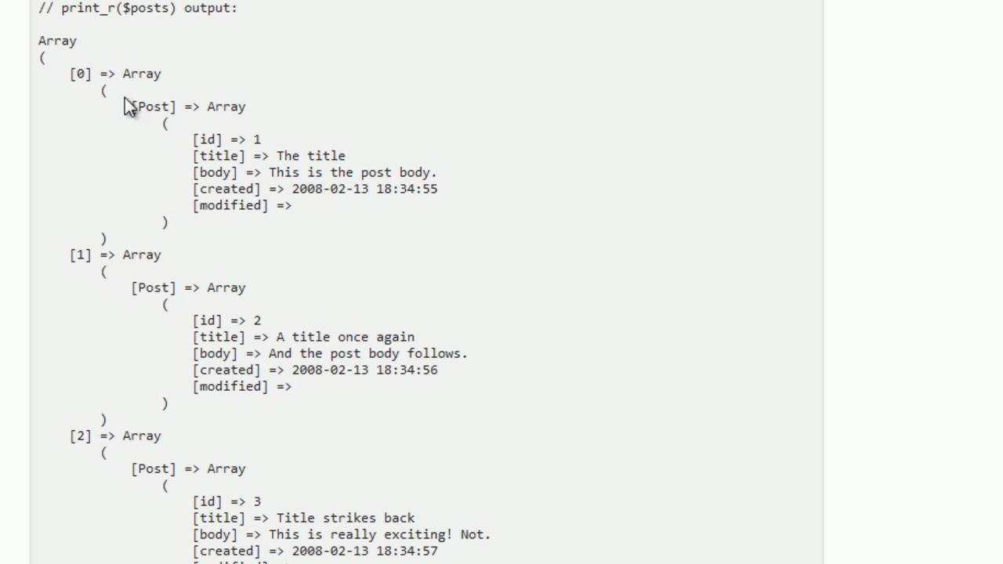
double_click(153, 106)
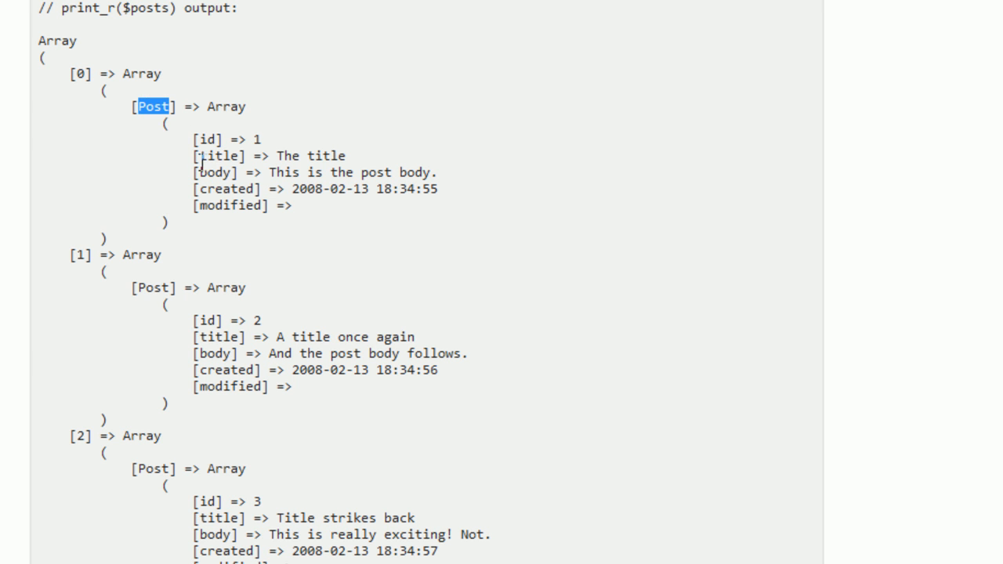
double_click(220, 155)
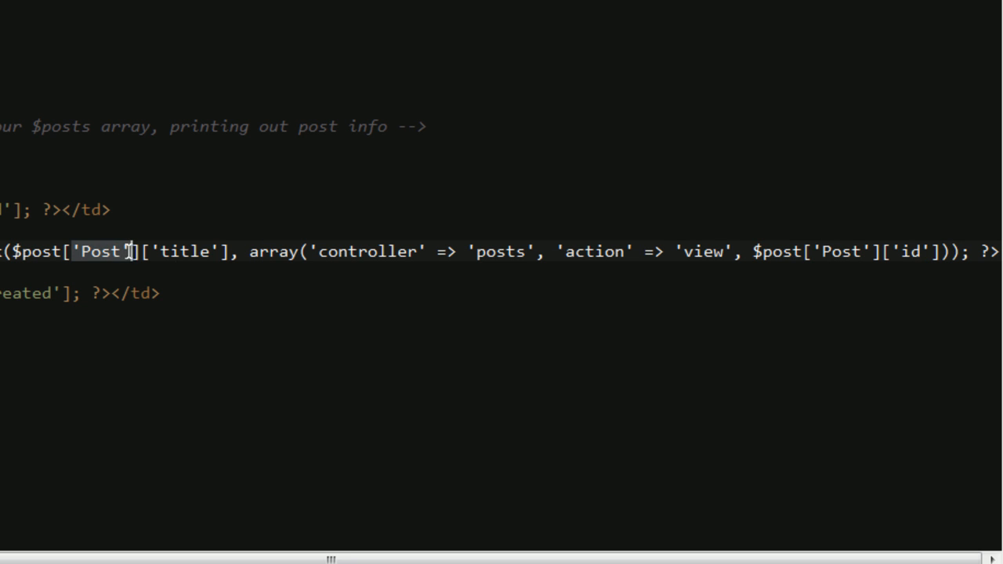
double_click(185, 251)
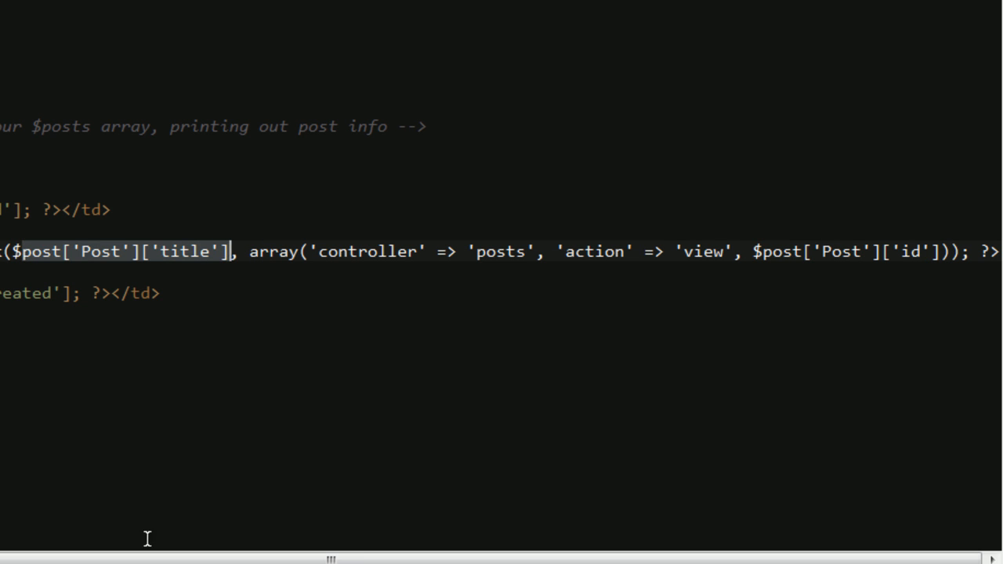
mouse_move(265, 249)
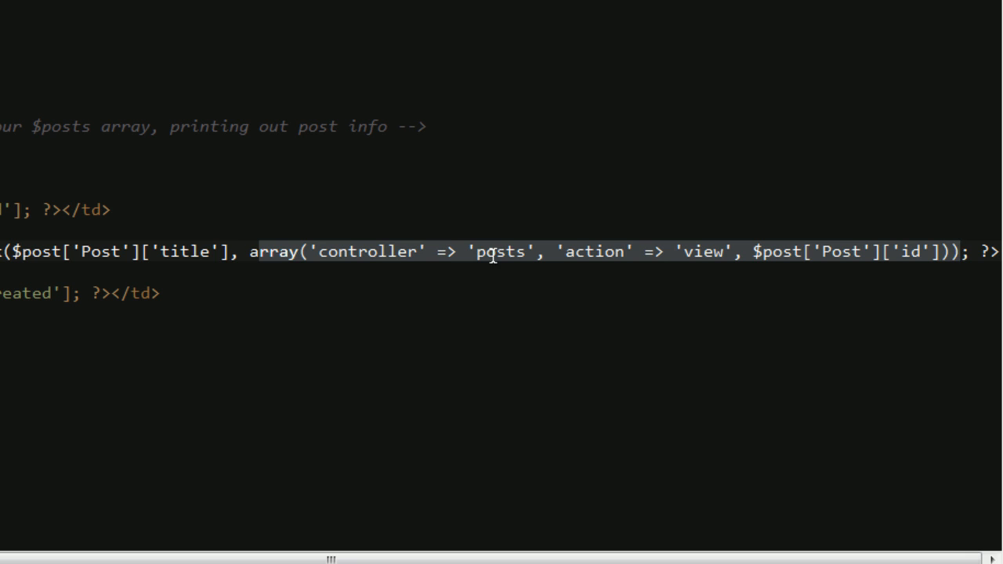
Highlight posts as the link's controller and view as its action in the URL array.
double_click(499, 250)
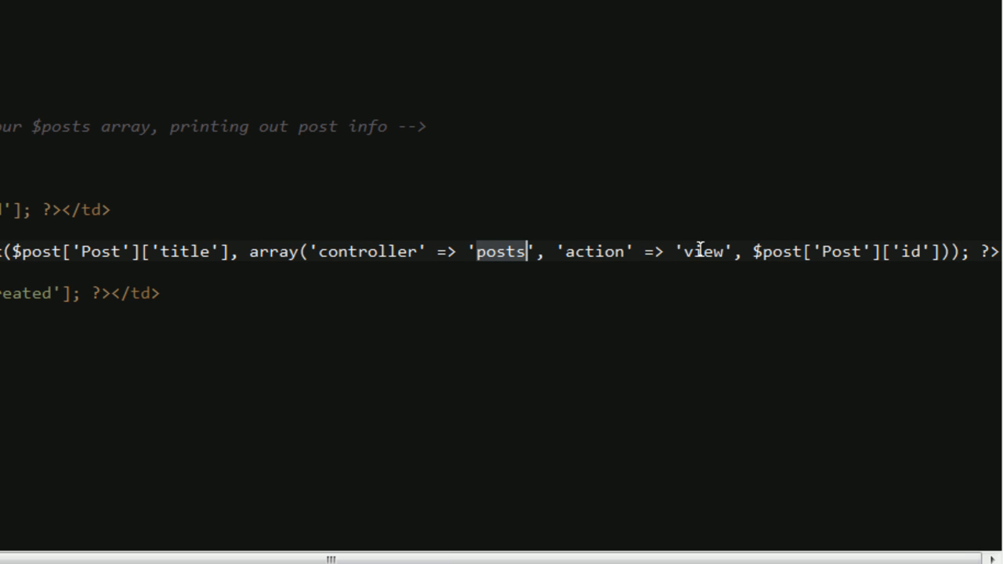
double_click(701, 251)
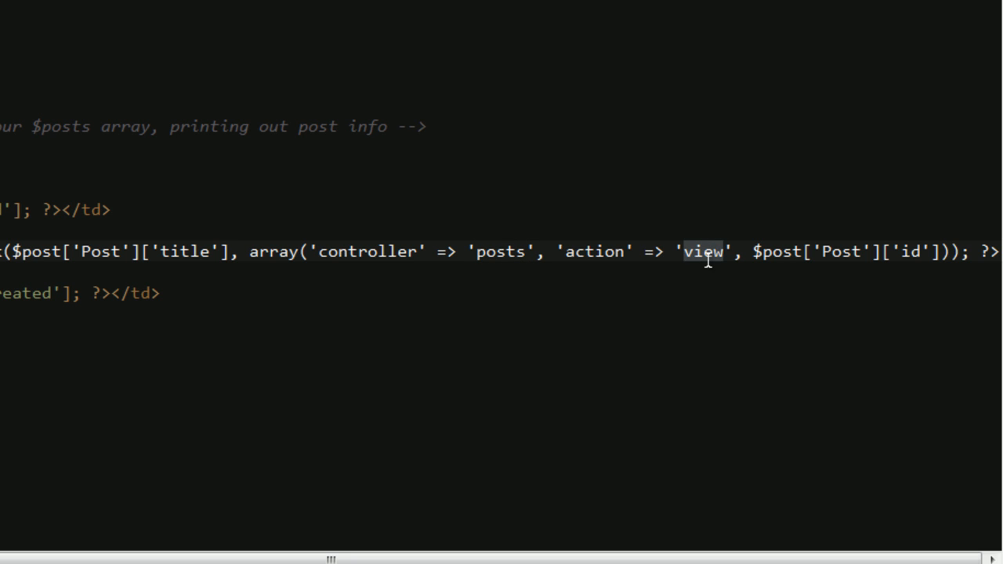
mouse_move(730, 323)
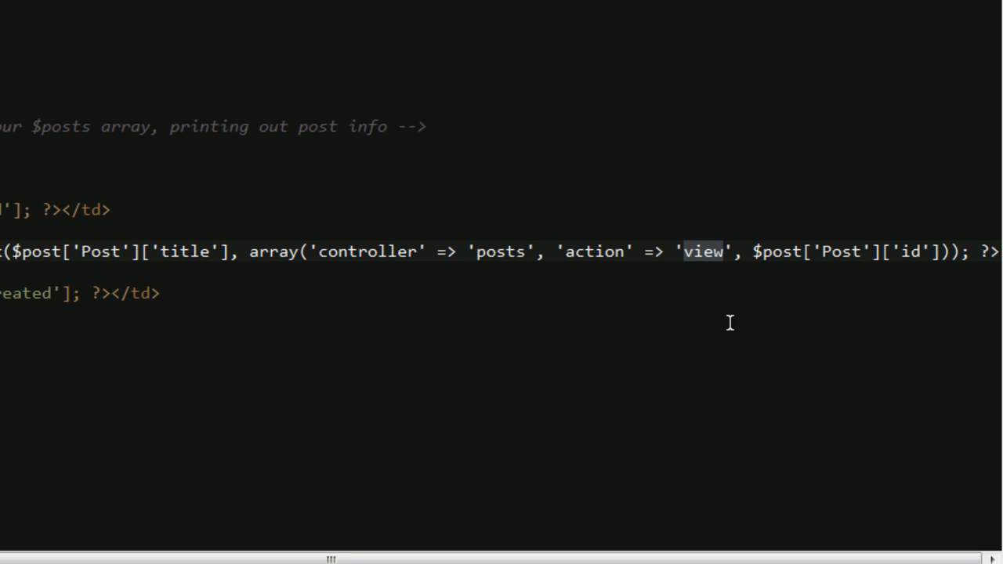
mouse_move(672, 323)
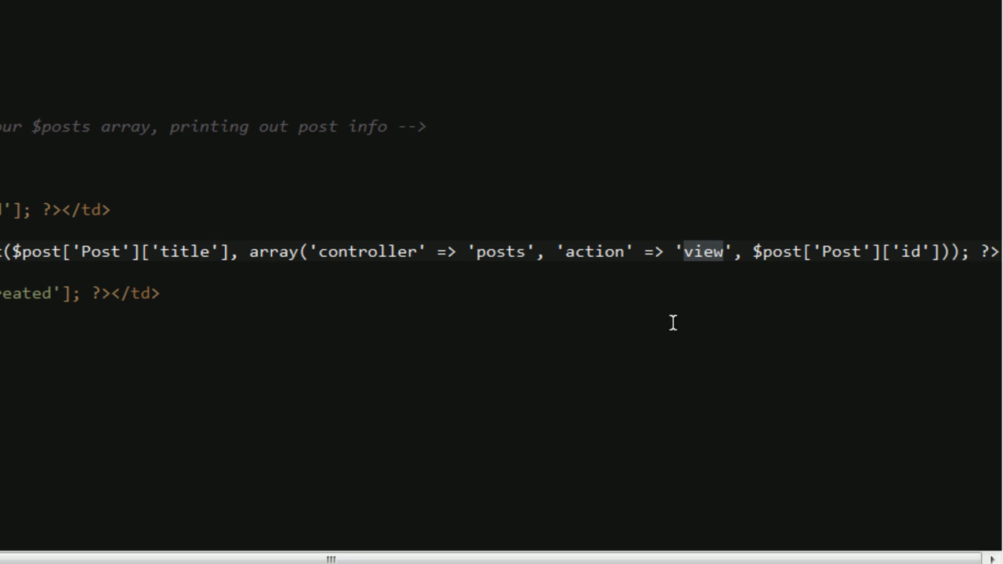
left_click(699, 250)
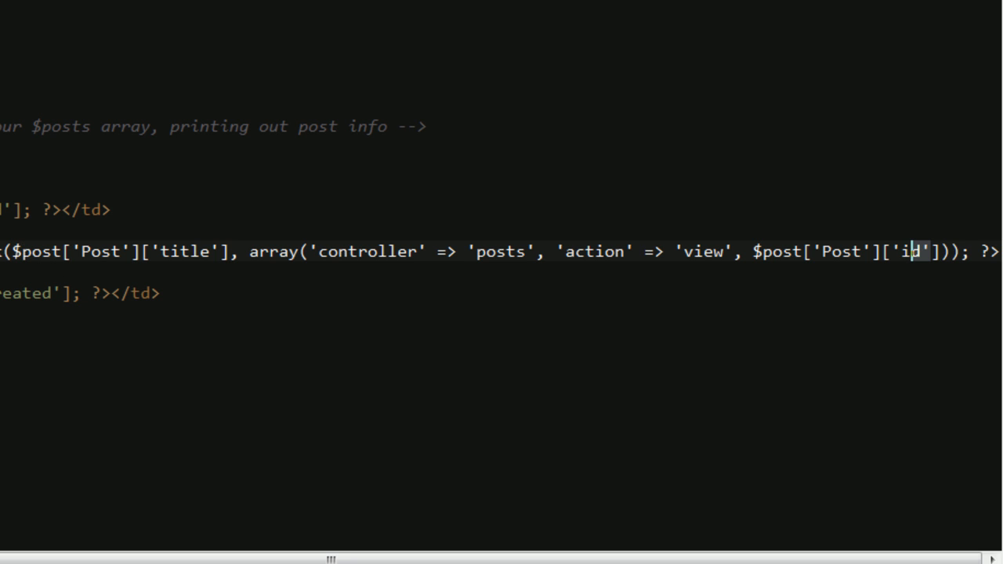
mouse_move(288, 257)
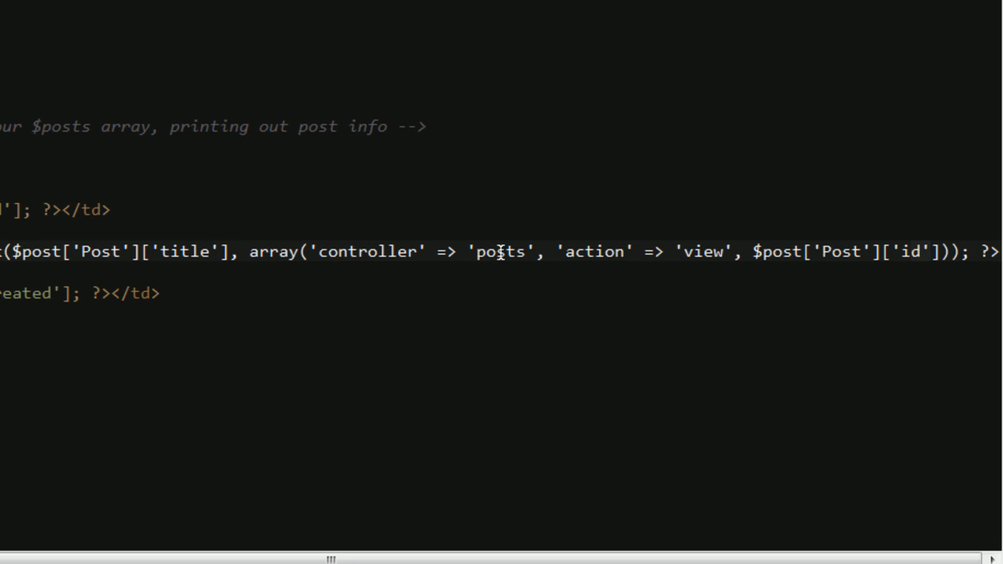
mouse_move(815, 260)
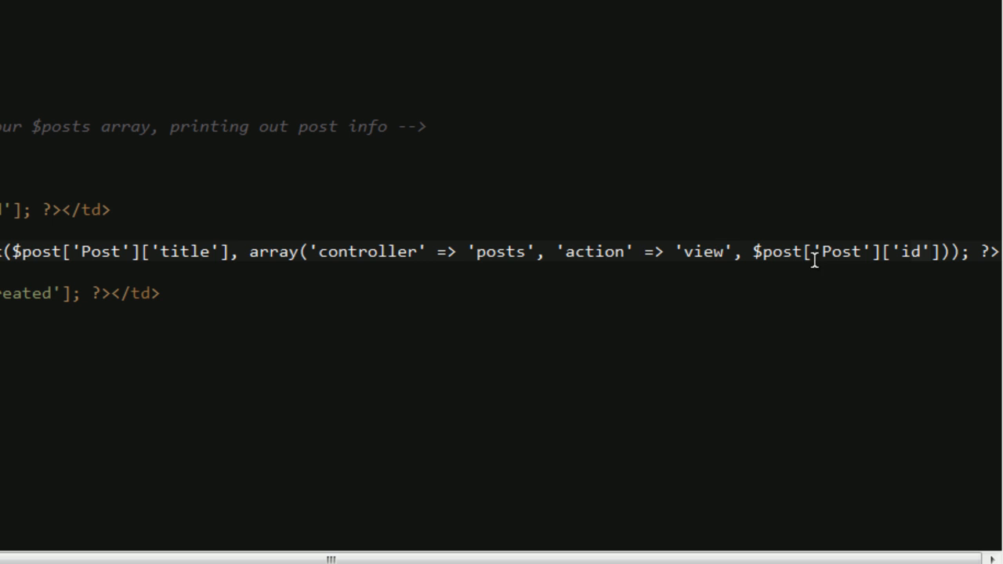
mouse_move(830, 260)
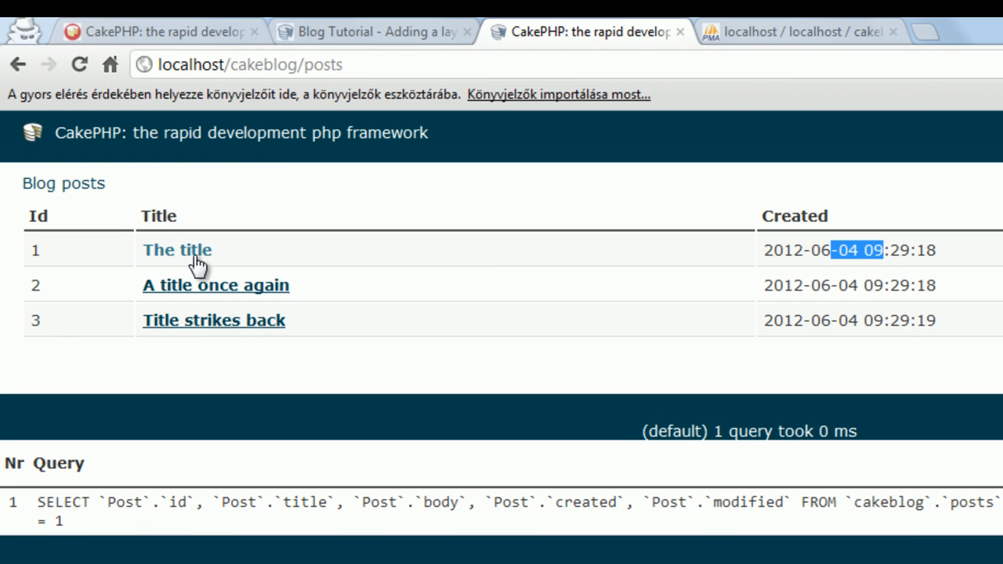
Follow 'The title' link to the Missing Method error, then find the tutorial's view() code.
left_click(176, 250)
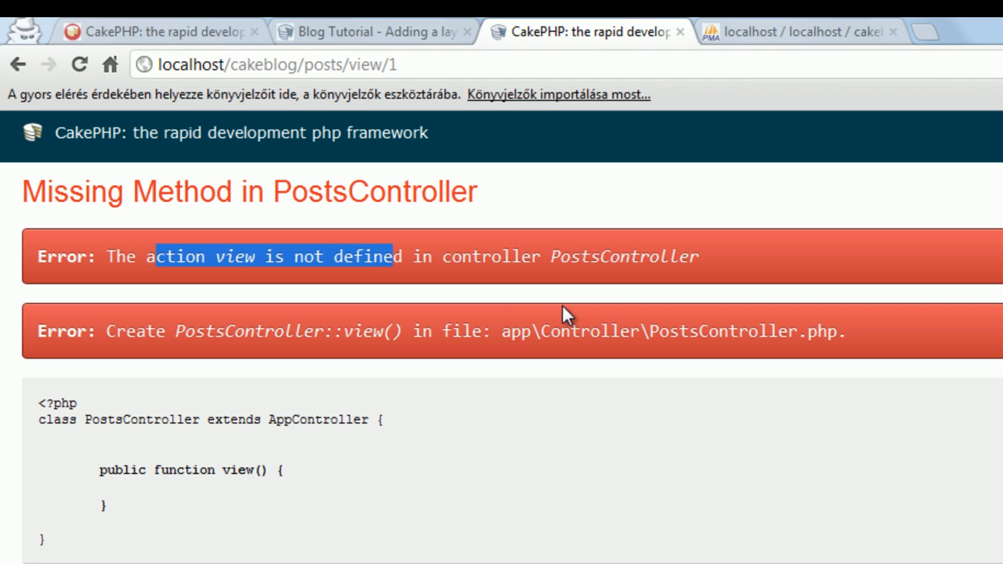
mouse_move(620, 227)
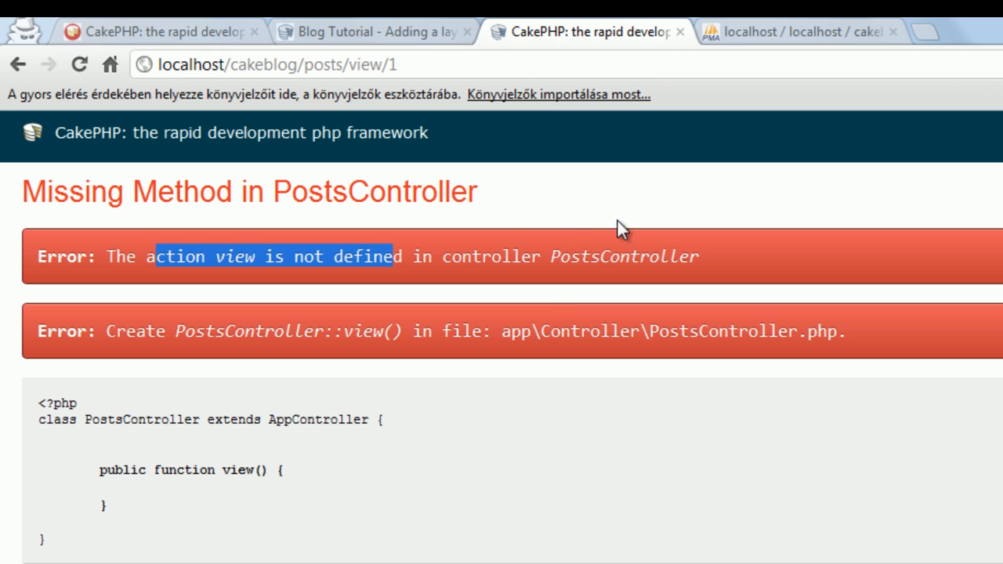
left_click(376, 31)
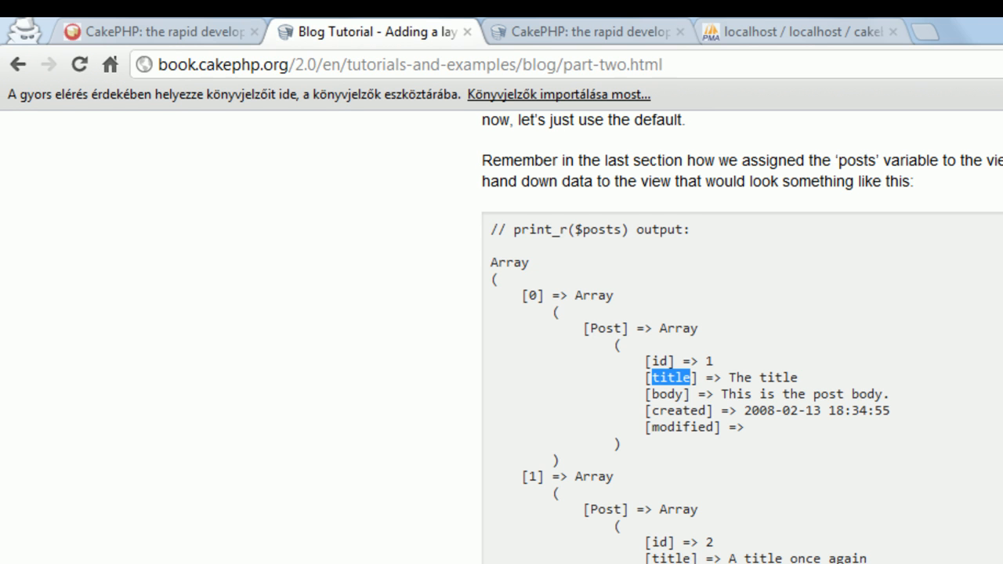
scroll("down", 3)
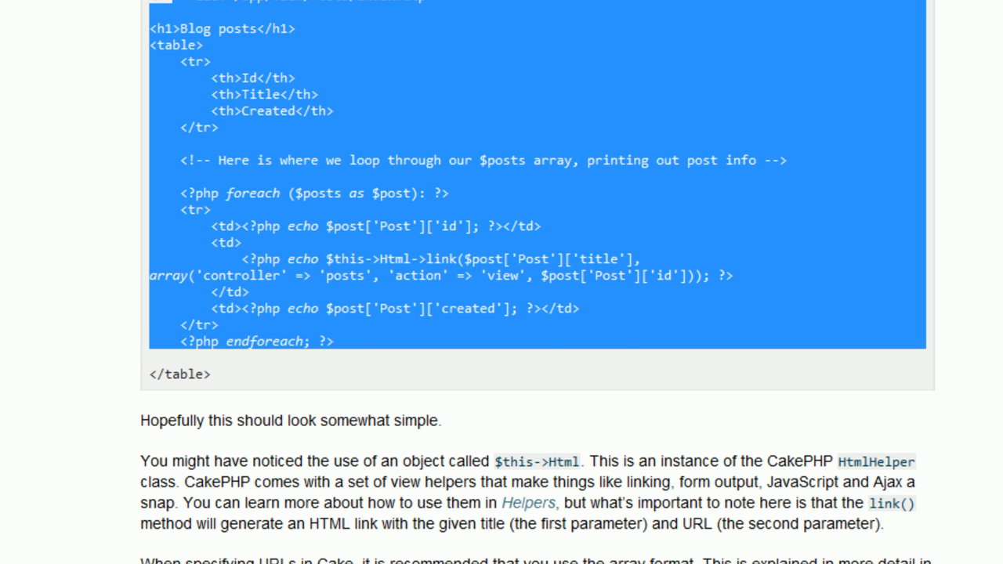
scroll("down", 3)
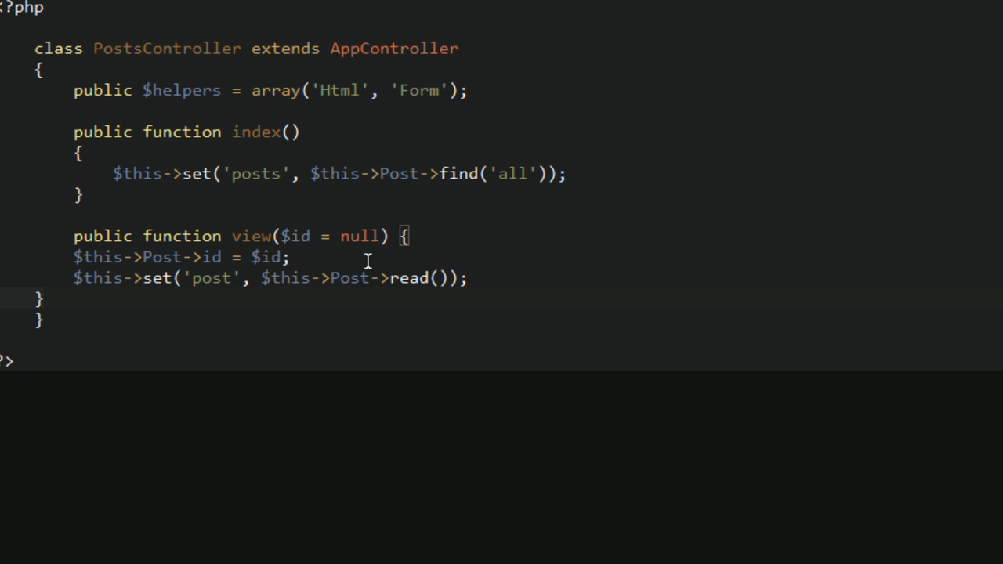
Lay out view()'s brace and body, highlighting $id, read() and the id assignment.
left_click(292, 257)
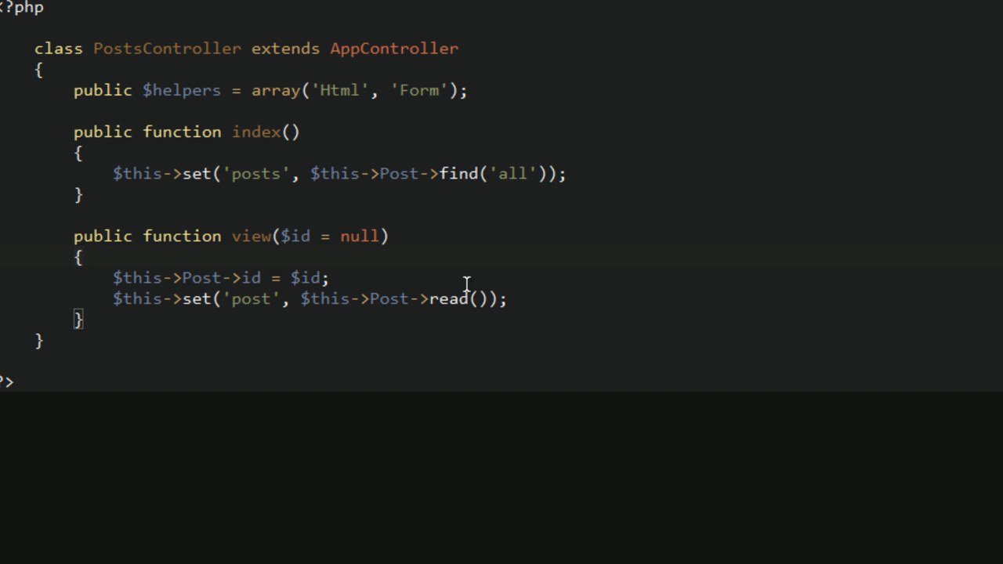
double_click(250, 235)
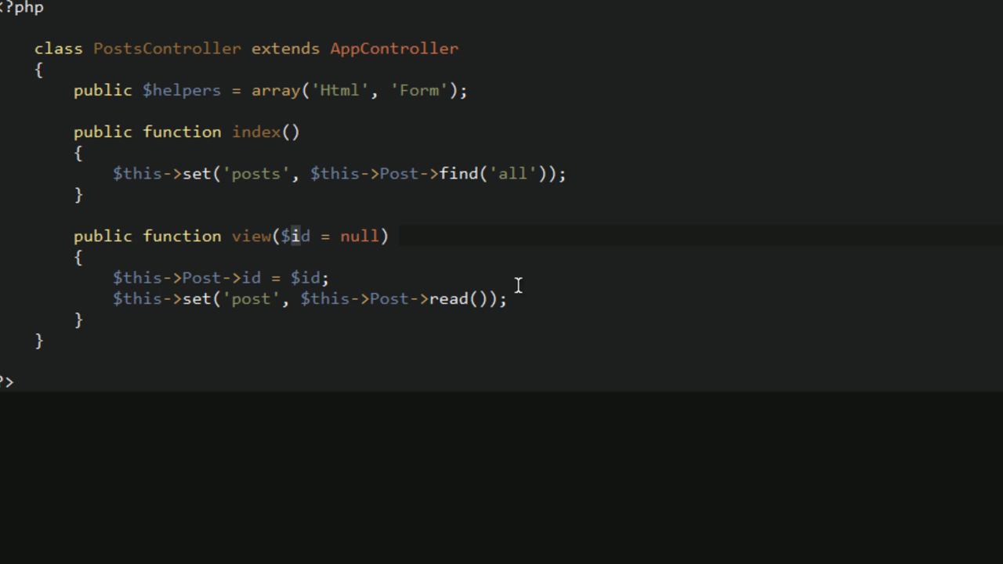
mouse_move(430, 306)
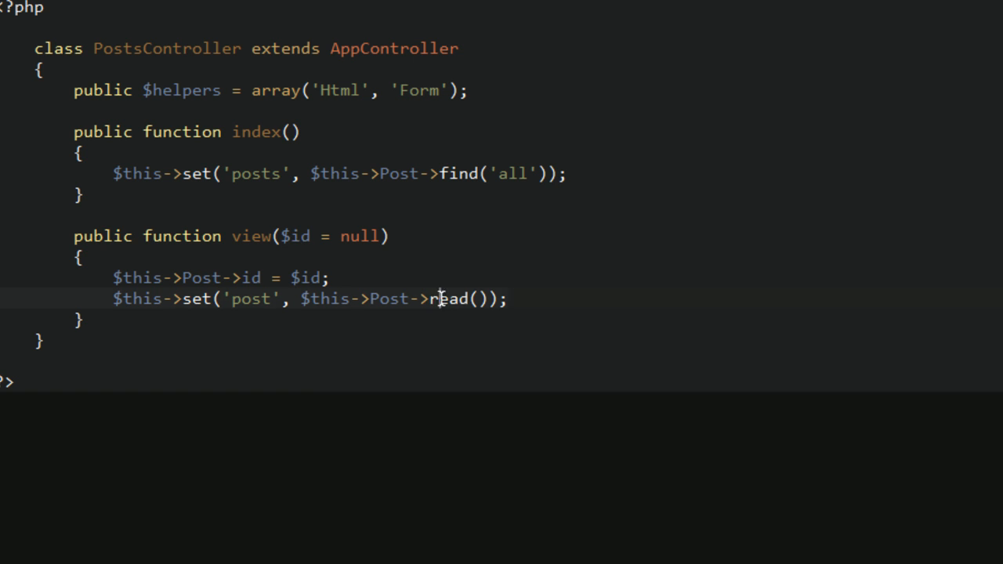
double_click(450, 298)
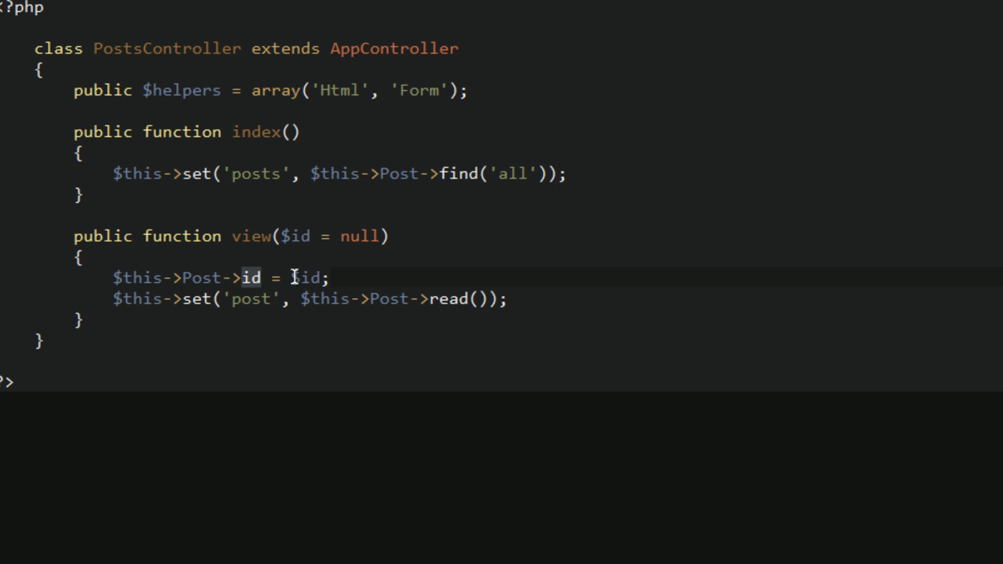
double_click(305, 276)
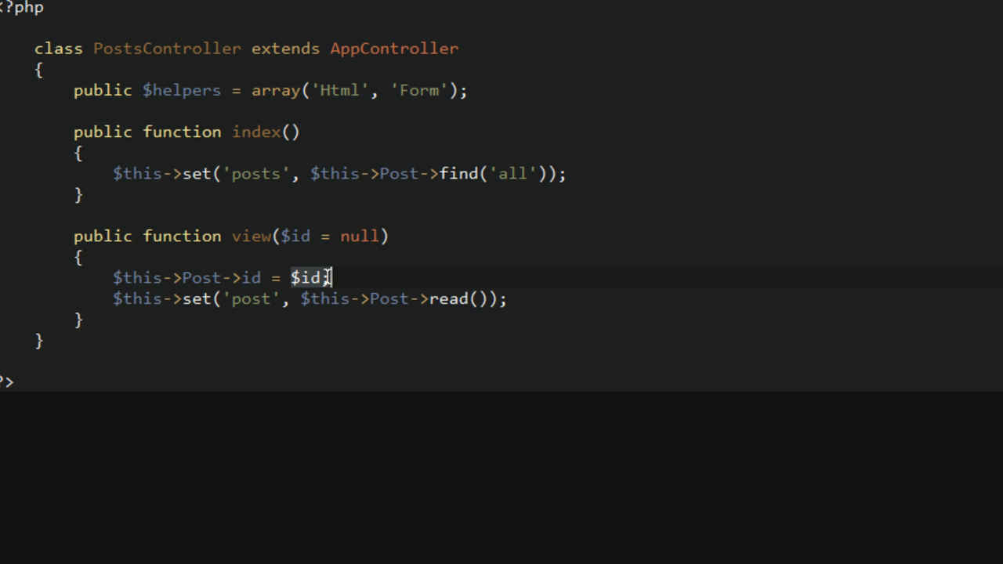
type(";")
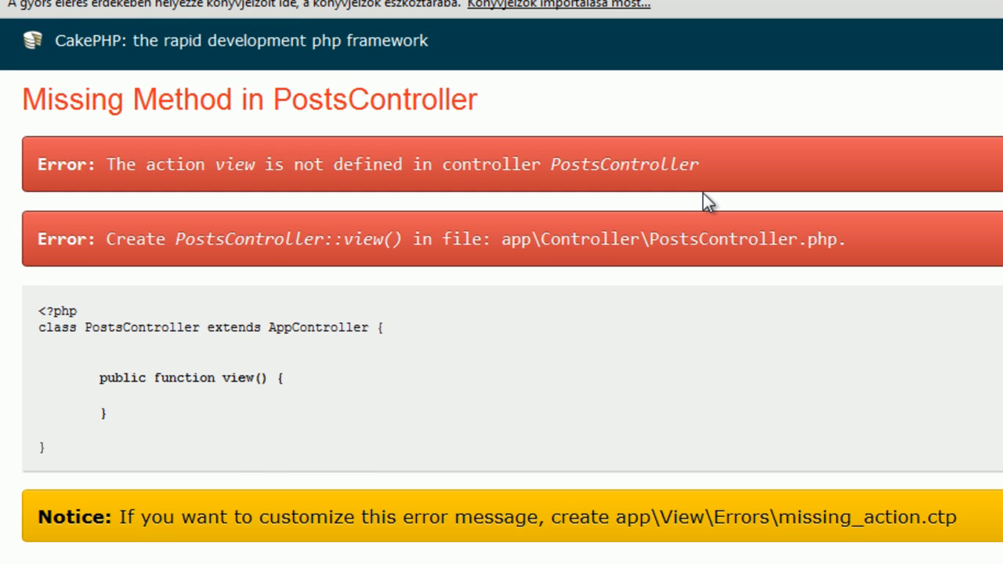
mouse_move(197, 168)
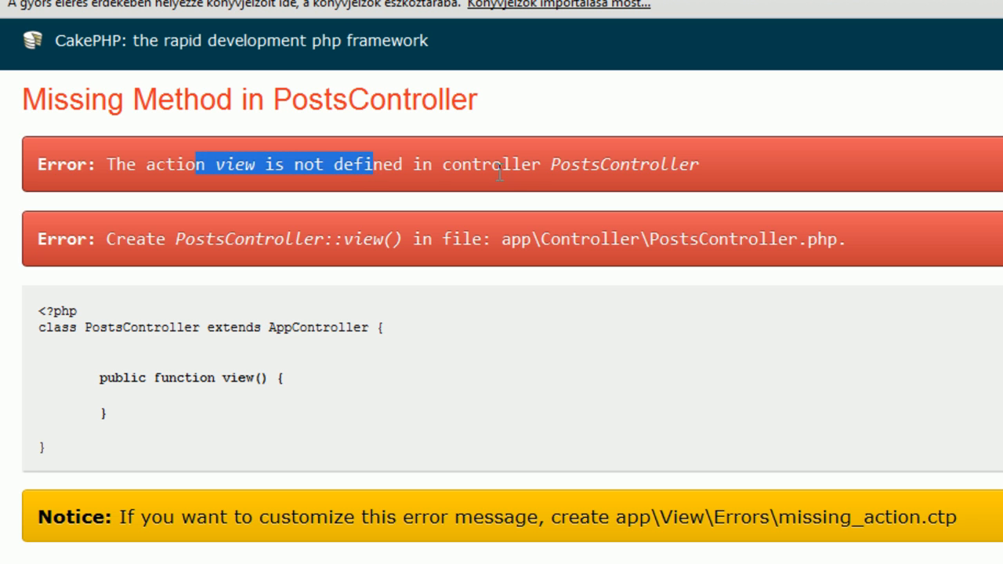
mouse_move(531, 173)
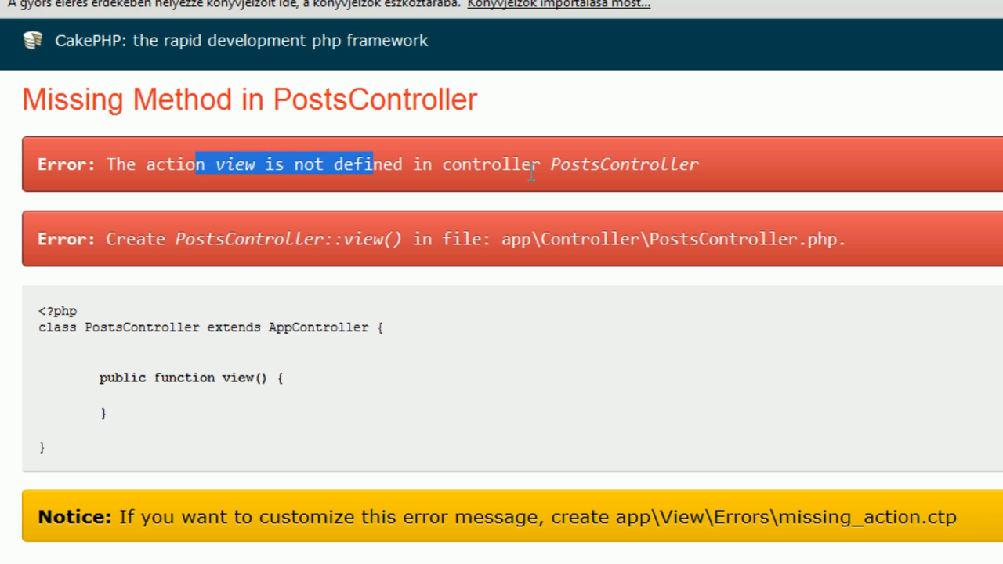
mouse_move(416, 245)
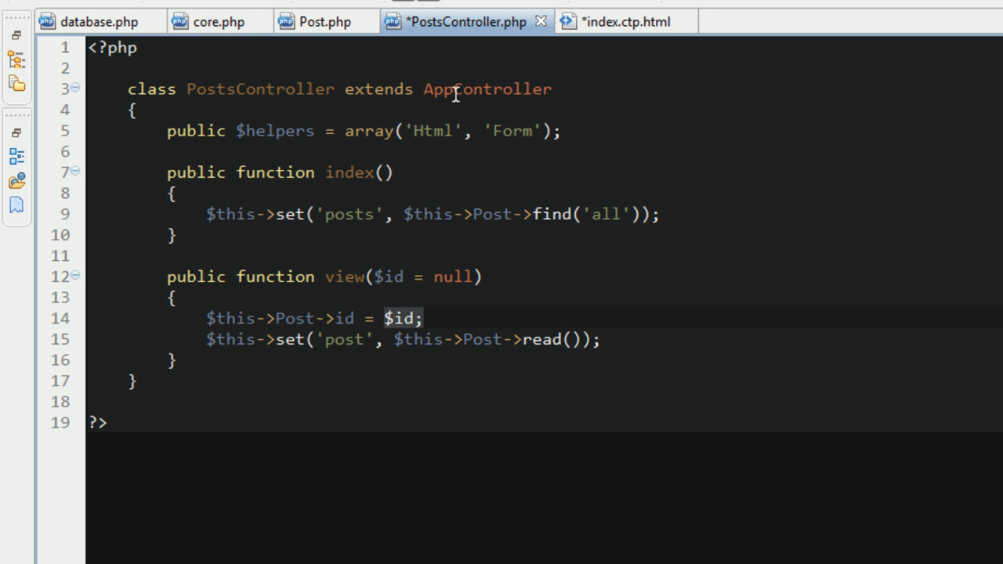
Save PostsController.php and highlight the Missing View error for app/View/Posts/view.ctp.
key("ctrl+s")
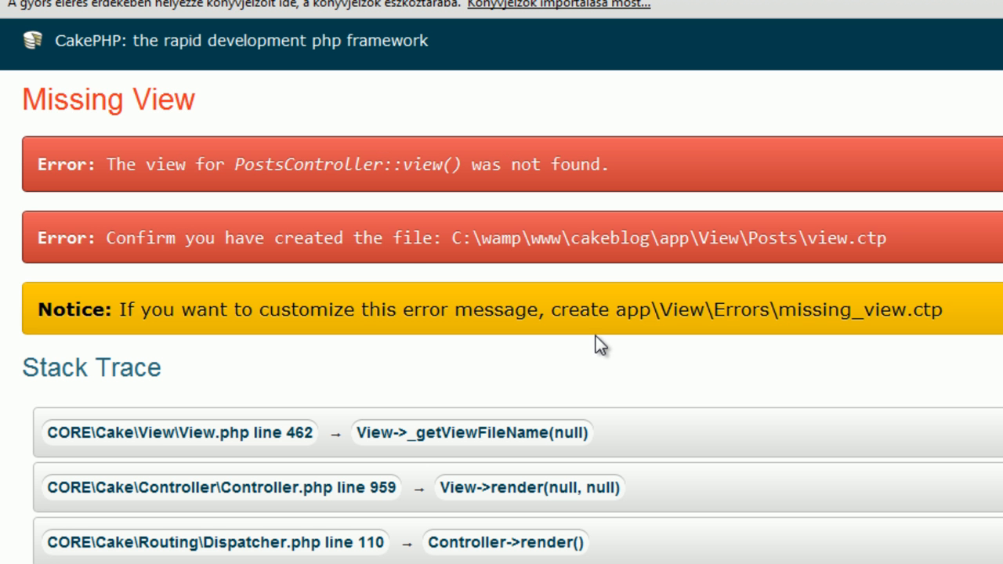
double_click(156, 164)
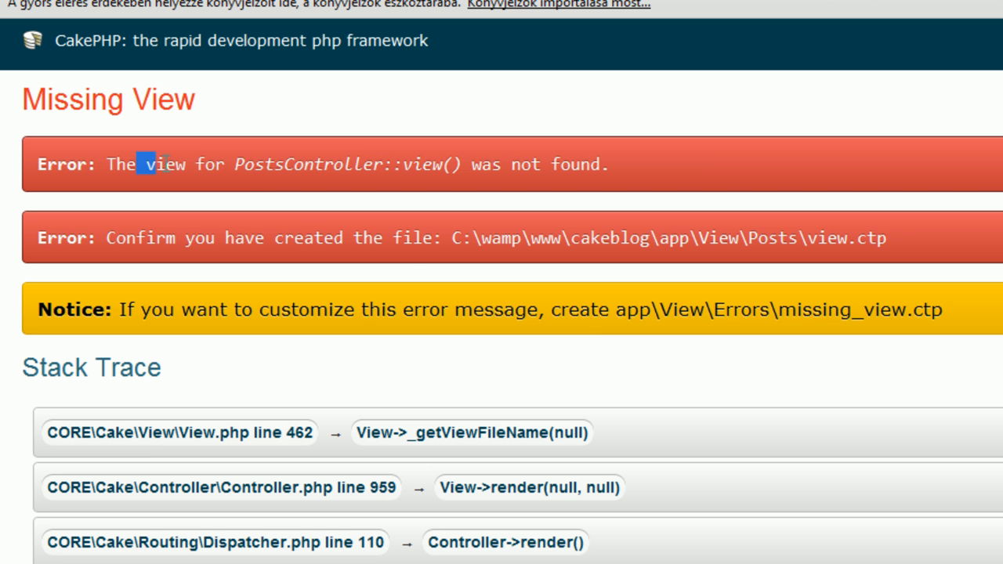
left_click_drag(154, 165, 321, 165)
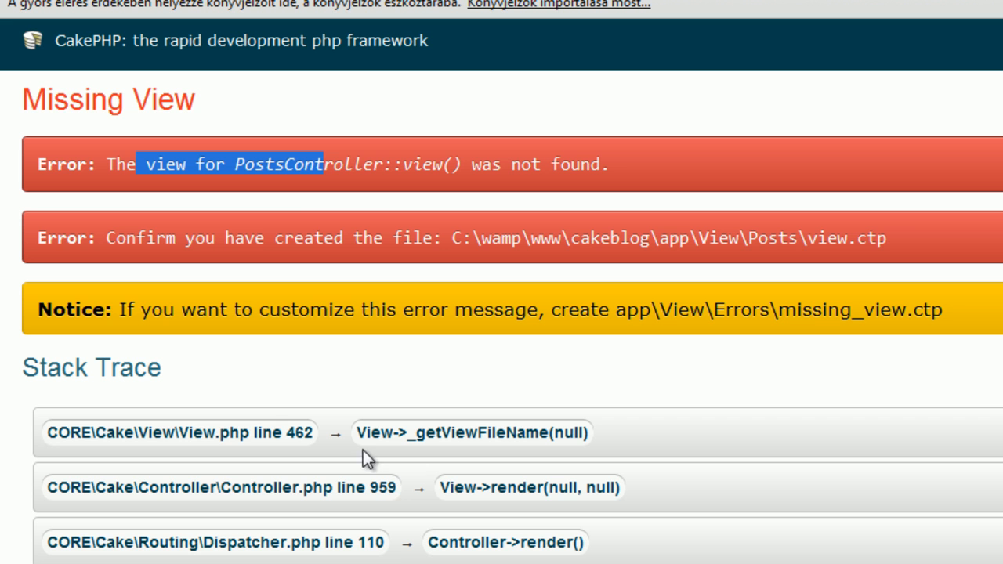
mouse_move(388, 212)
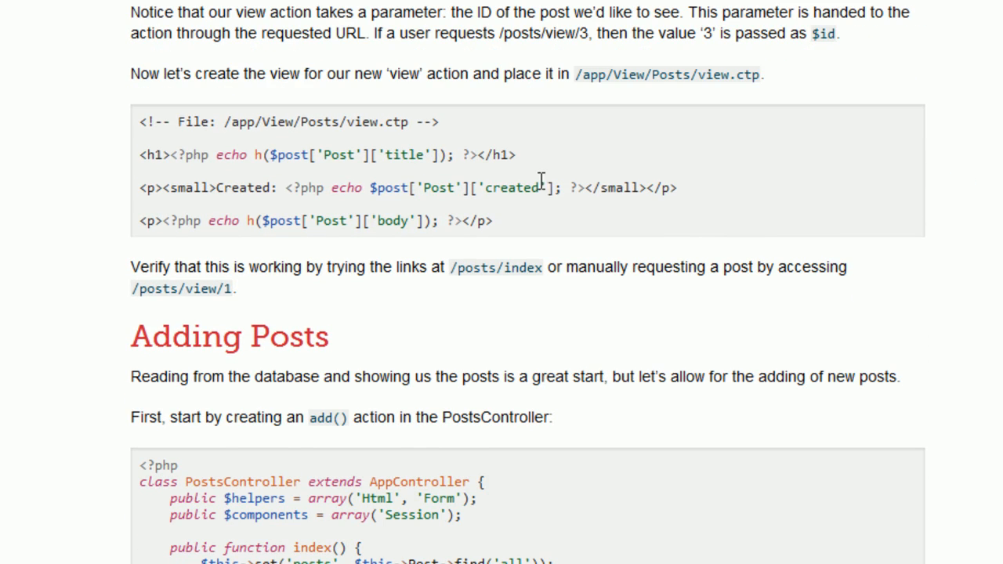
Select the tutorial's view.ctp code block showing post title, created date and body.
left_click_drag(139, 122, 492, 220)
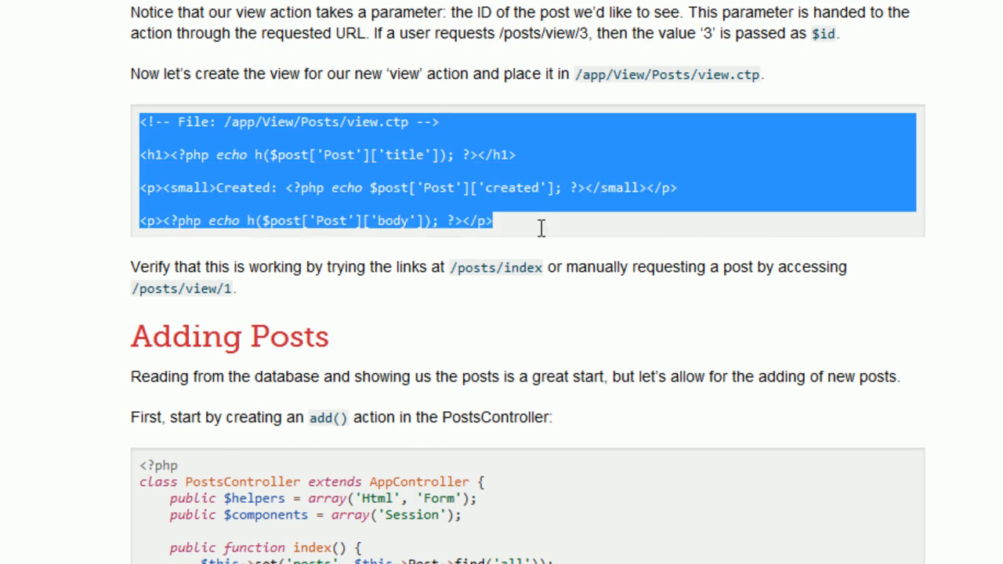
left_click(567, 223)
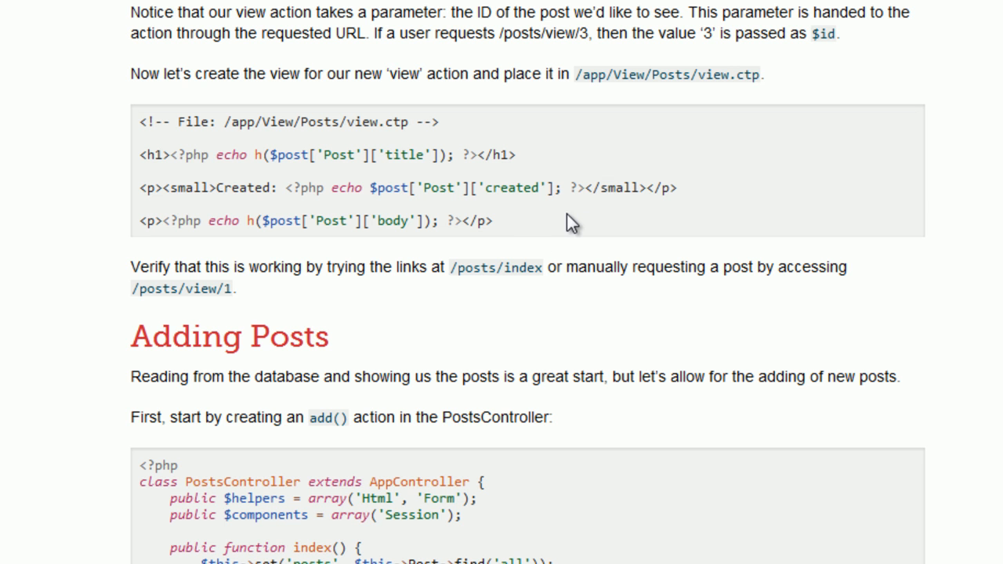
double_click(476, 220)
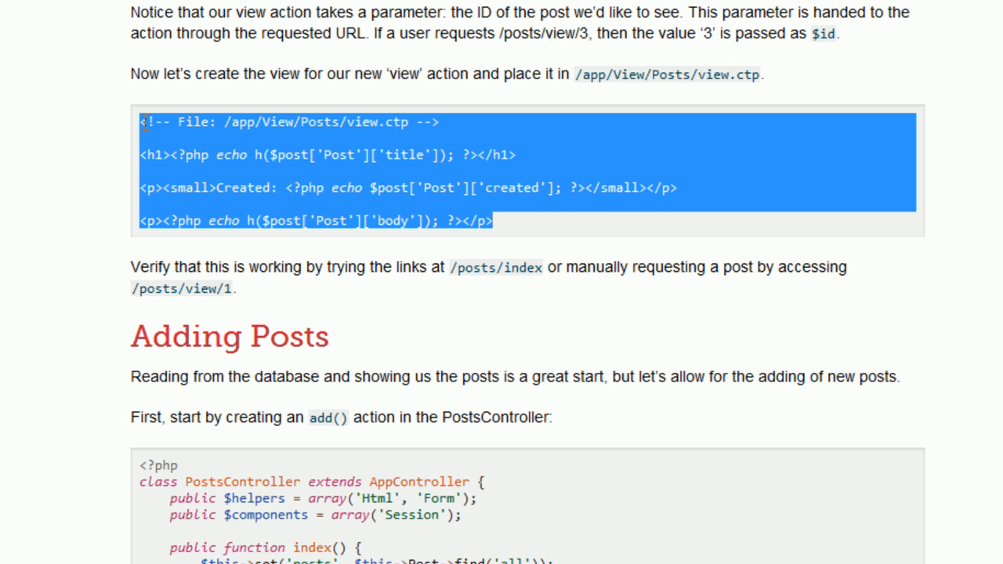
mouse_move(202, 179)
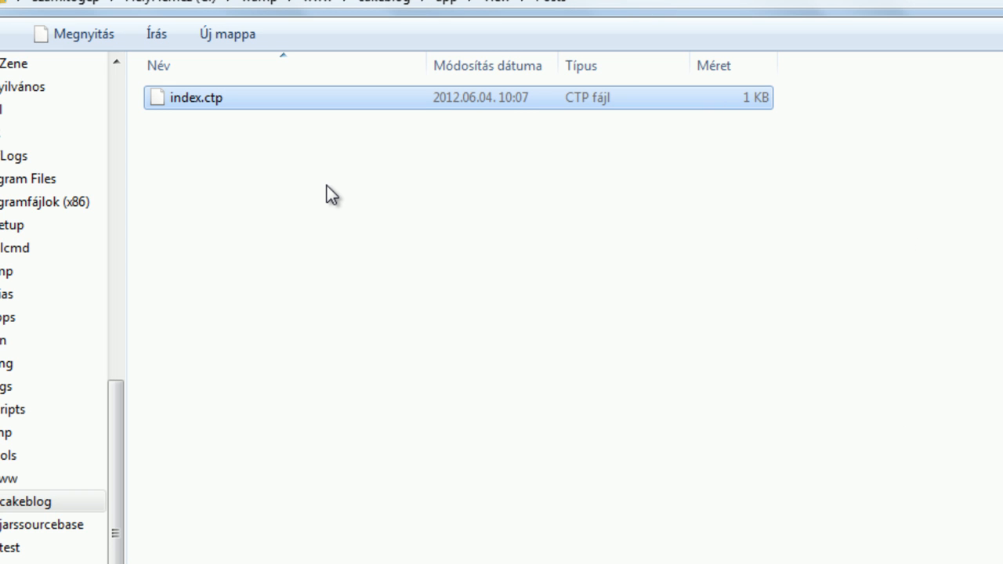
mouse_move(319, 176)
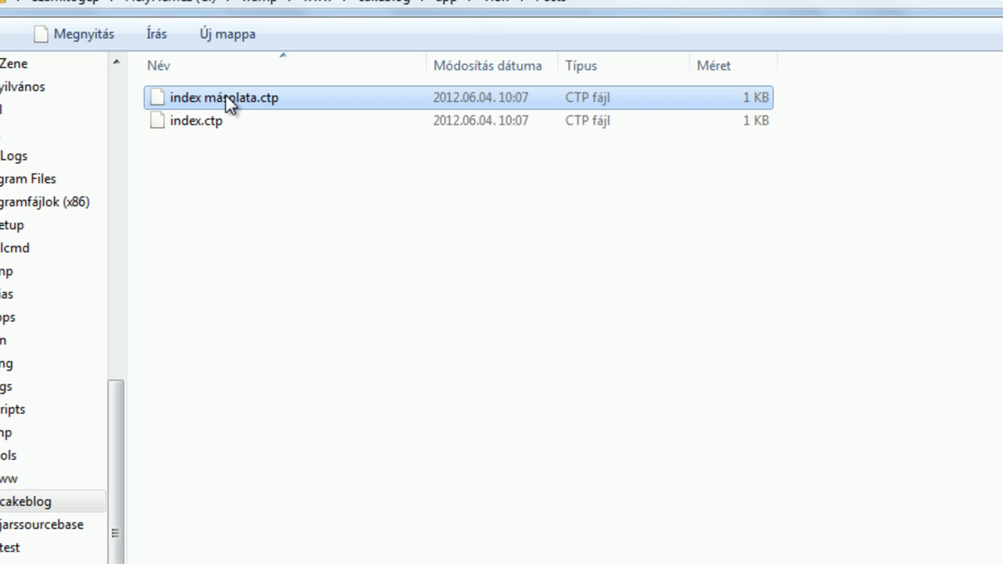
Rename the copied index.ctp to view.ctp.html, accepting the extension change.
double_click(226, 97)
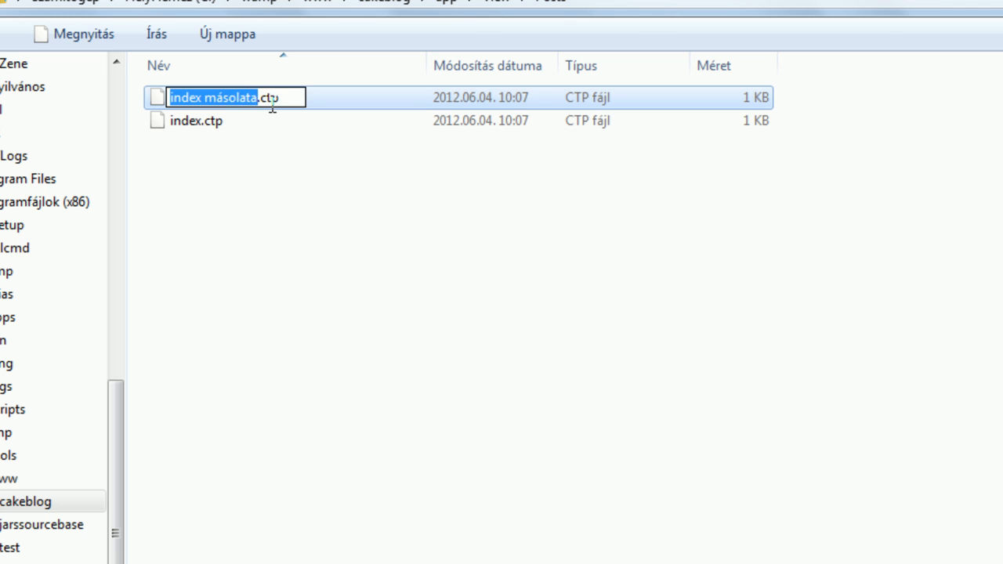
type("view.ctp.html")
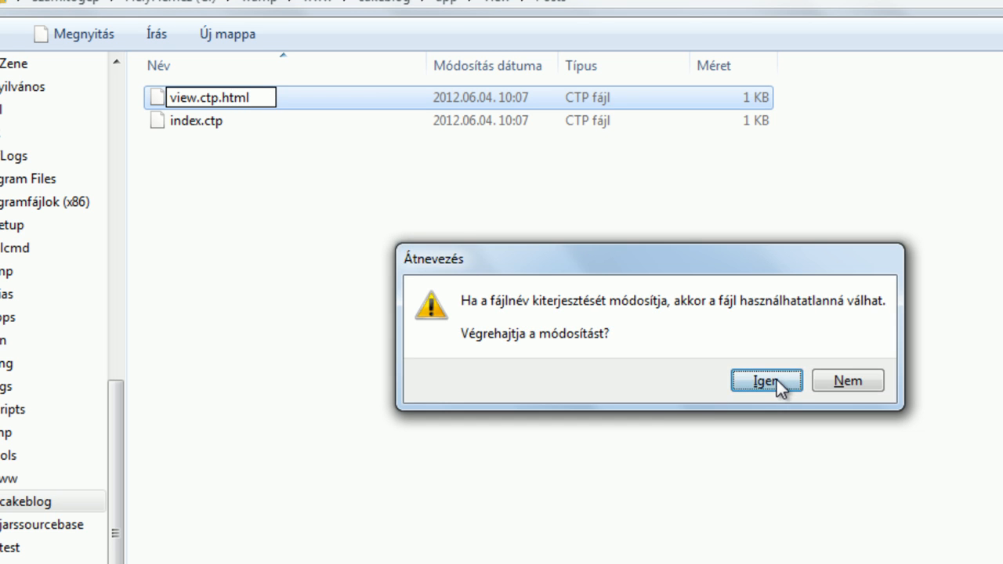
left_click(764, 381)
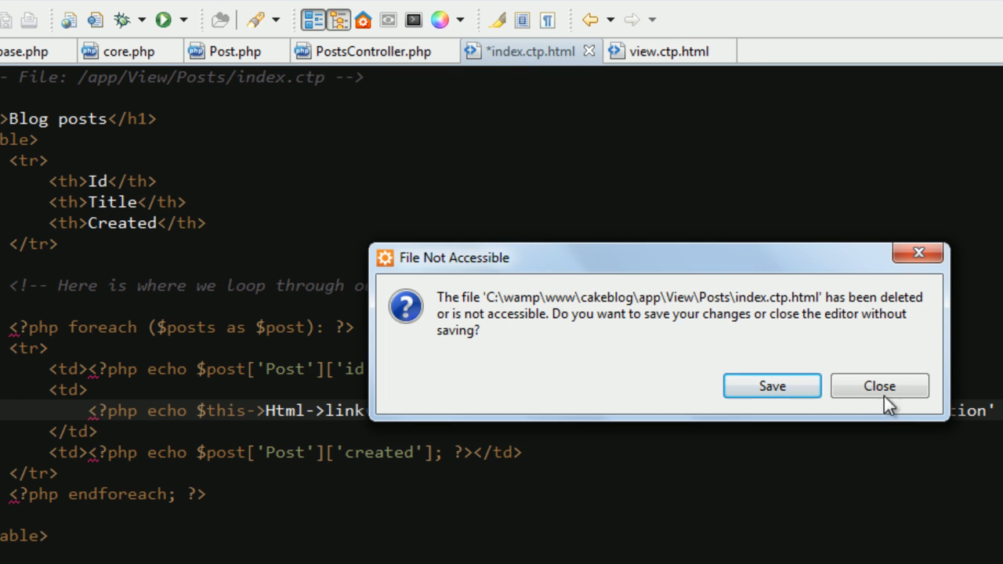
Save view.ctp.html with the title, created date and body template, then close it.
left_click(879, 385)
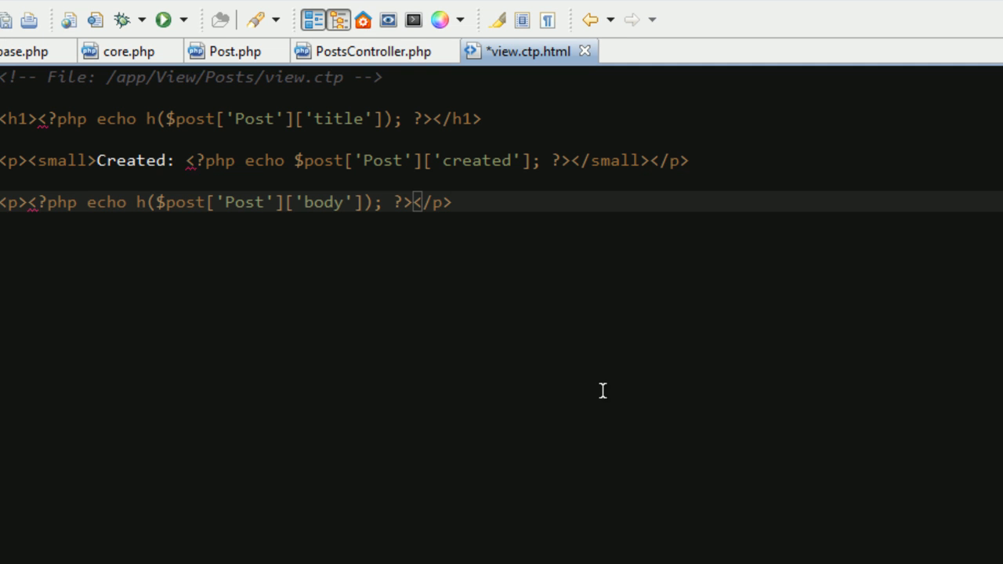
key("ctrl+s")
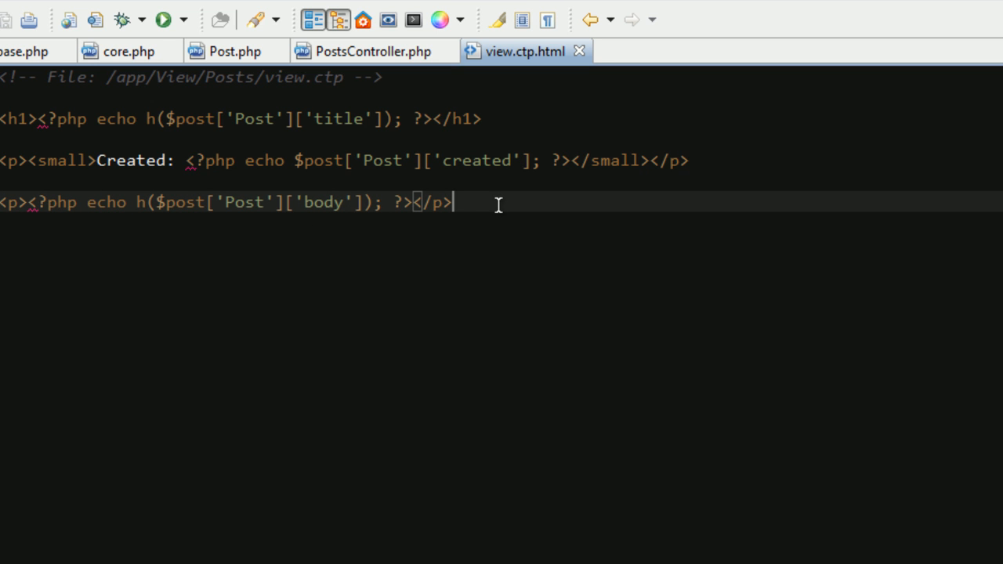
mouse_move(588, 70)
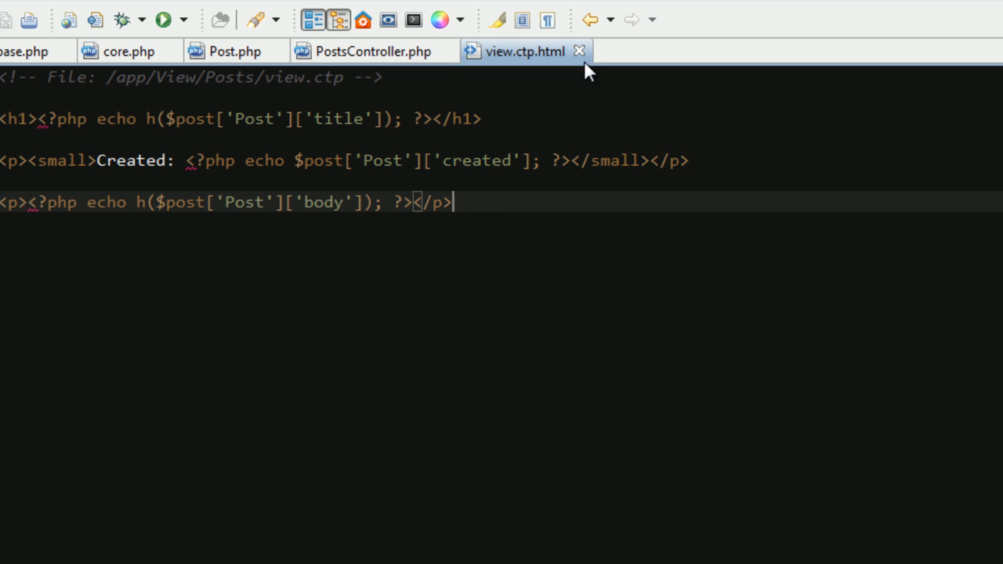
left_click(373, 50)
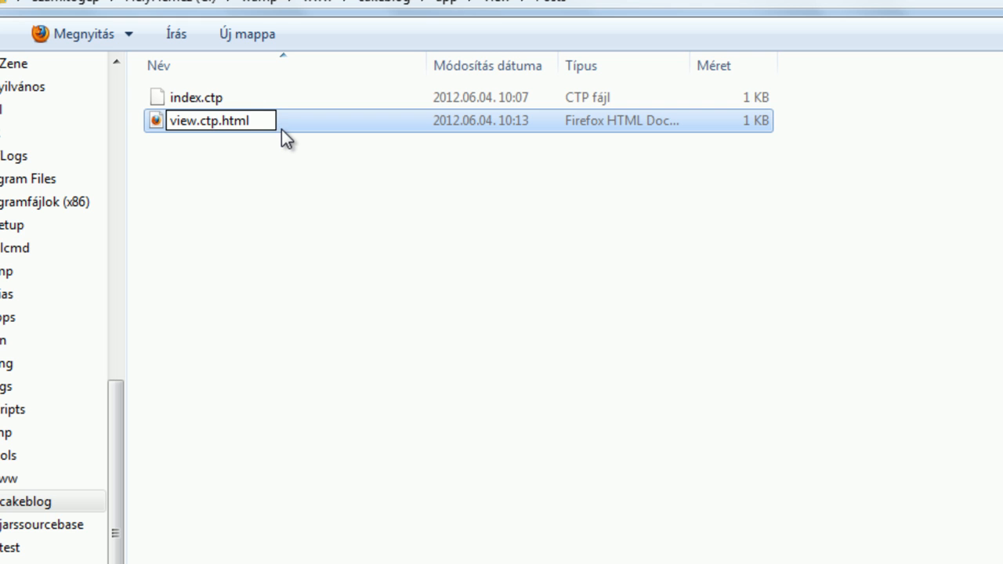
Commit the rename to view.ctp, accepting dropping the html extension.
key("enter")
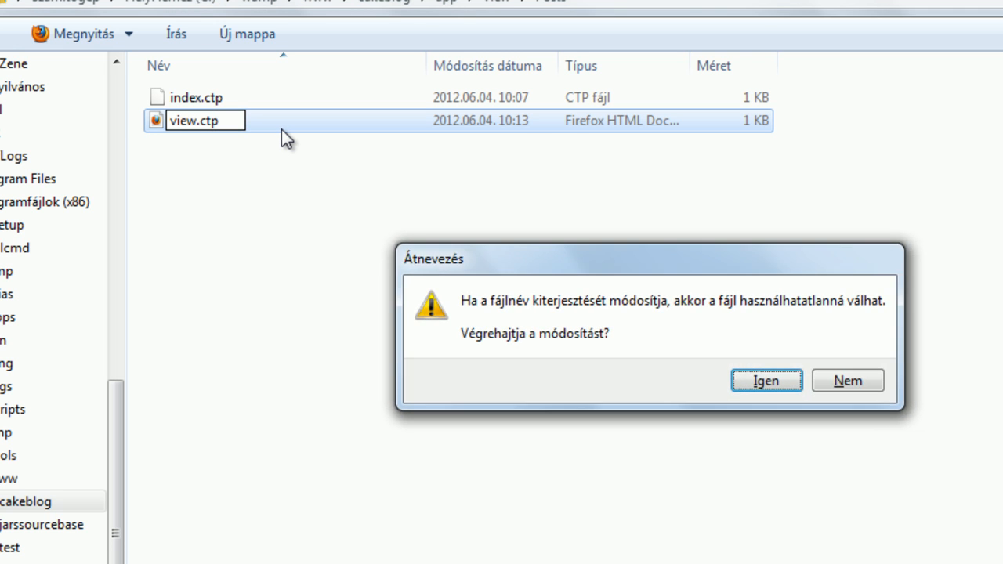
left_click(764, 380)
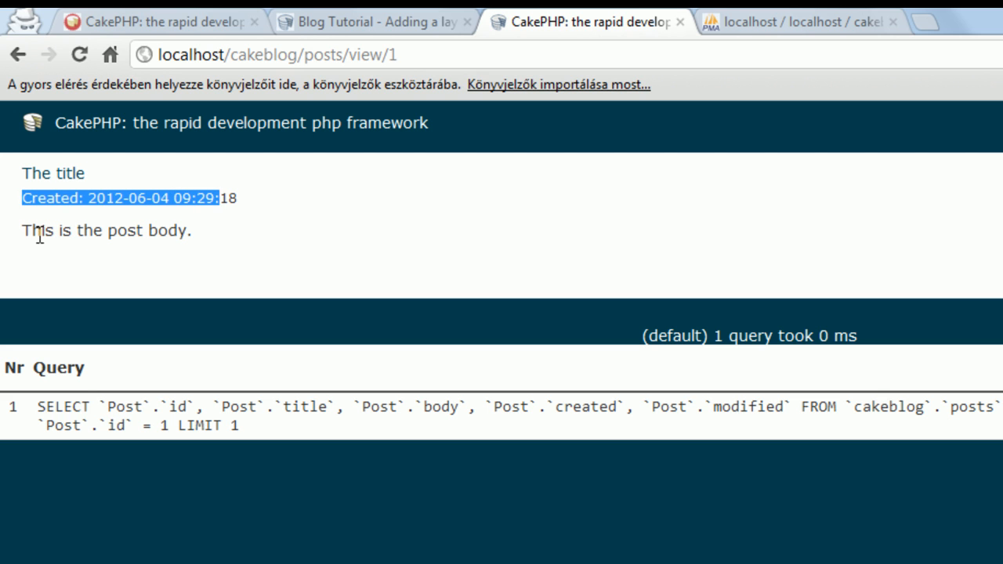
Highlight the created date line on post 1's view page.
left_click_drag(40, 230, 186, 231)
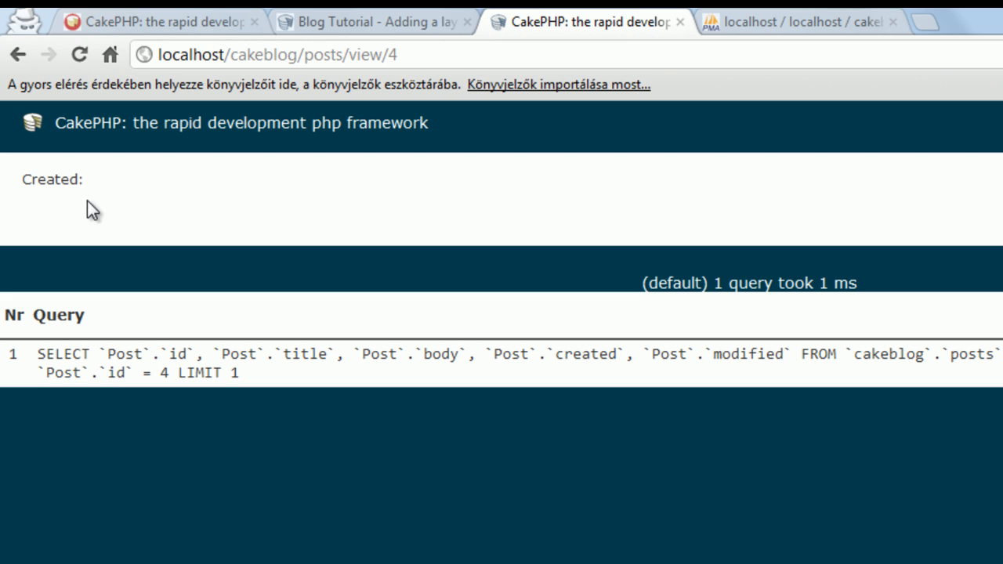
mouse_move(126, 226)
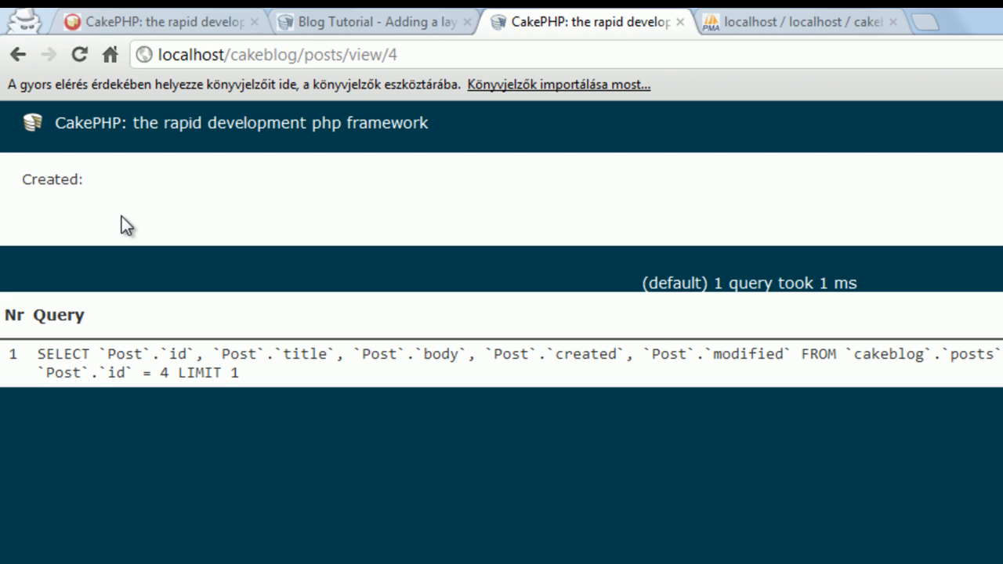
mouse_move(775, 22)
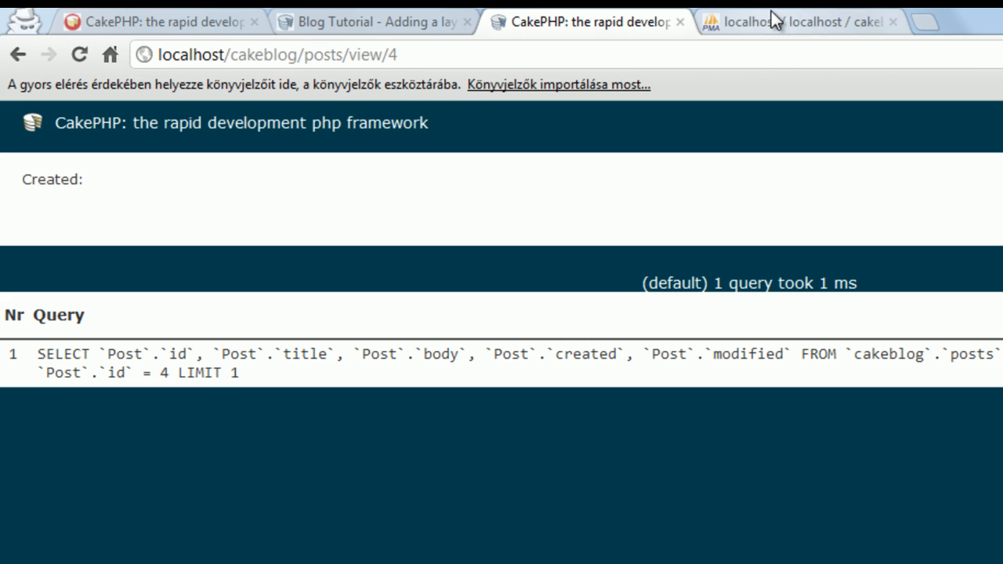
mouse_move(792, 22)
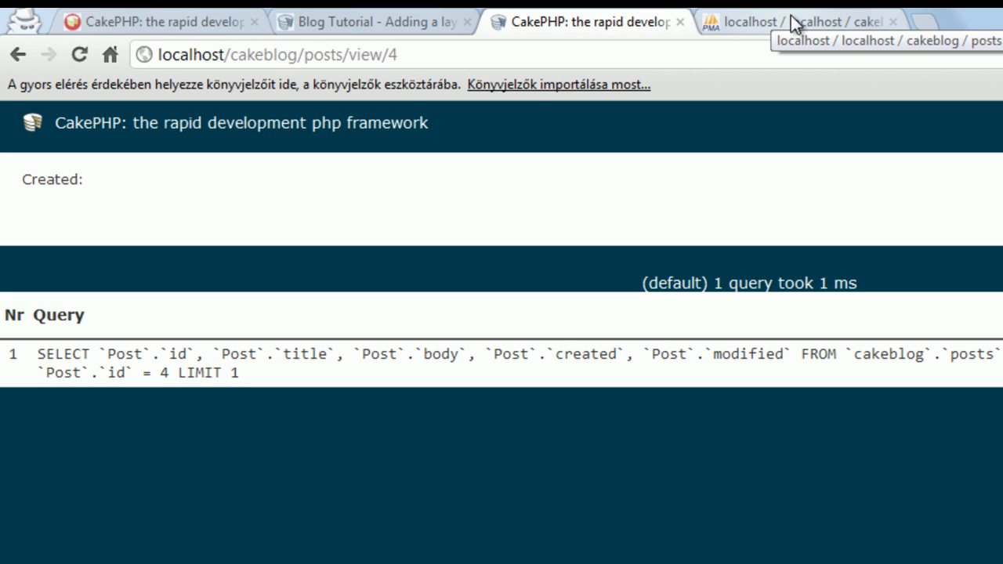
mouse_move(546, 78)
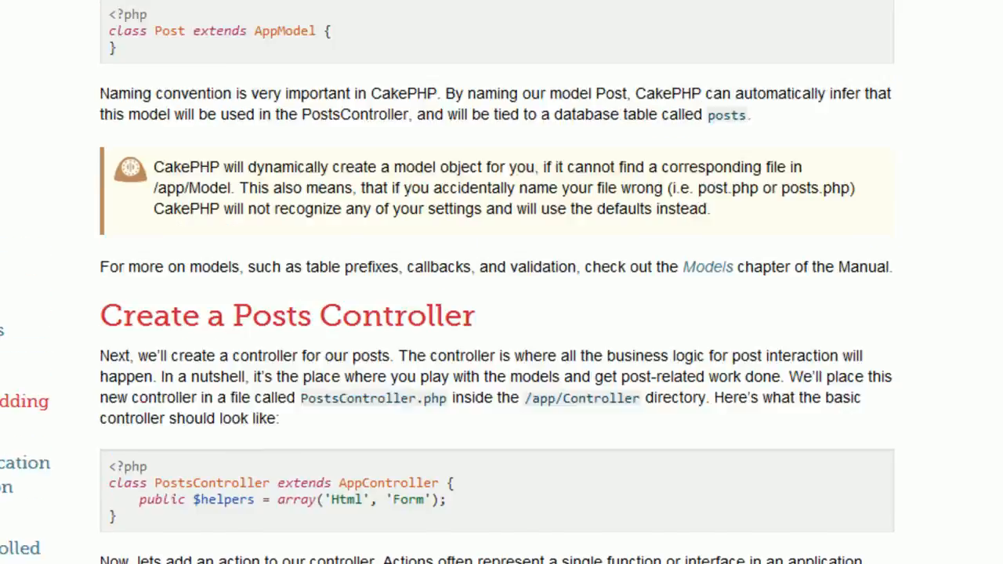
scroll("up", 3)
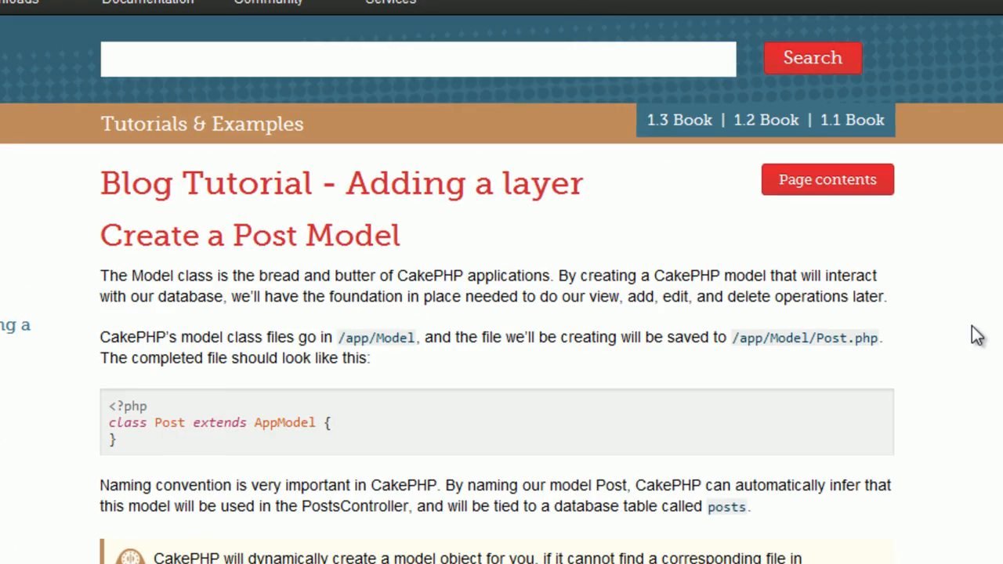